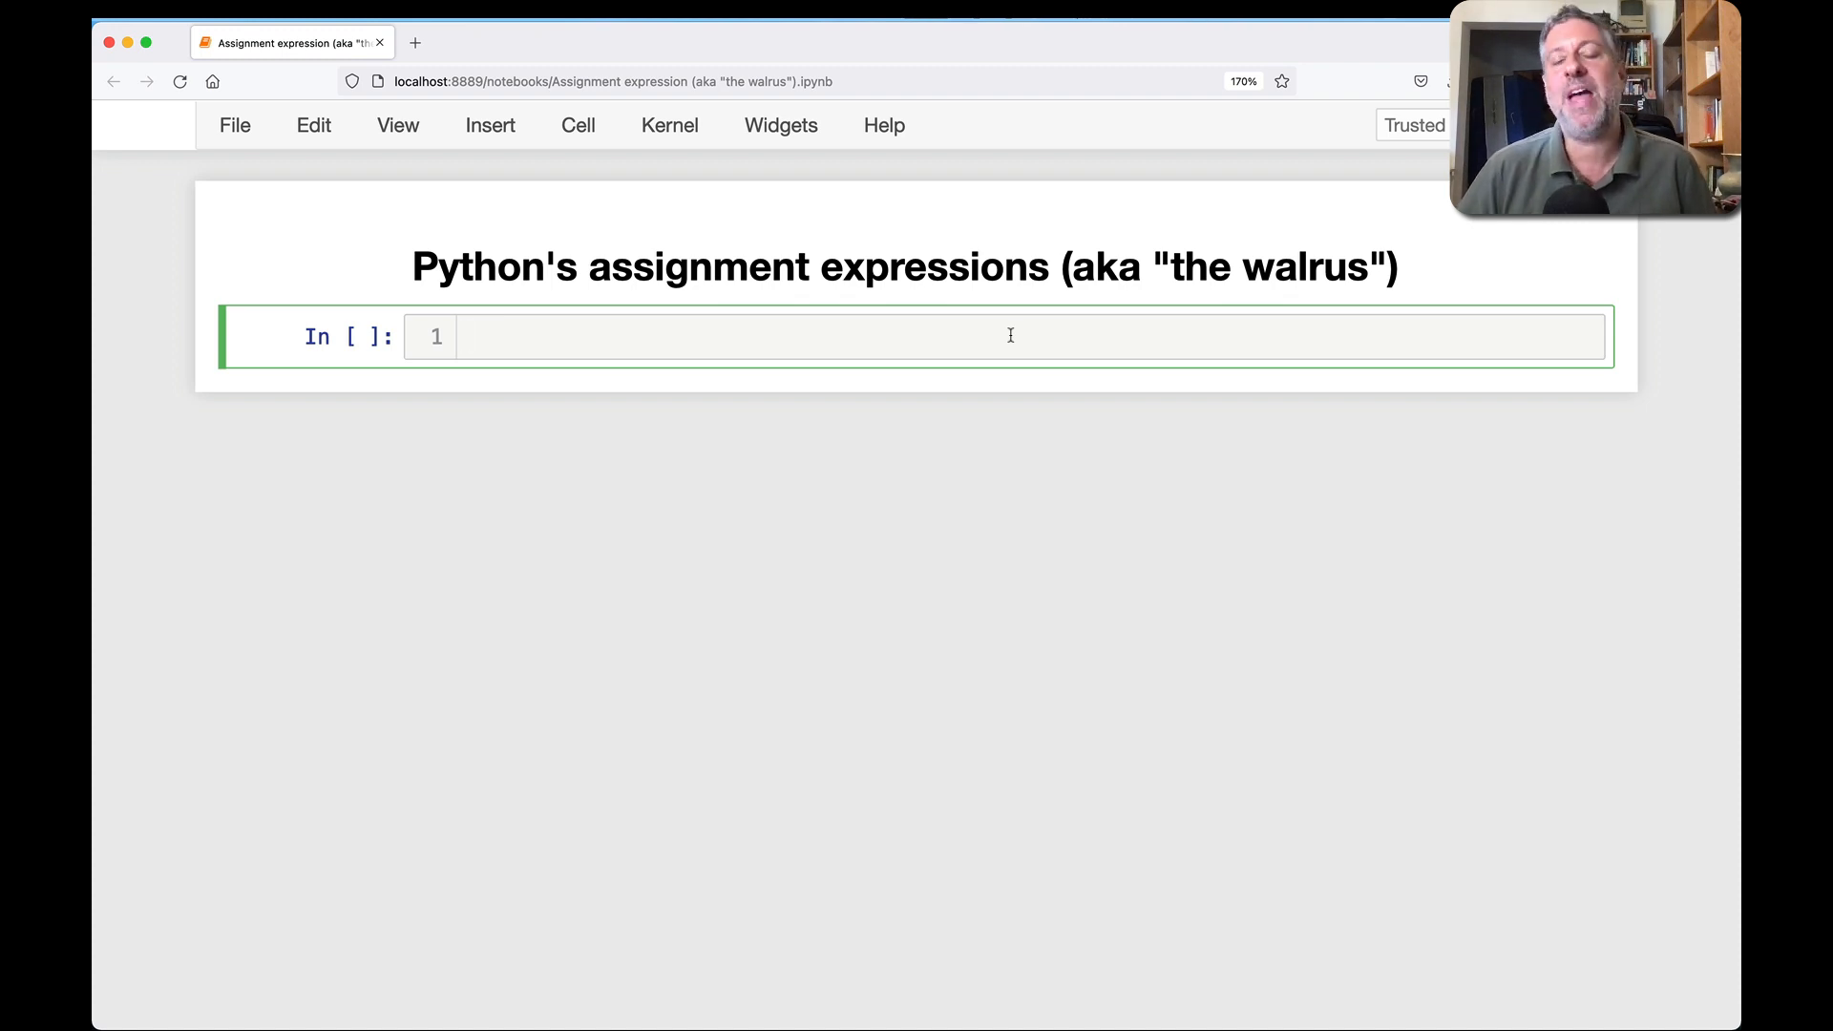
- Begin a while True loop reading name = input('Enter your name: ').strip()
click(700, 336)
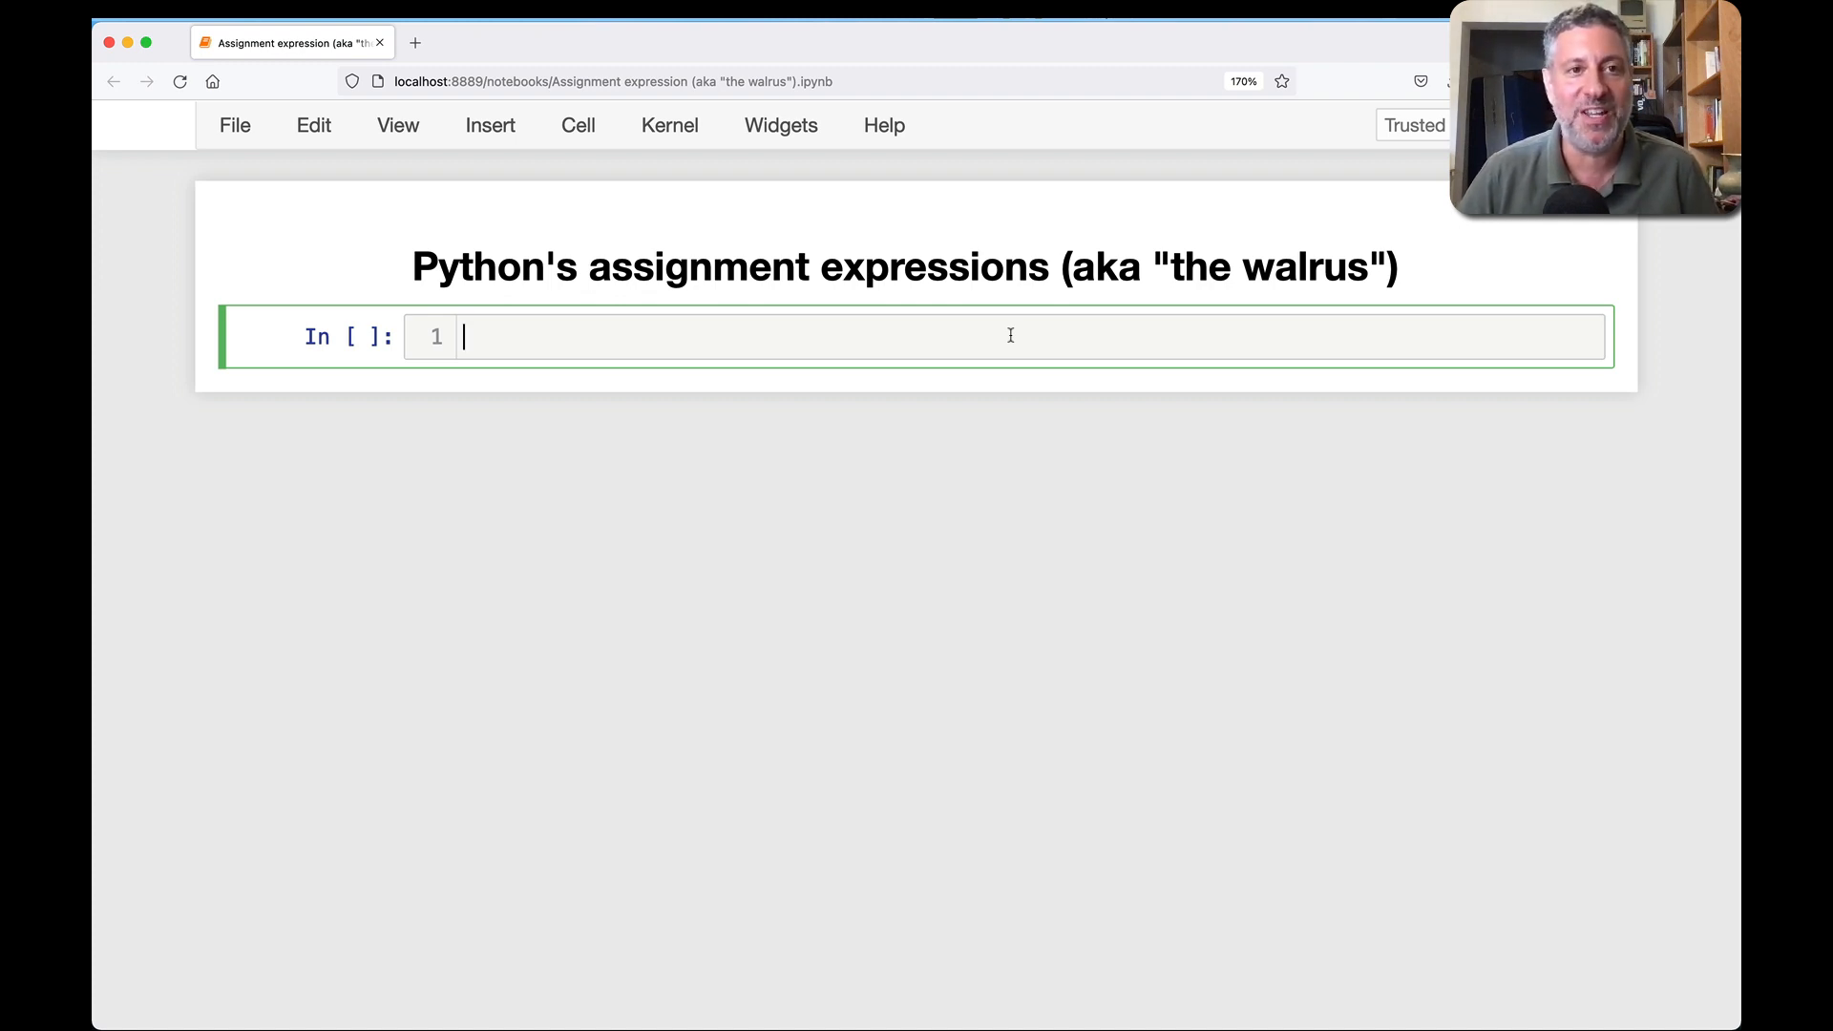
mouse_move(1003, 336)
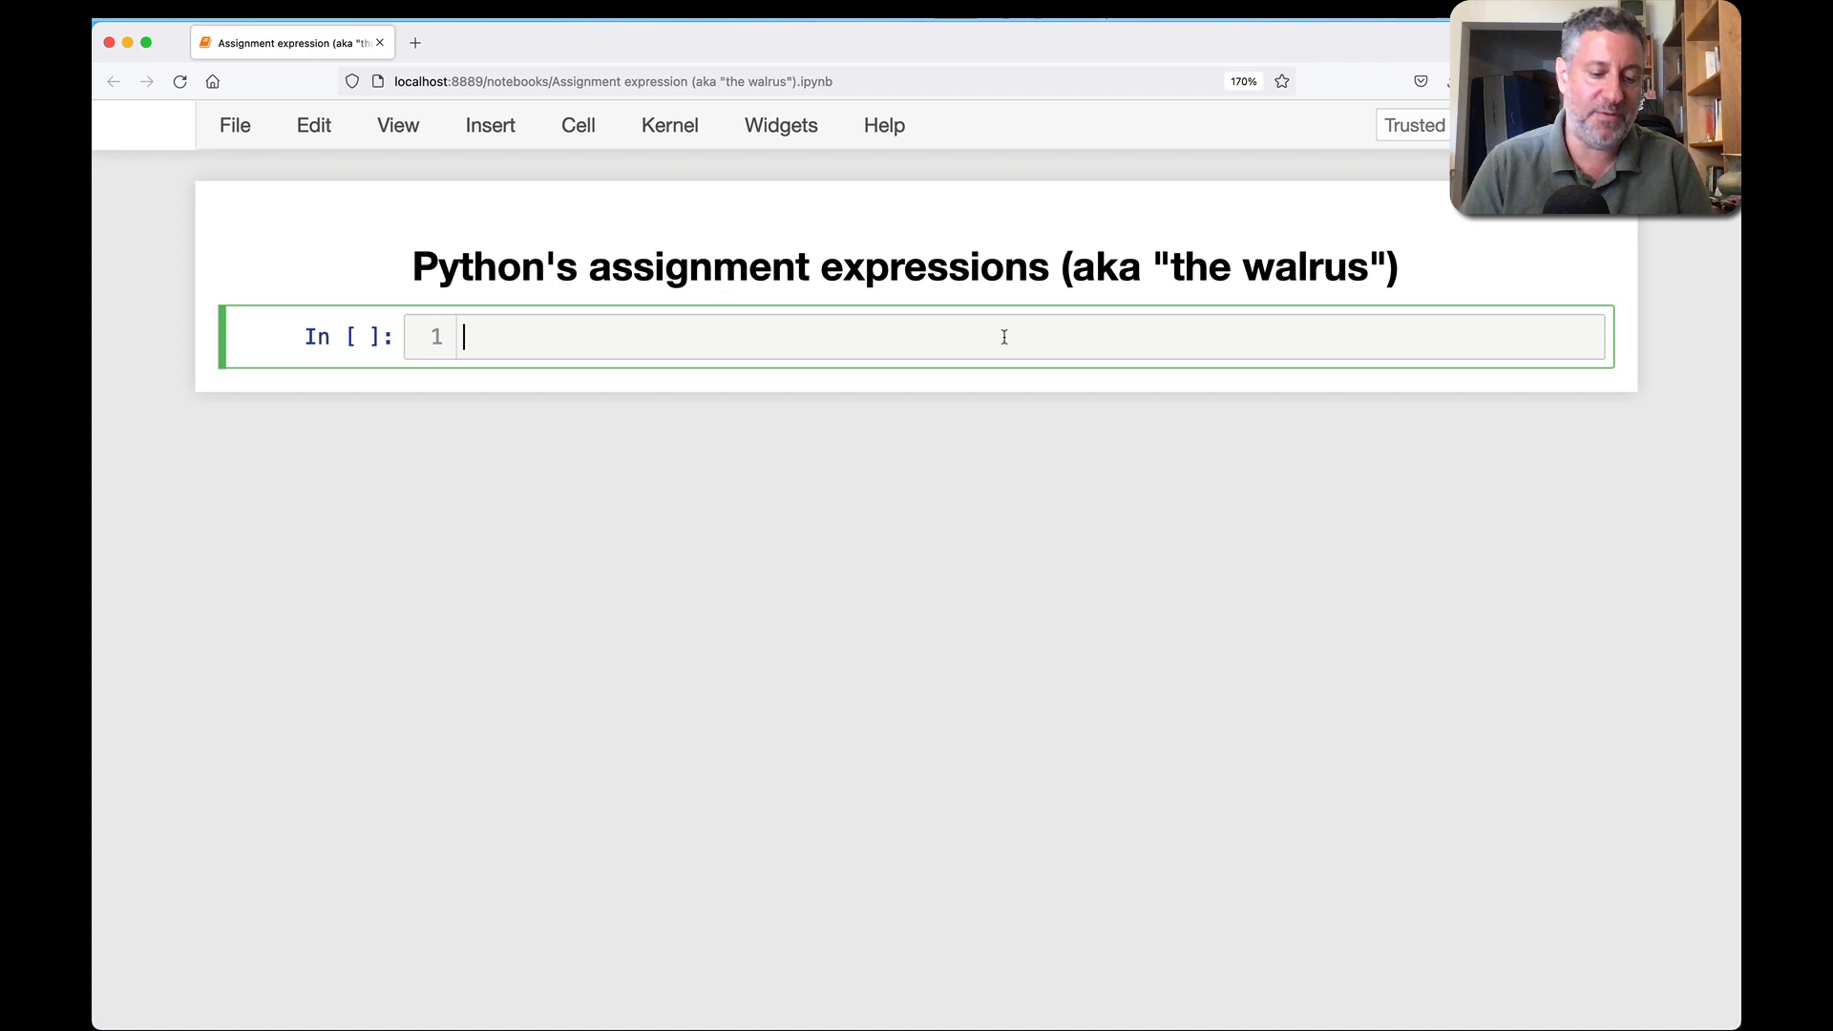
text(whiel T)
text(name = input('Enter y)
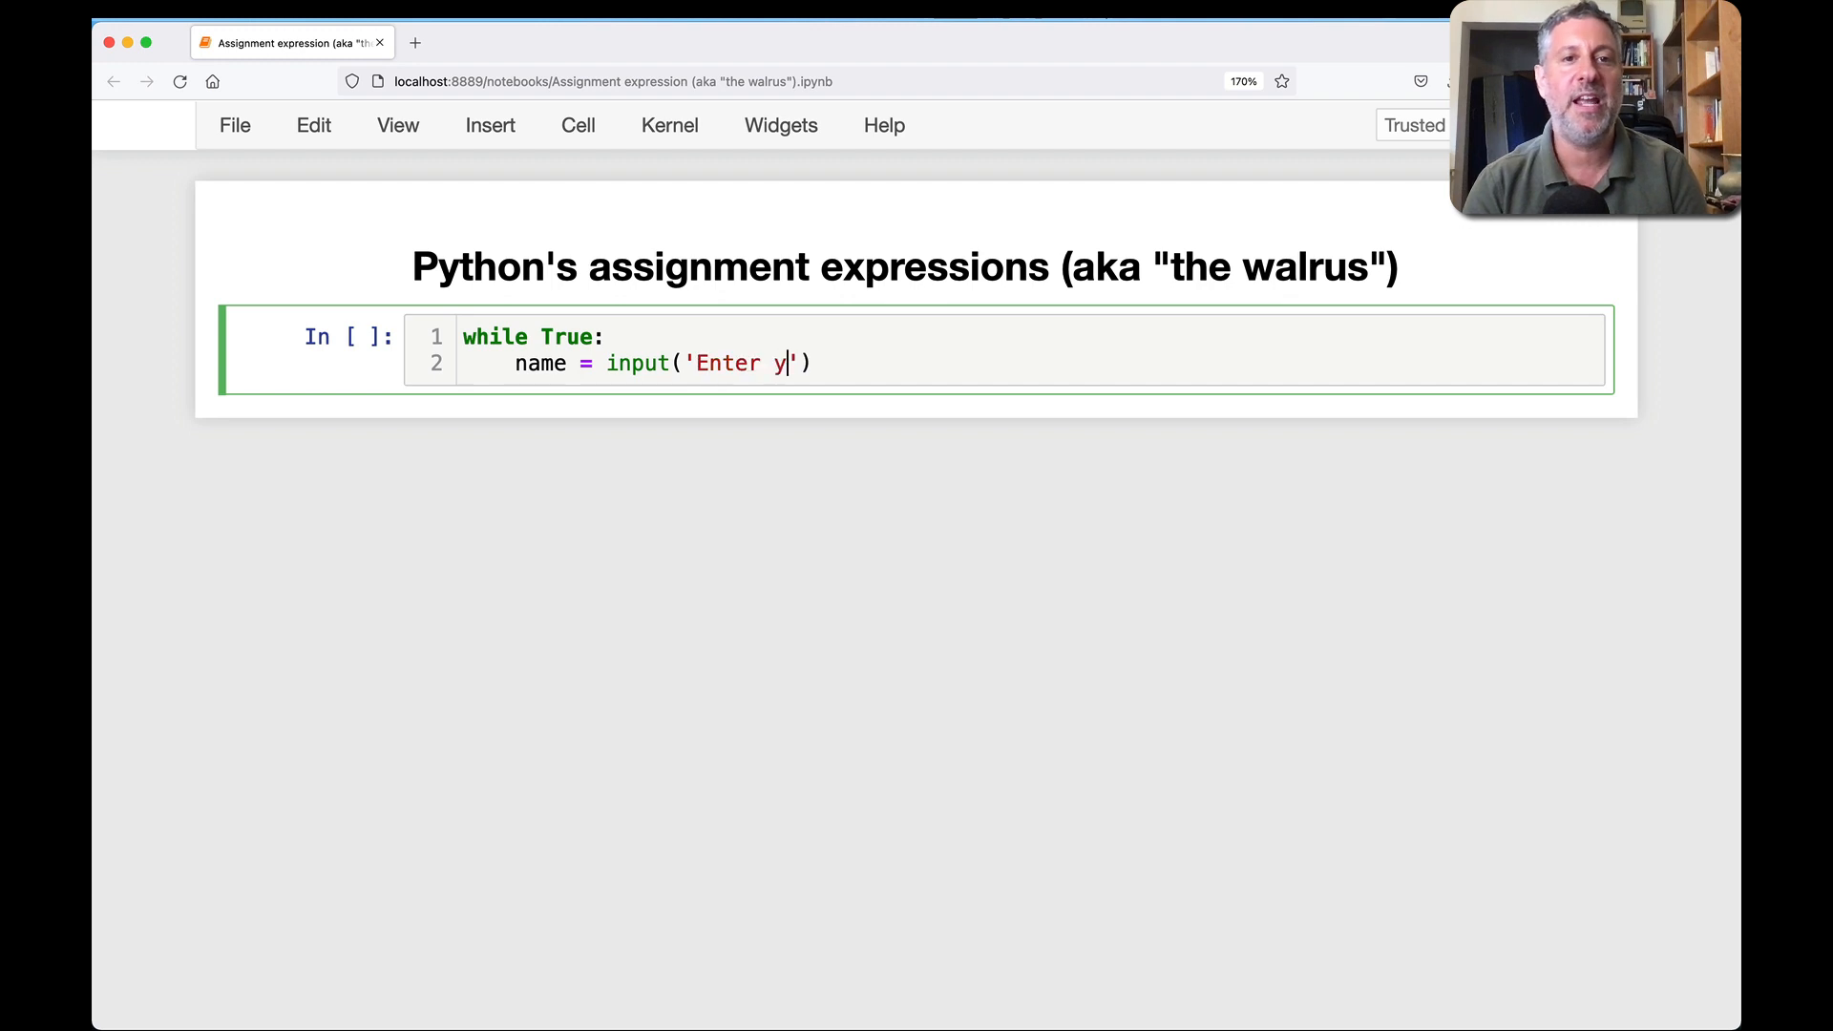
text(our name: ').strip())
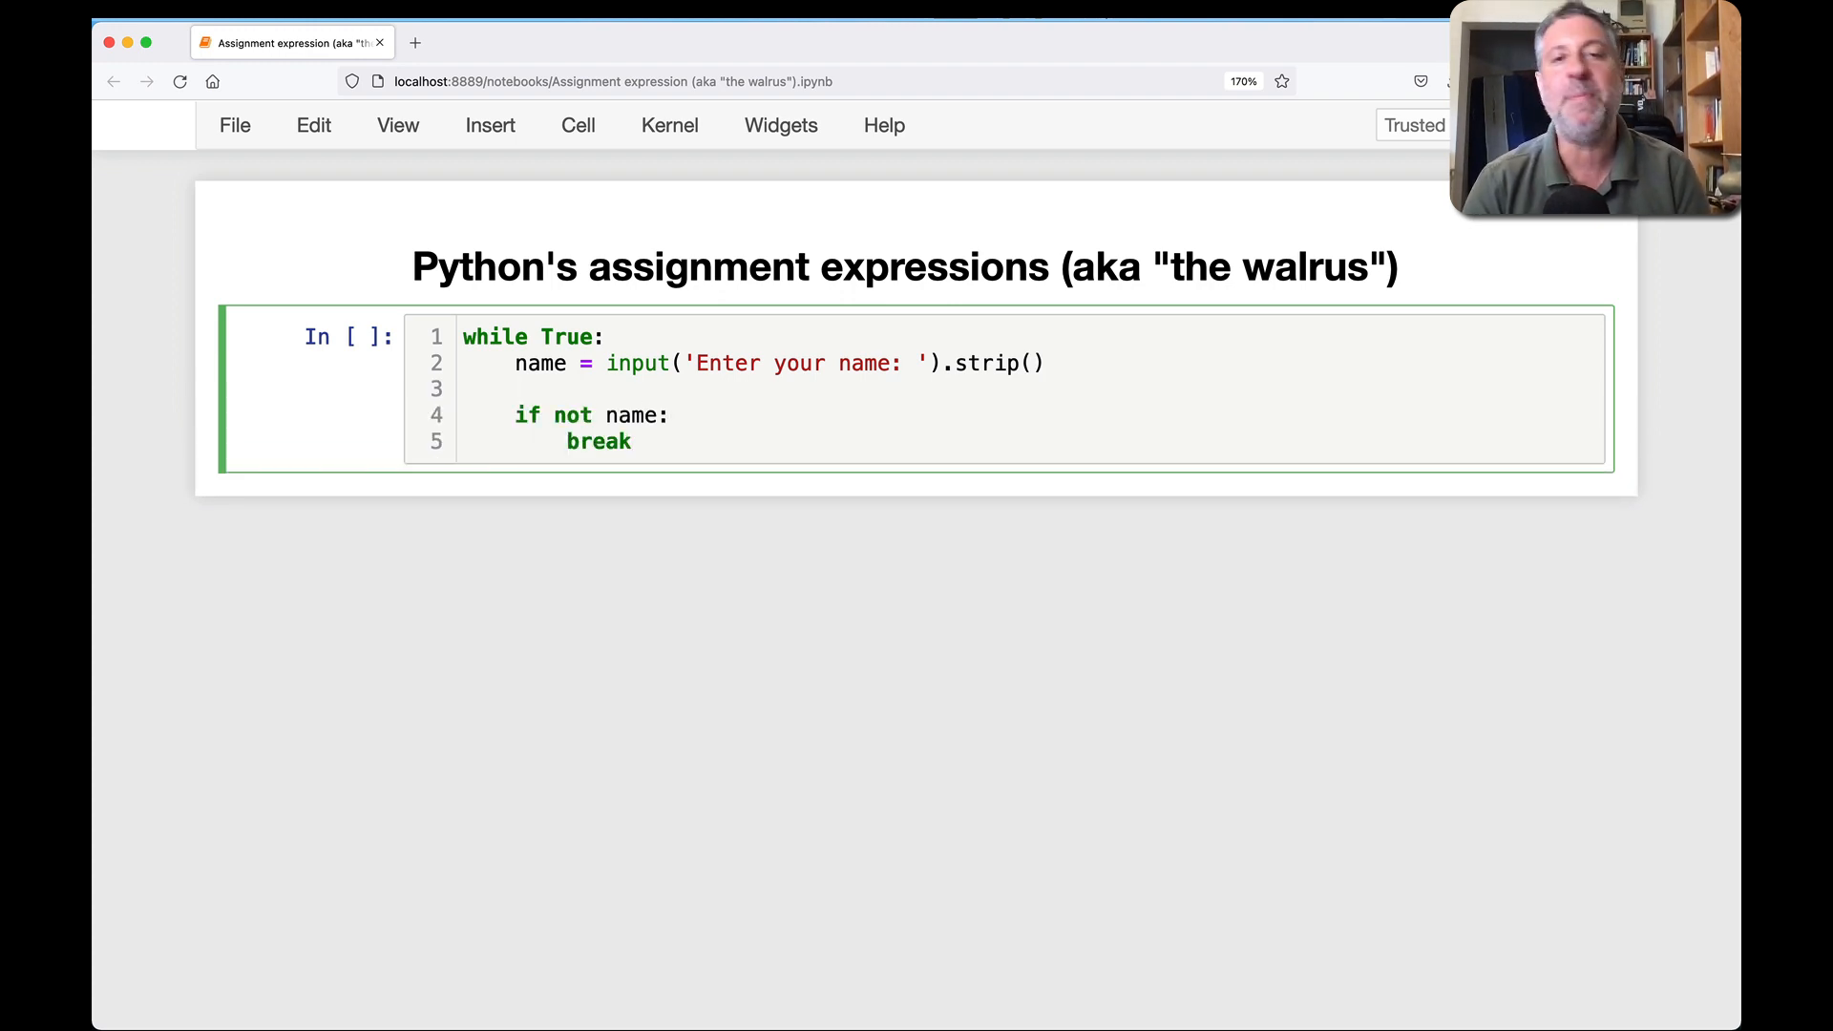
- Add print(f'Hello, {name}!') to the loop body and select the input(...).strip() expression
text(print(f))
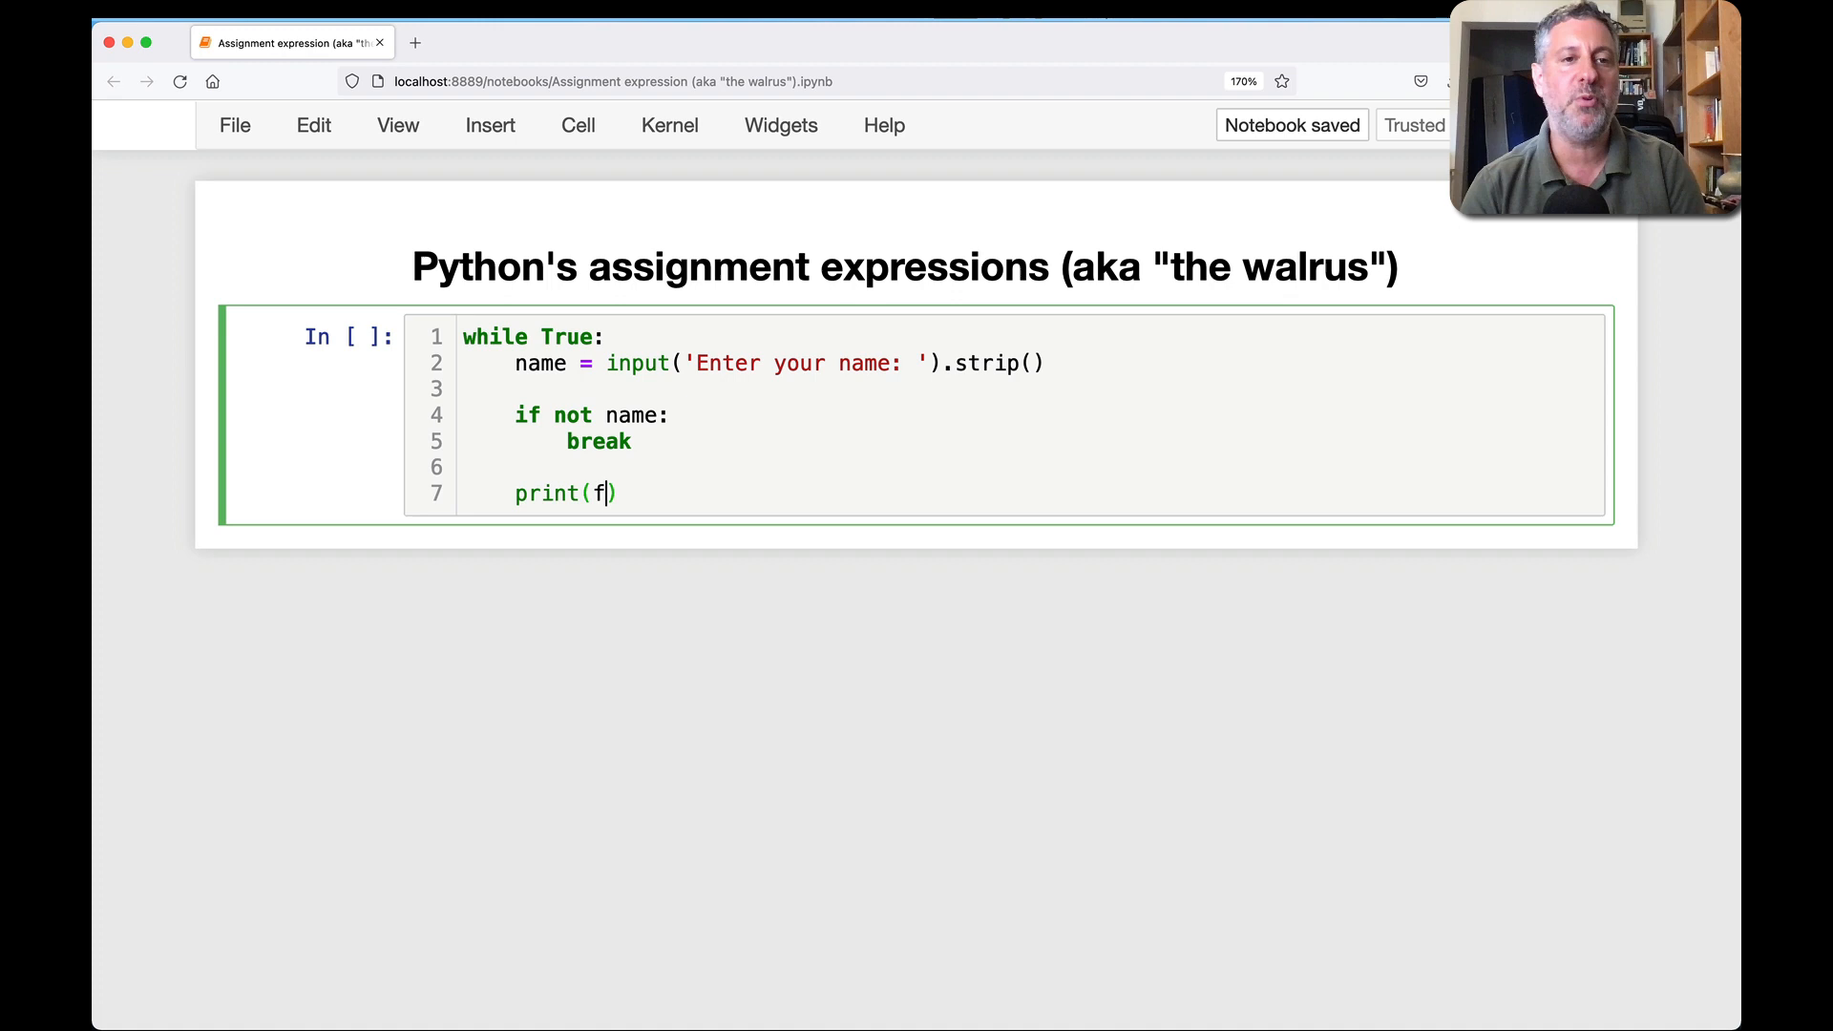
text('Hello, {name}')
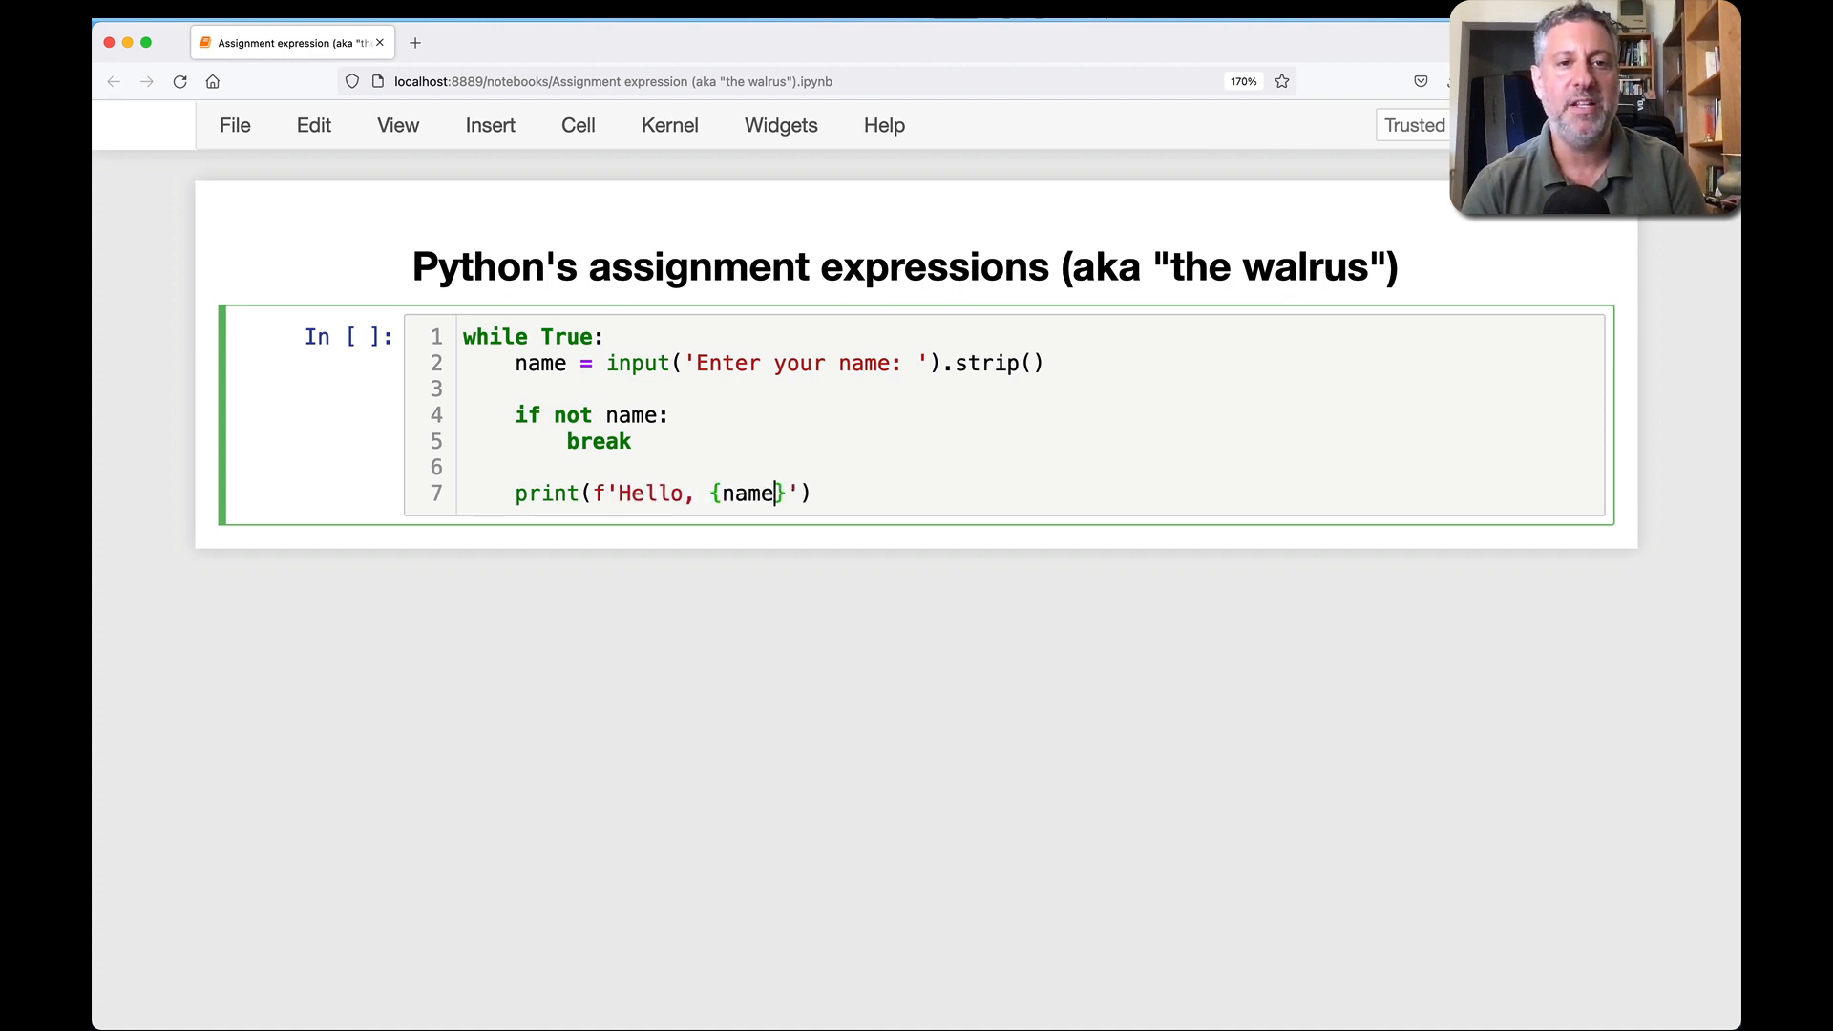
text(!)
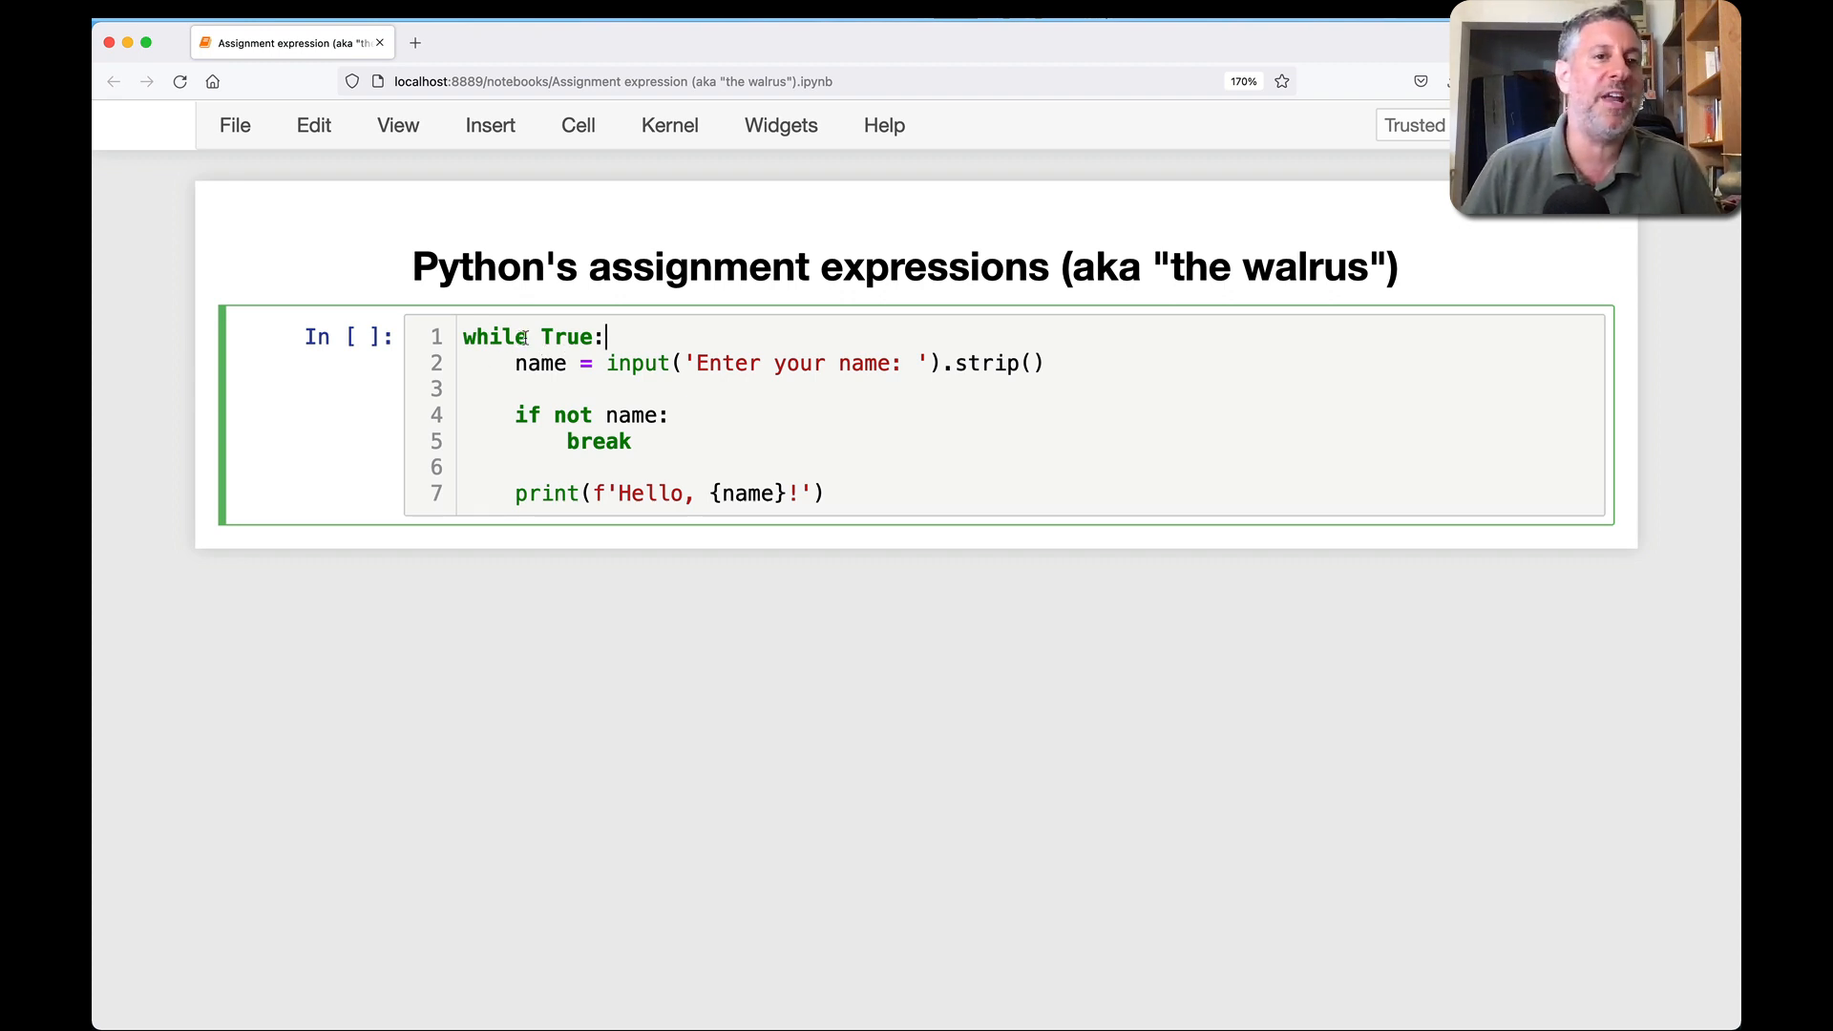
double_click(567, 336)
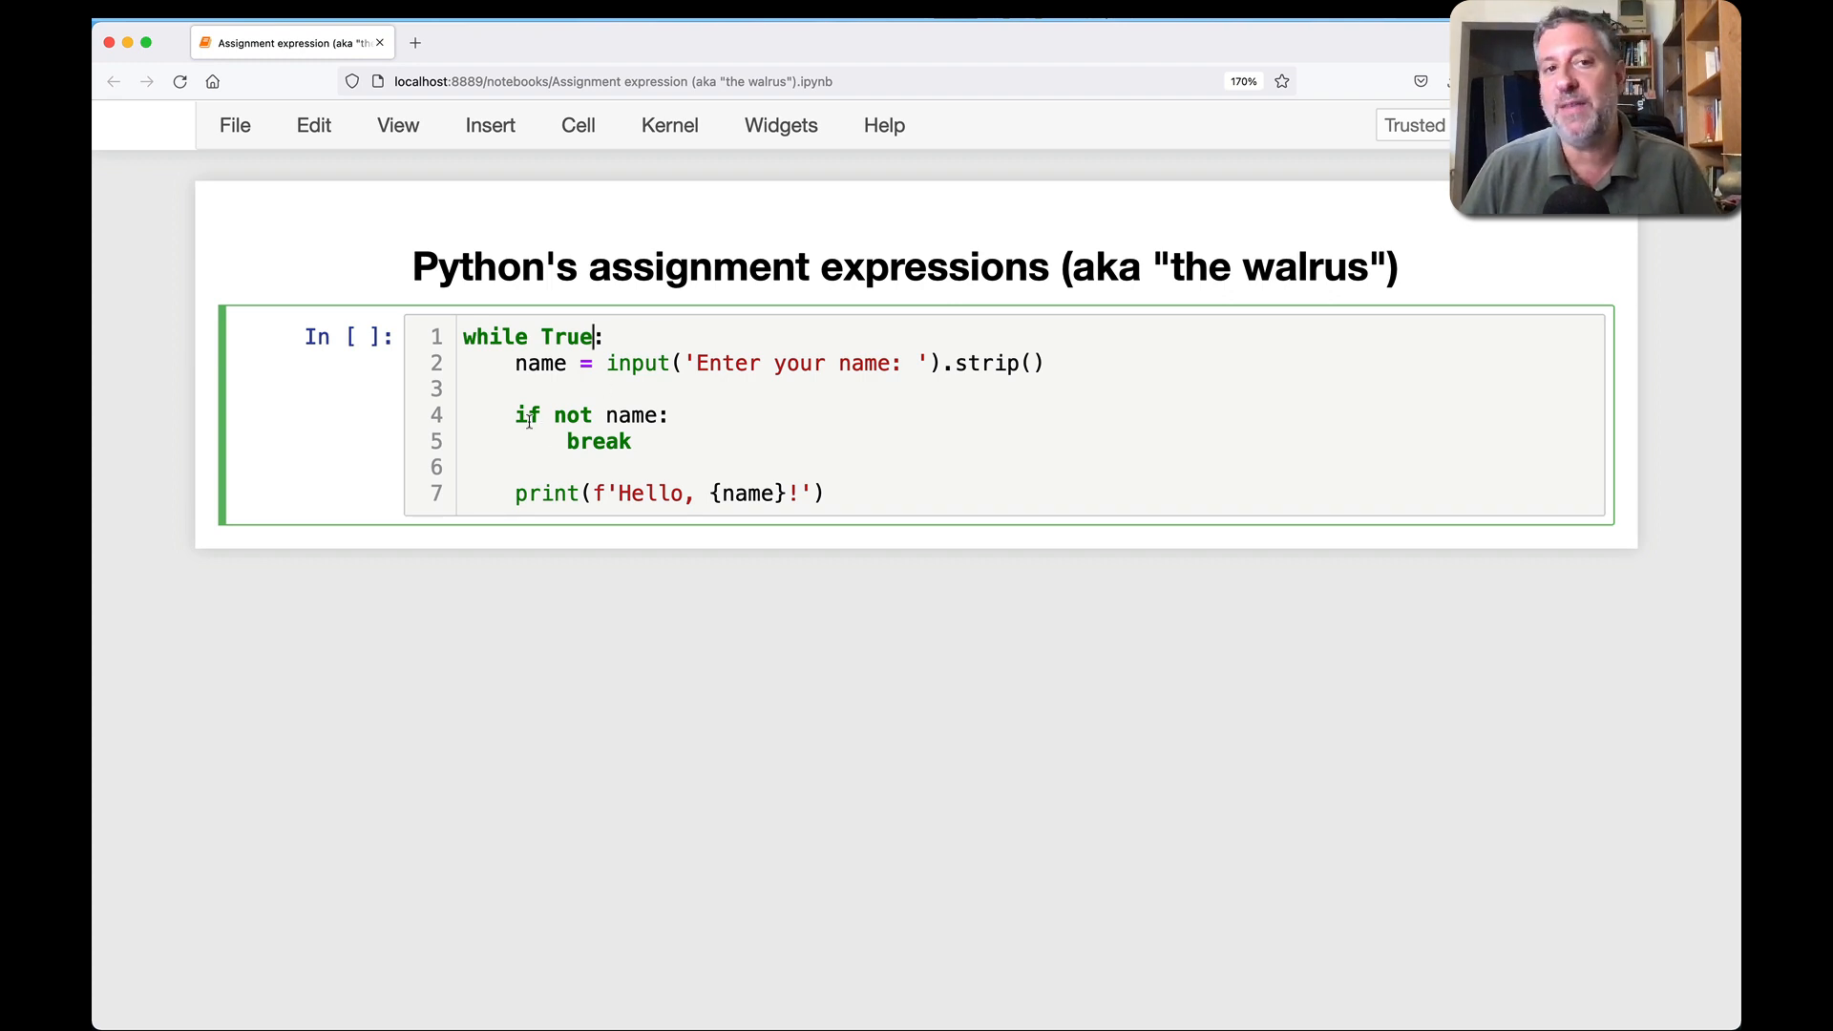
mouse_move(649, 418)
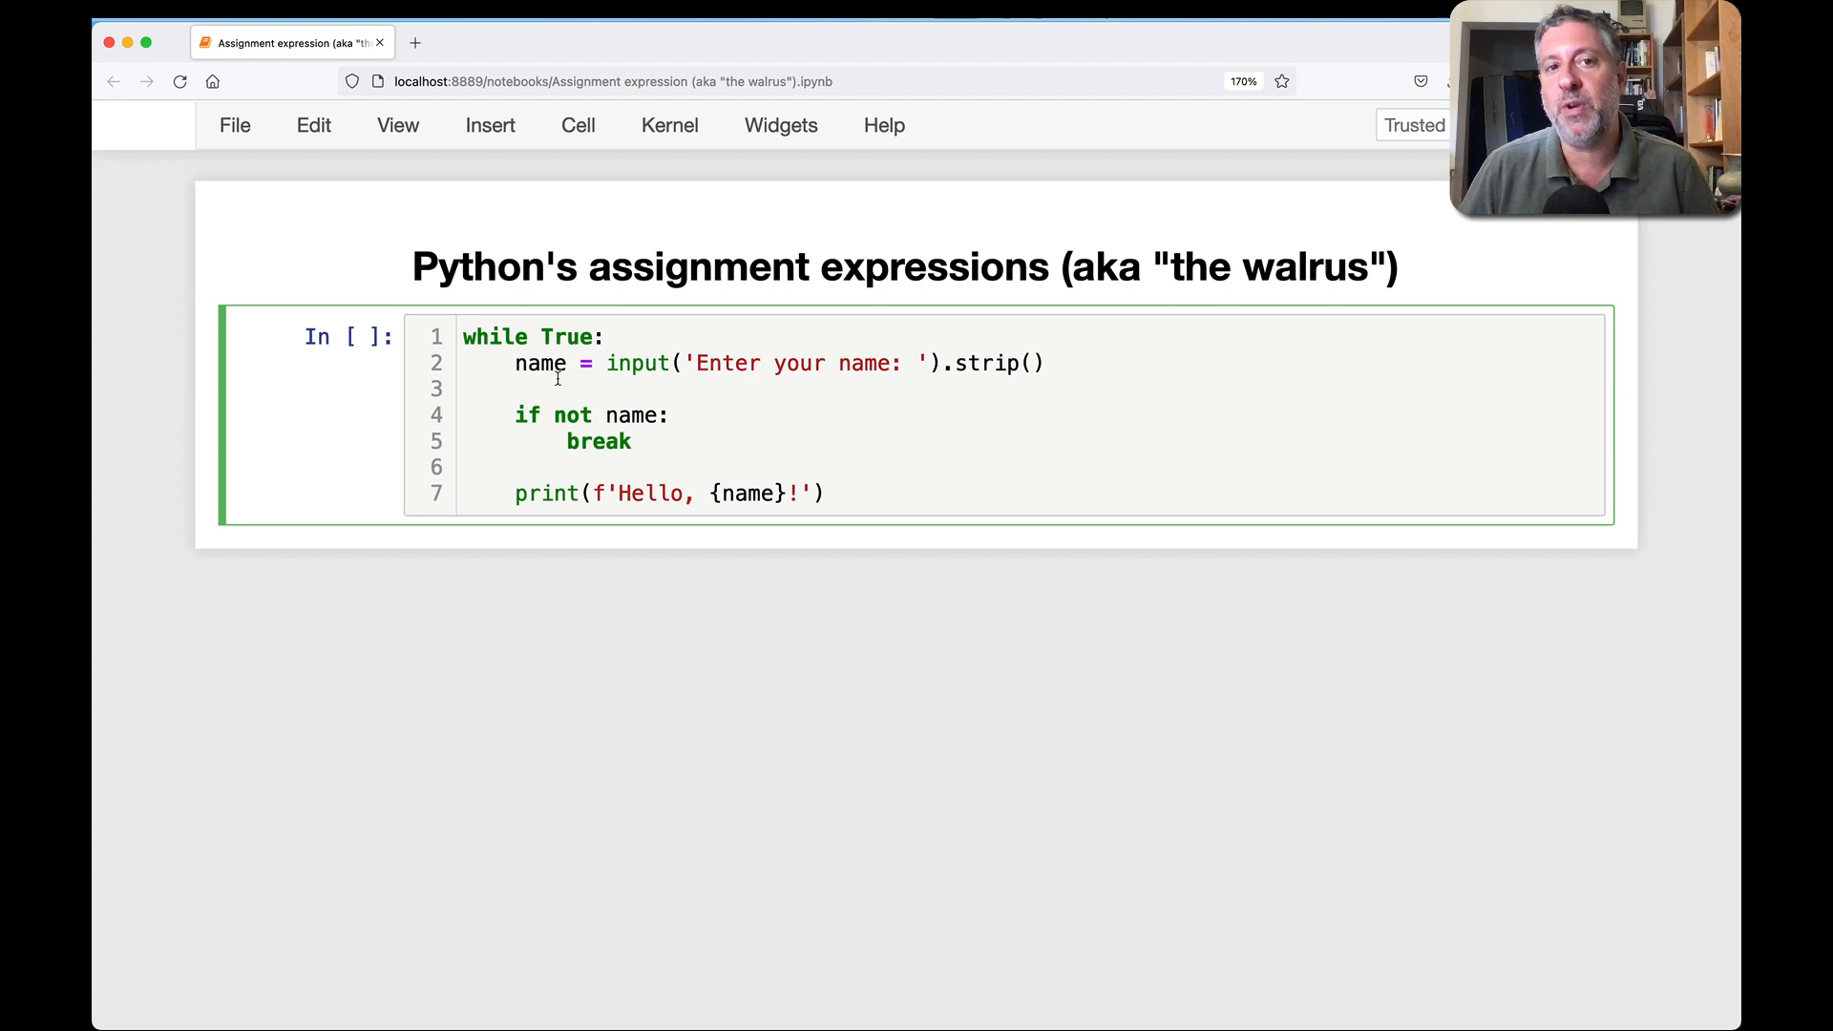
drag(607, 363, 941, 363)
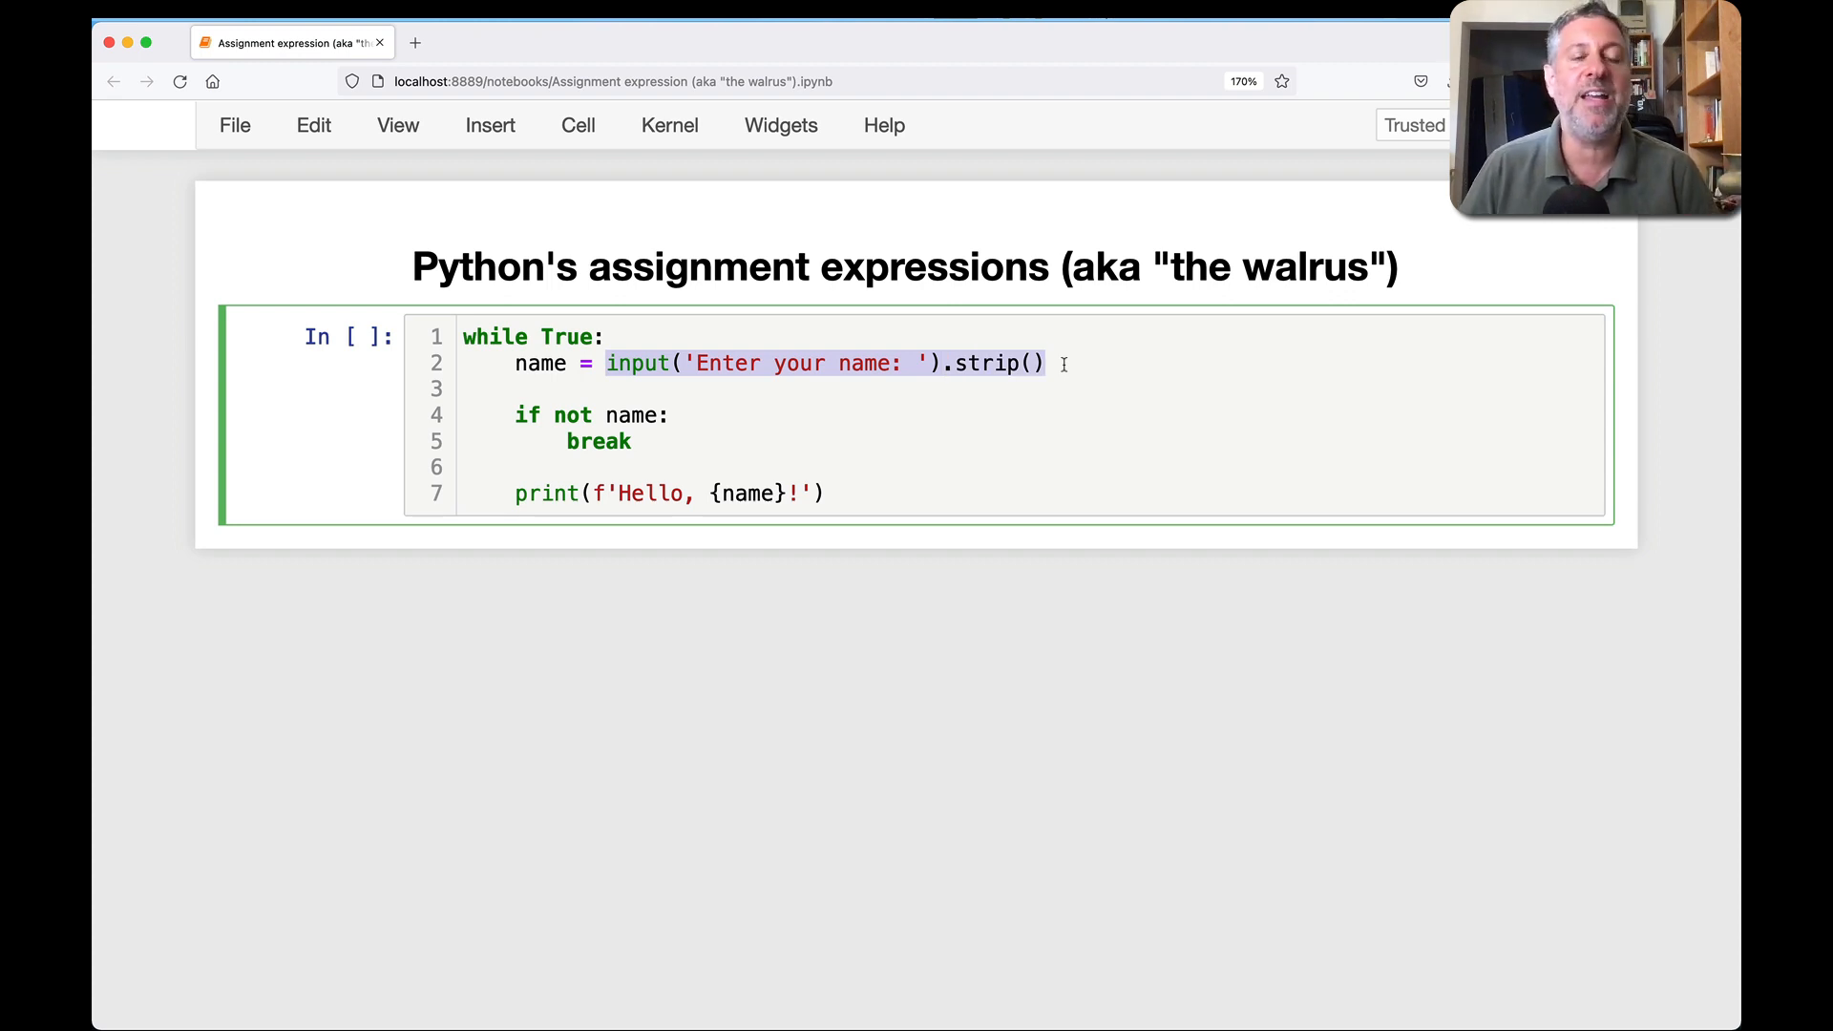
- Comment the if line as an empty-string check and the break line as exiting the loop
click(936, 413)
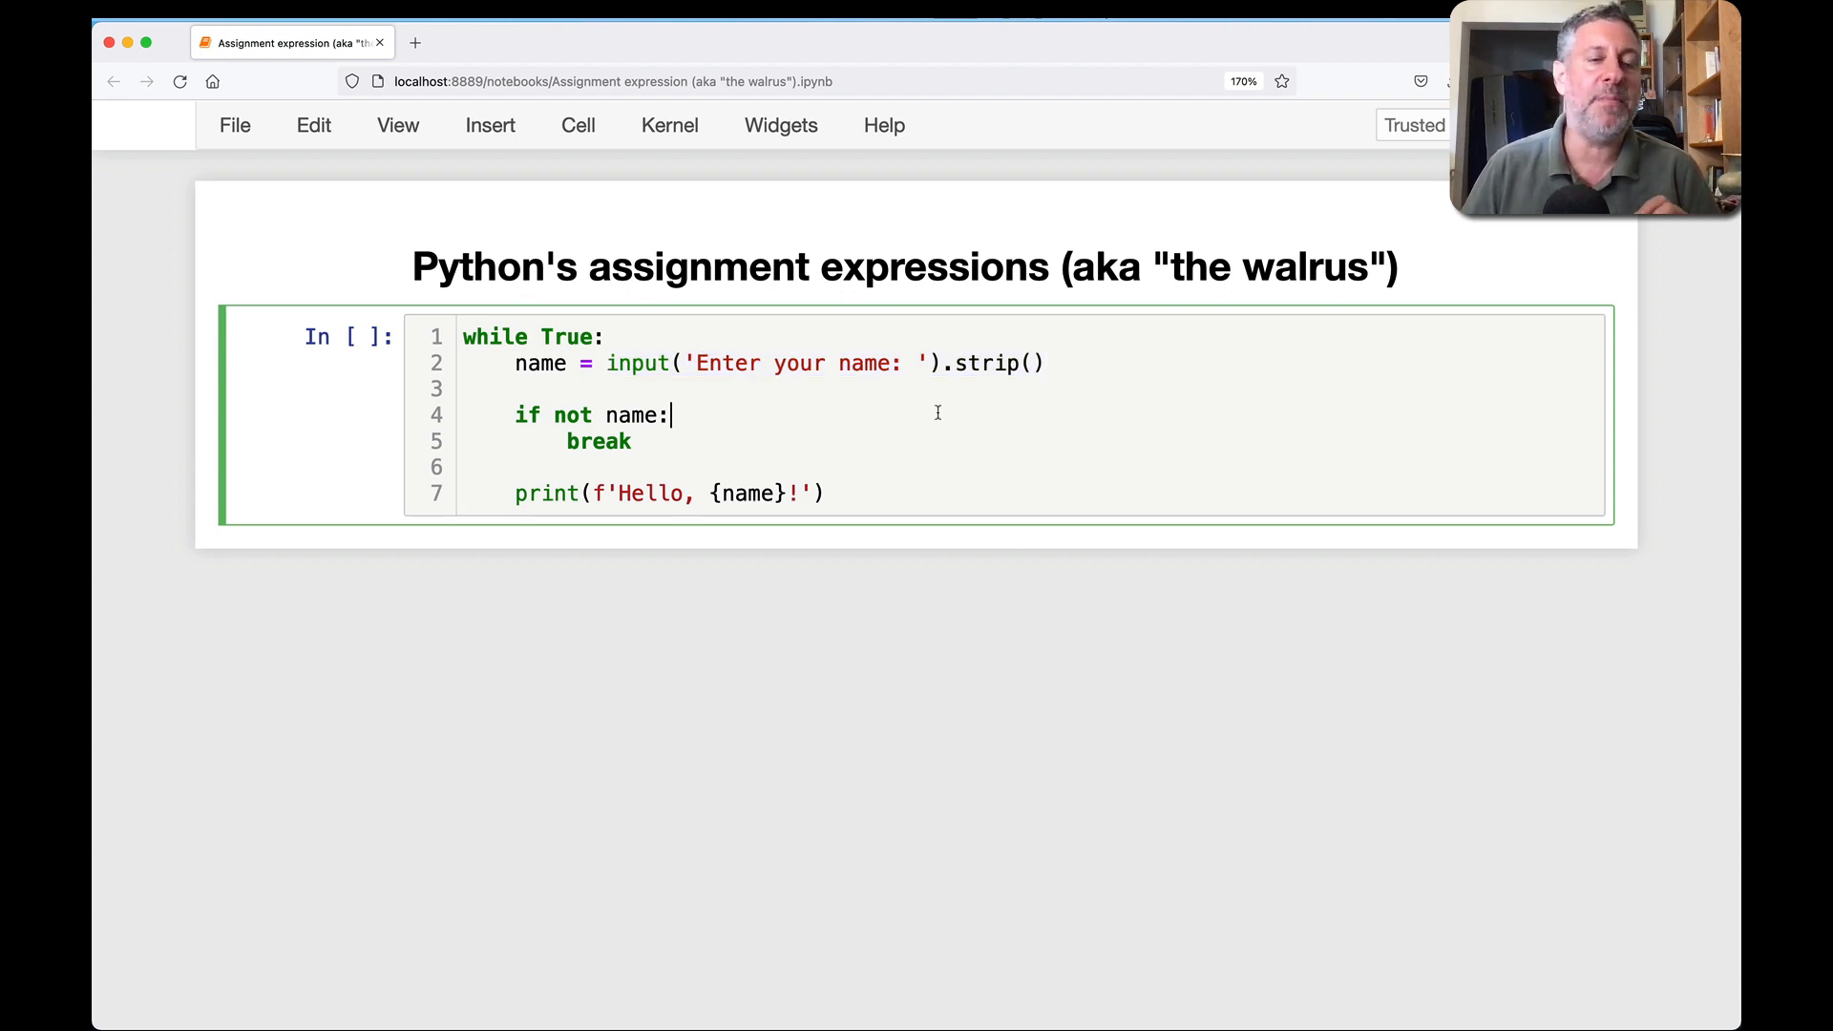
text(# if name is the empty string, then ...)
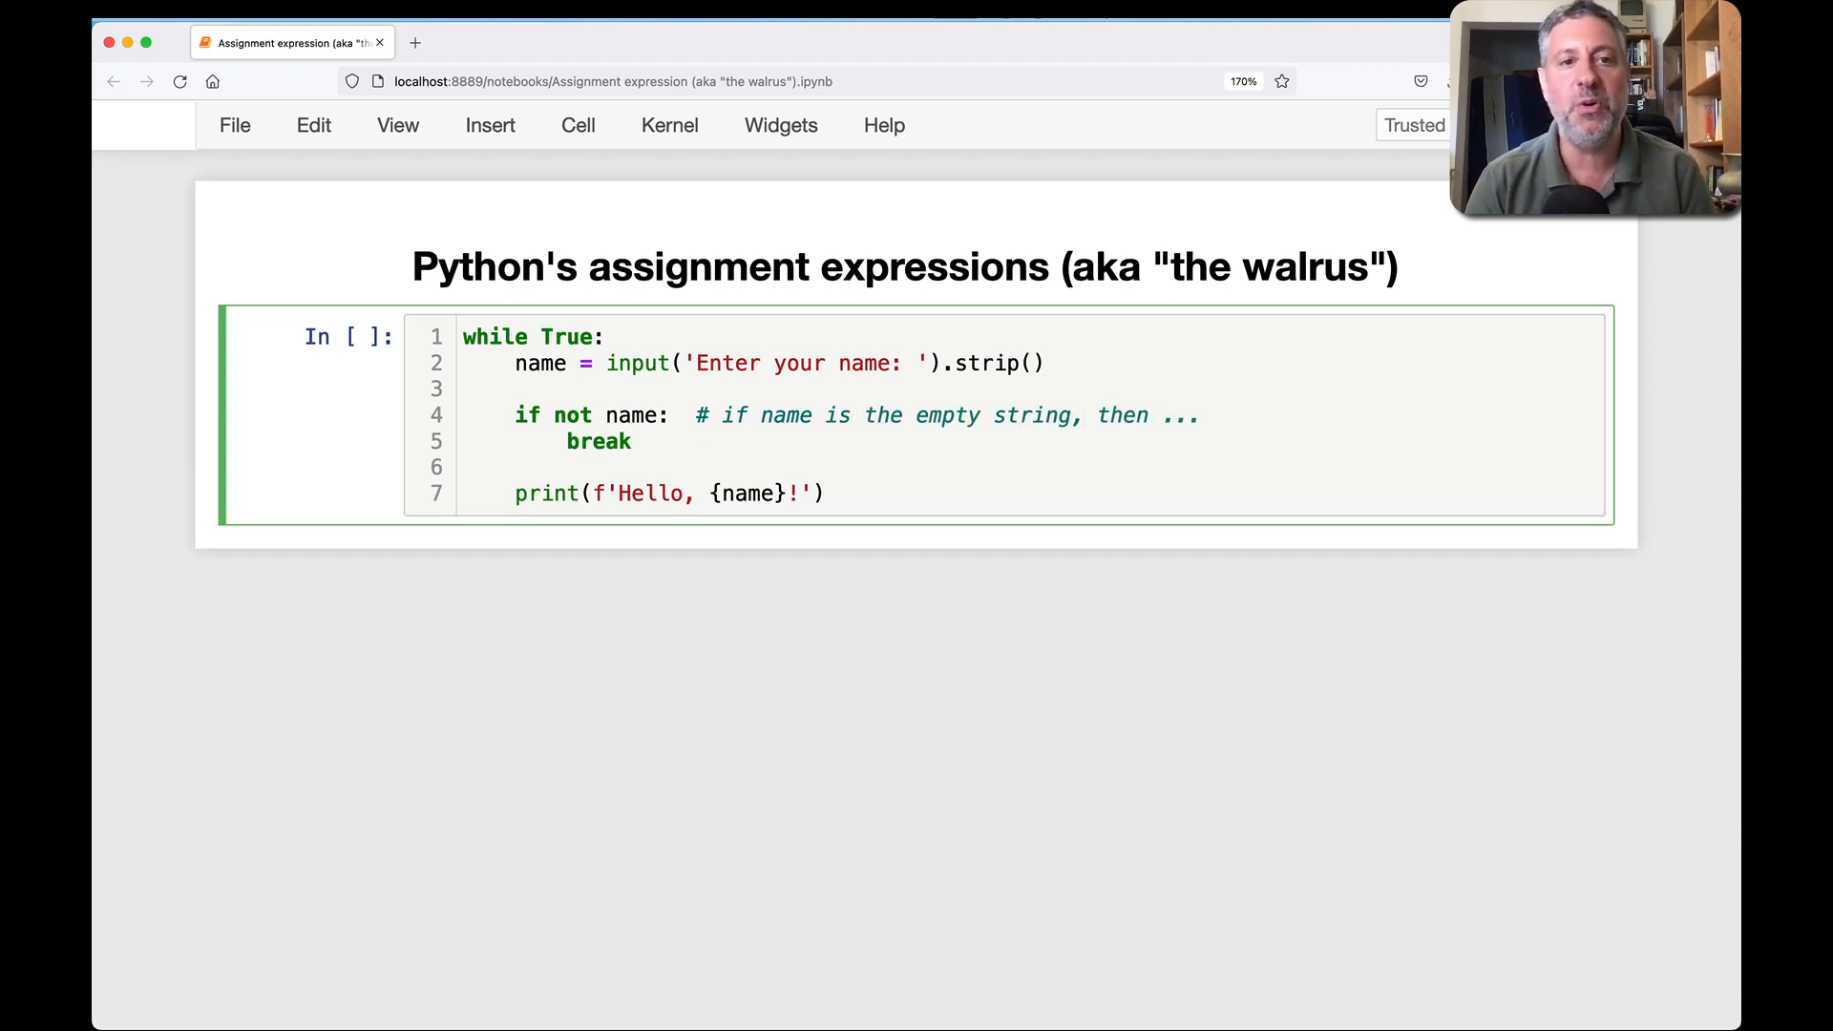
text(# ... exit from the loop)
text(Reuven)
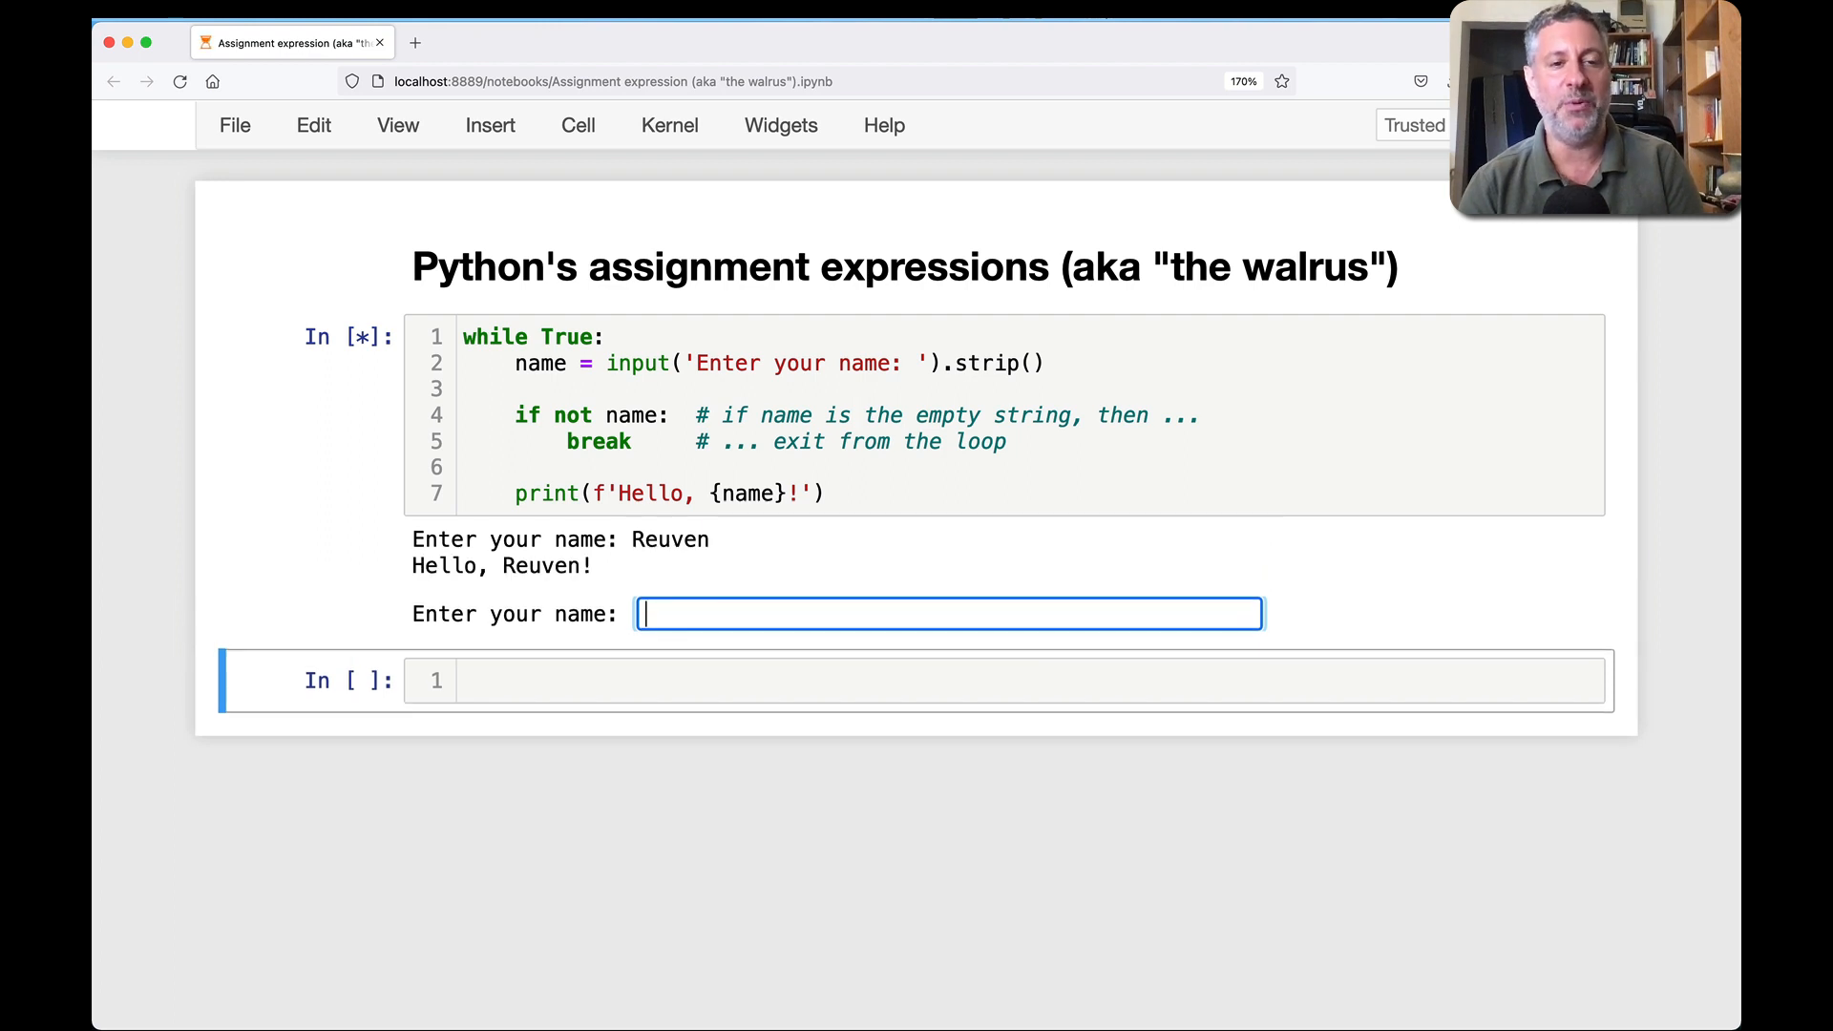
- Finish the break comment text about exiting out of the loop
text(out th)
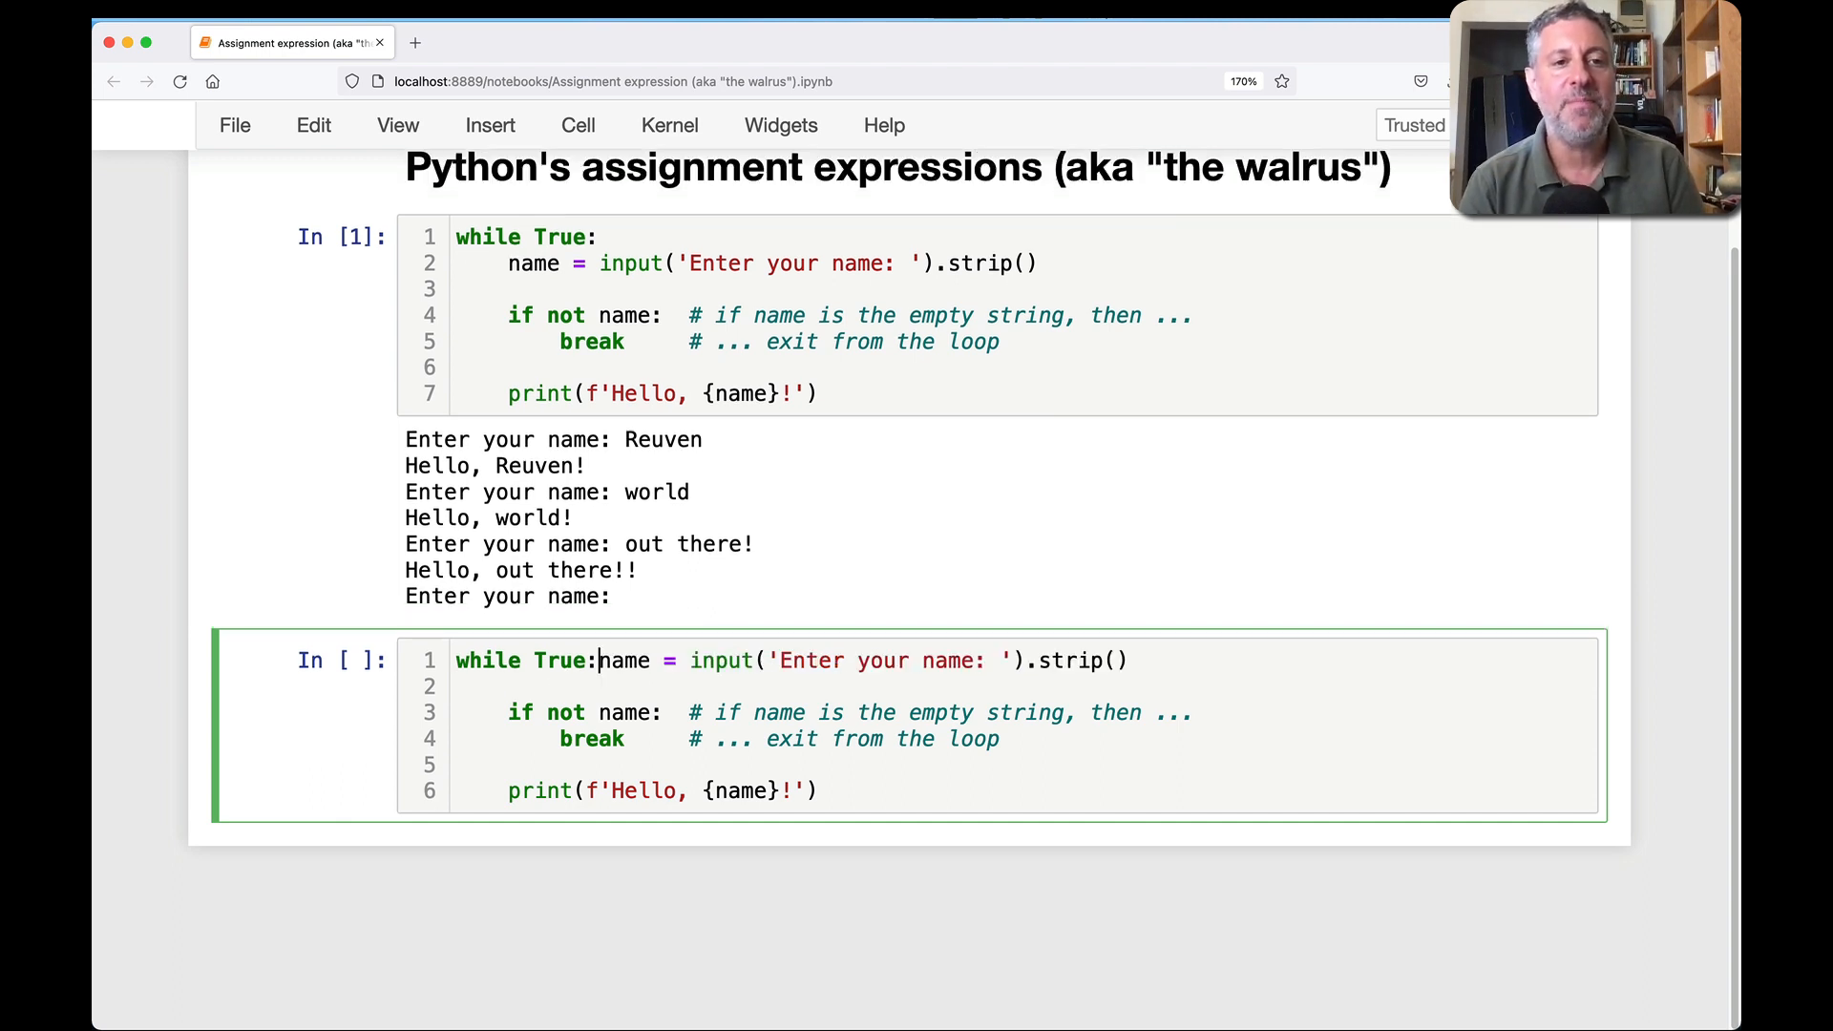
- Make 'while name = input(...).strip():' the loop header, removing True and the separate assignment
key(Backspace)
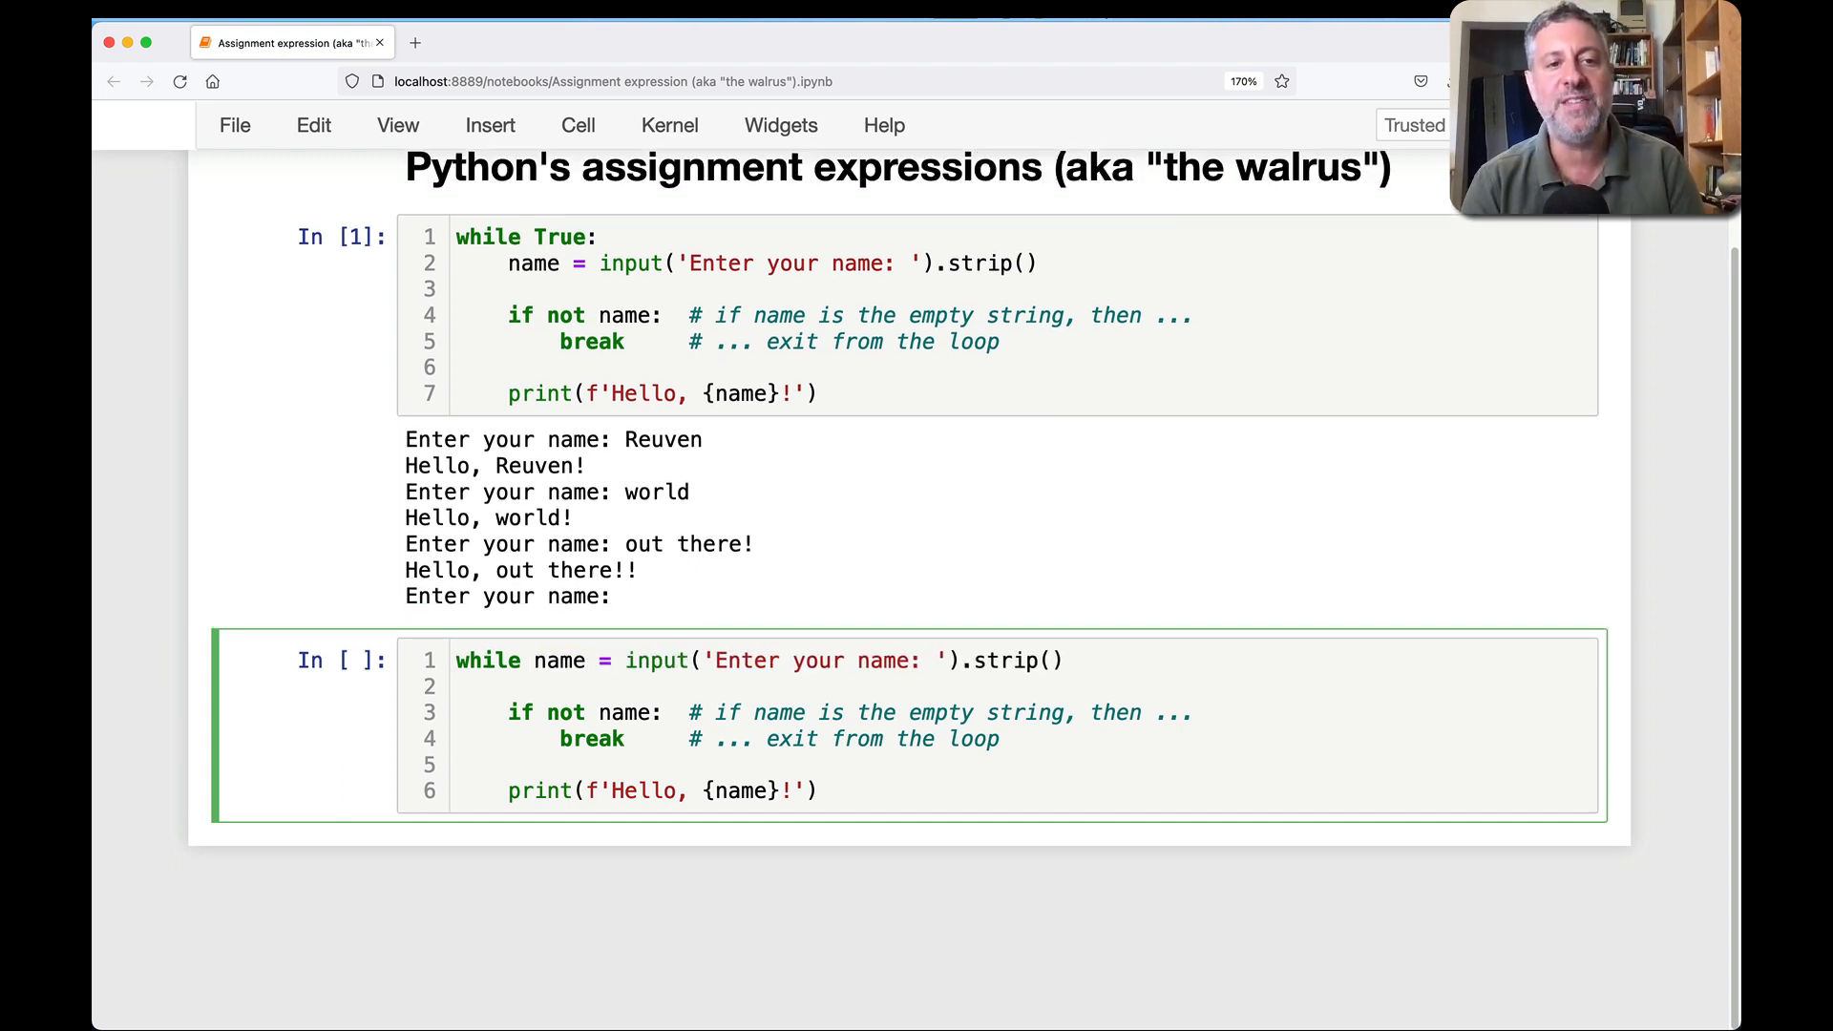
text(:)
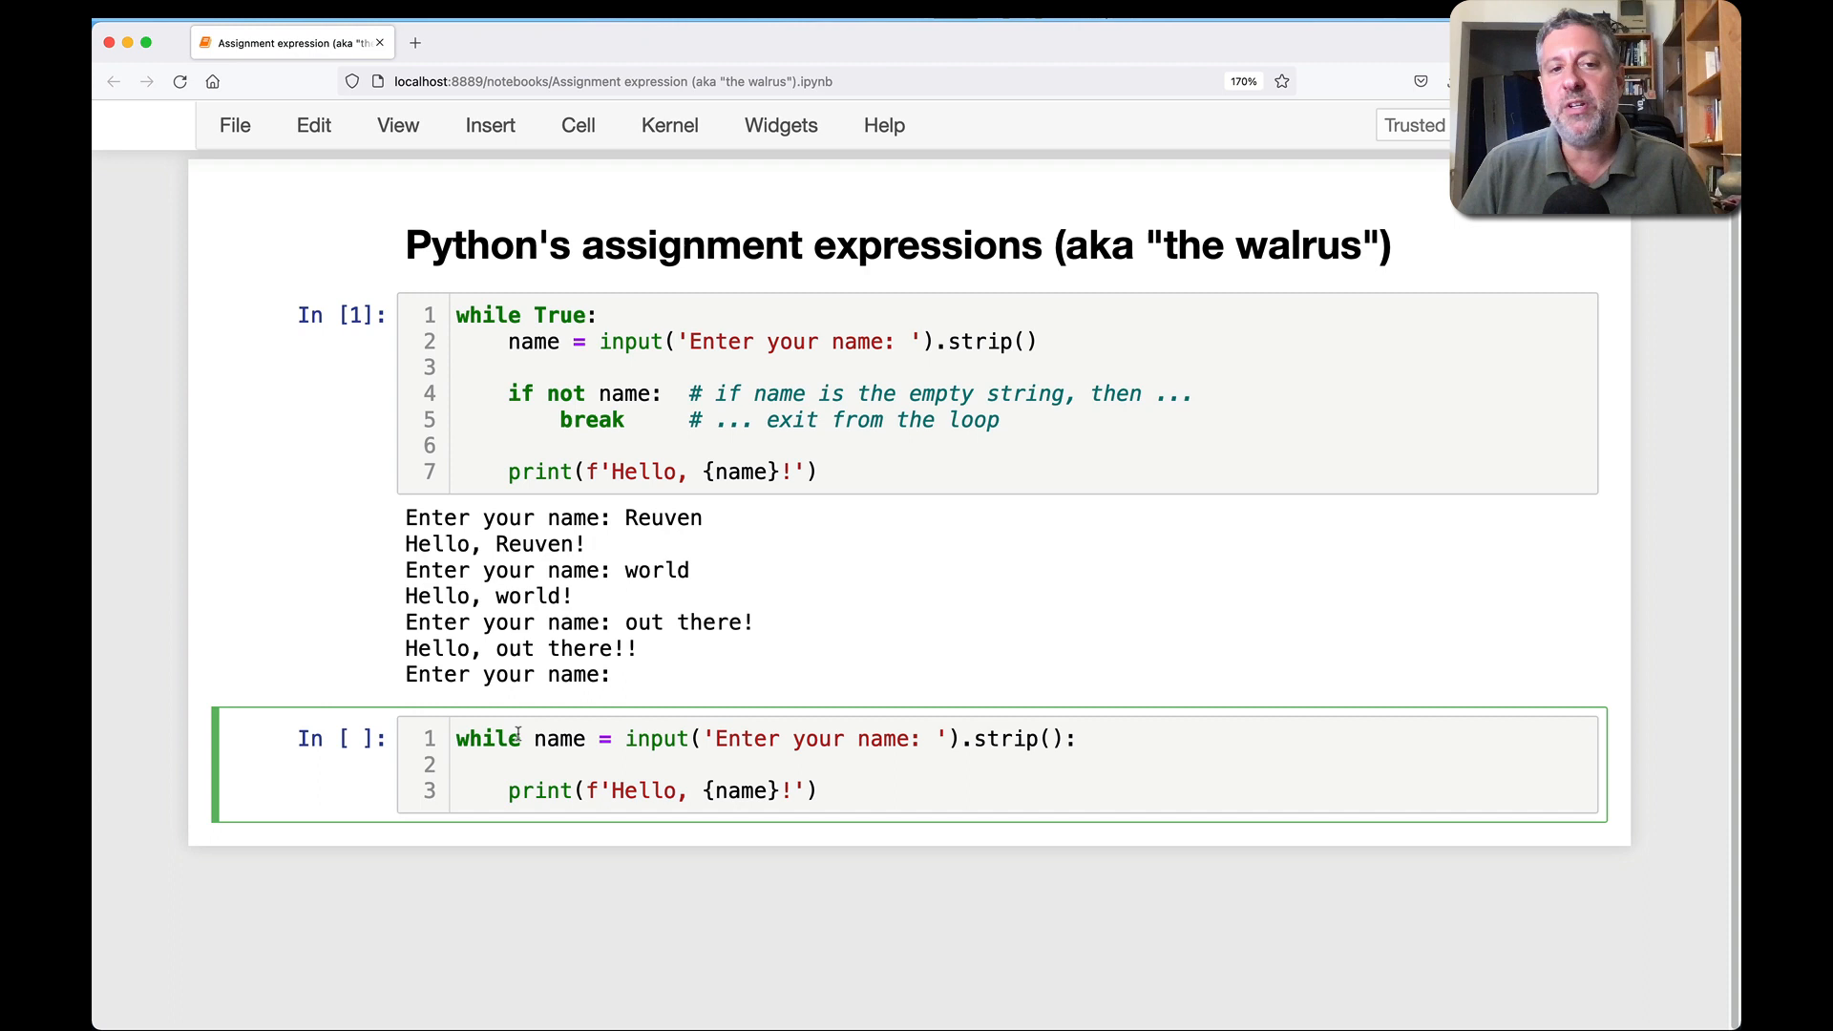
drag(622, 737, 1052, 737)
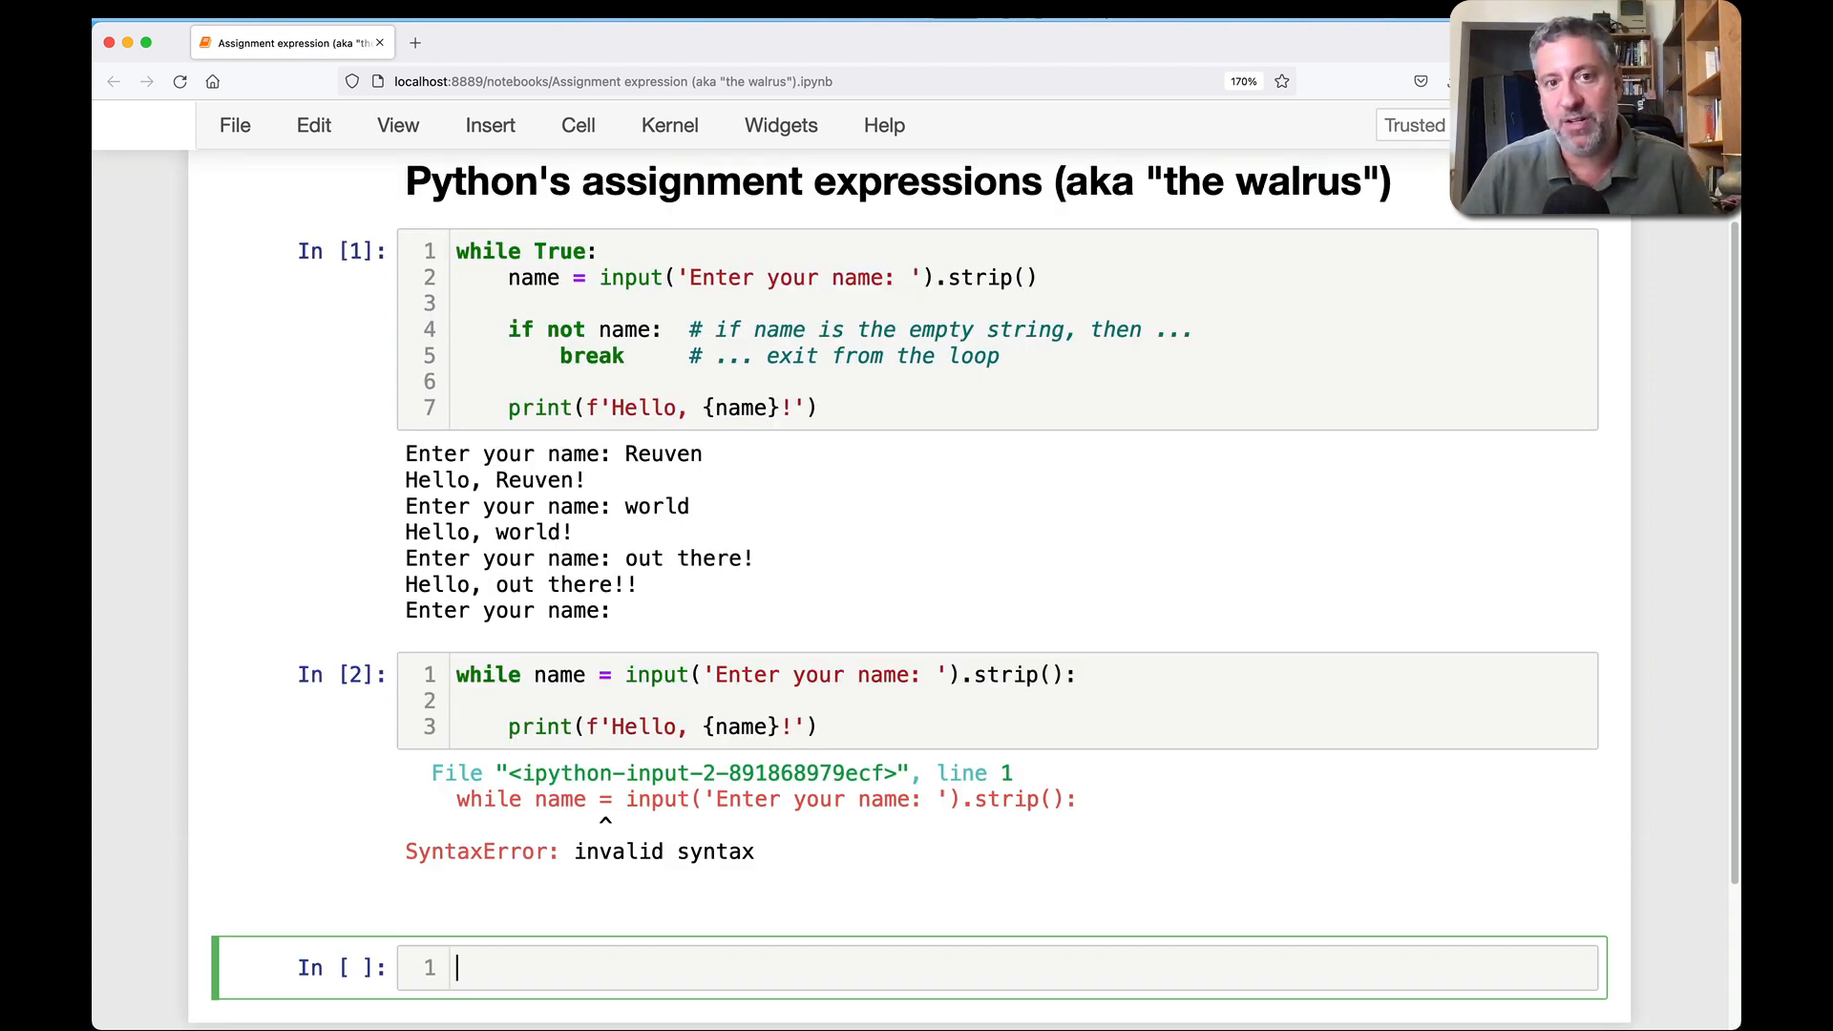
mouse_move(606, 774)
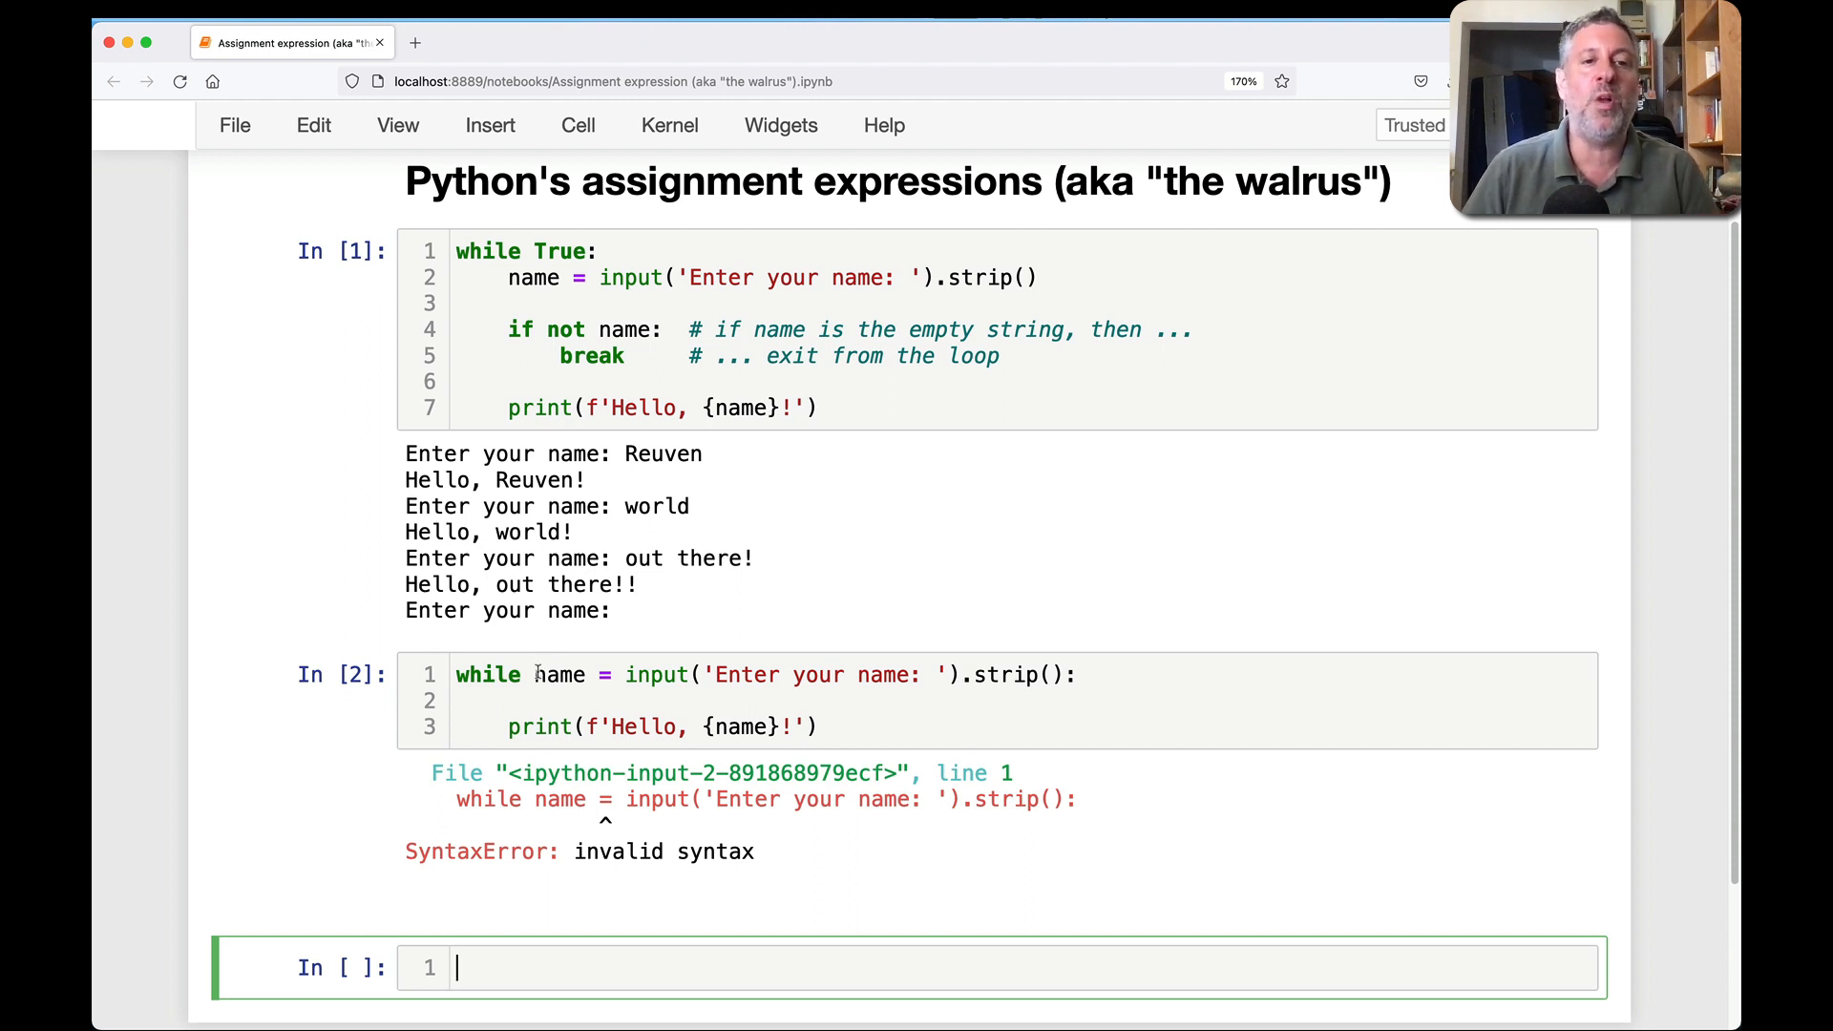
- Run x = y = 10 in a new cell to demonstrate chained assignment
click(1080, 674)
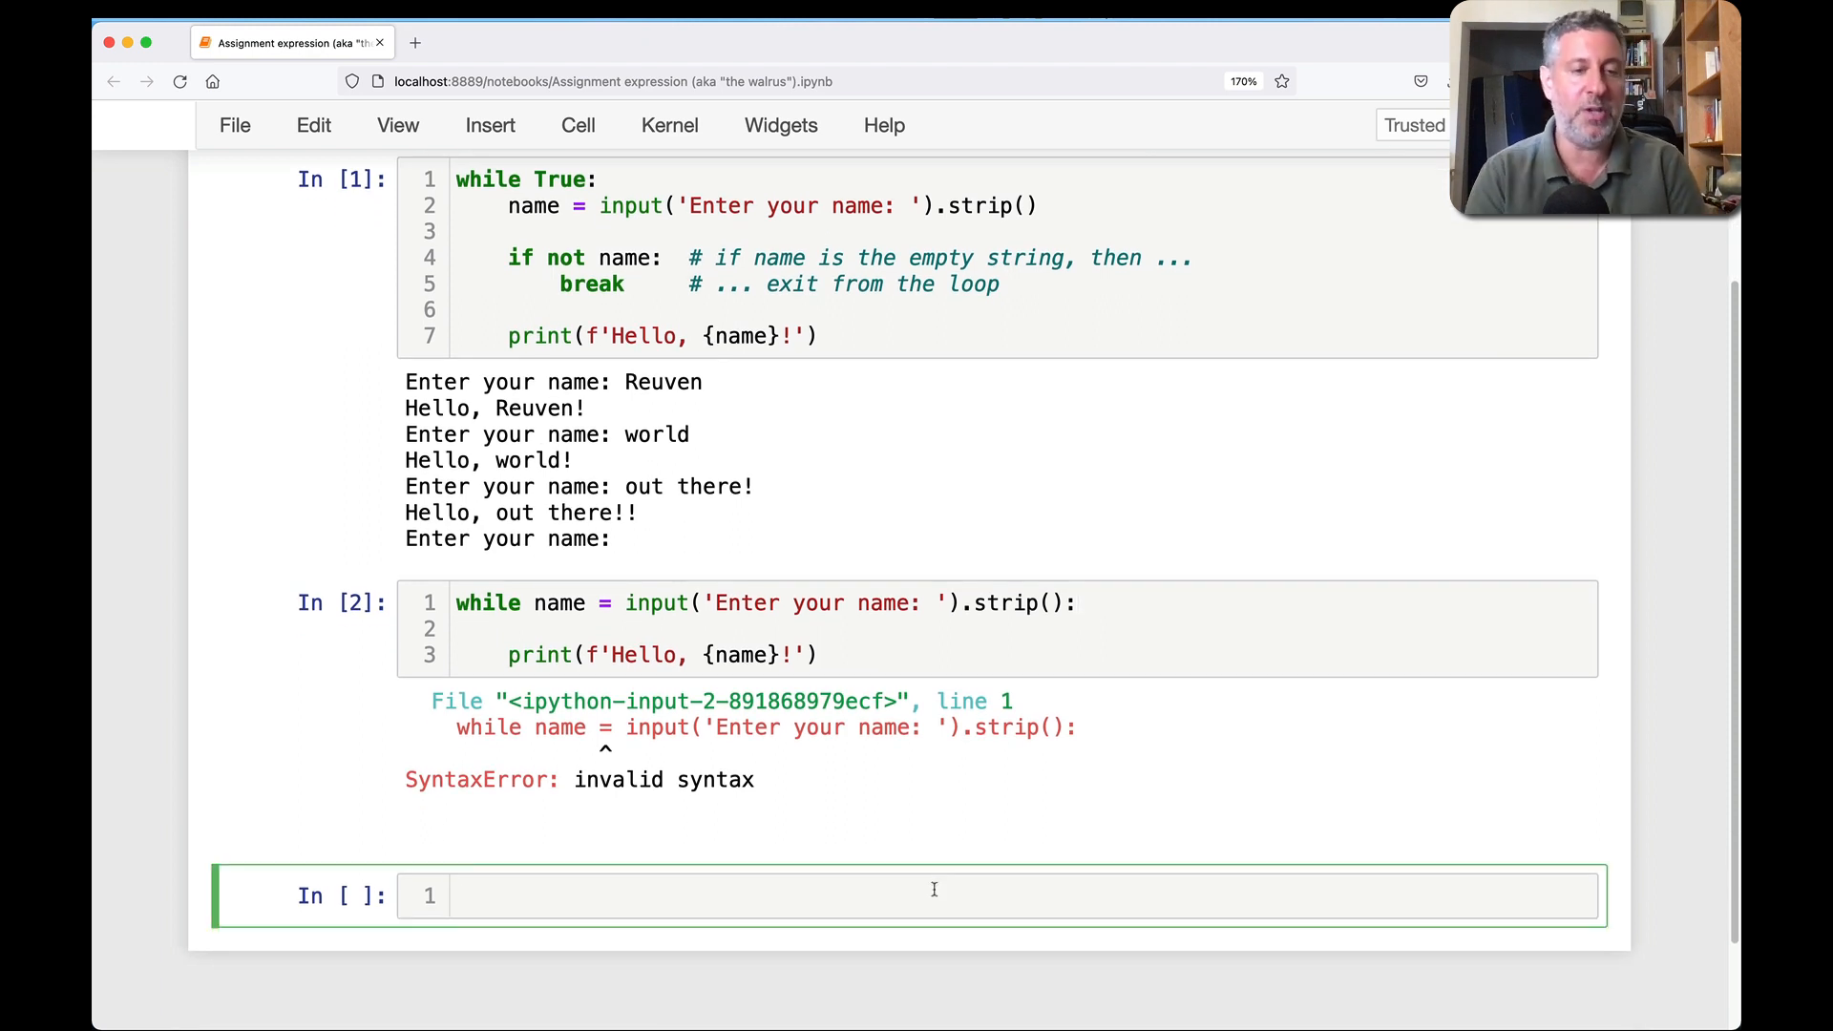
text(x = y = 10)
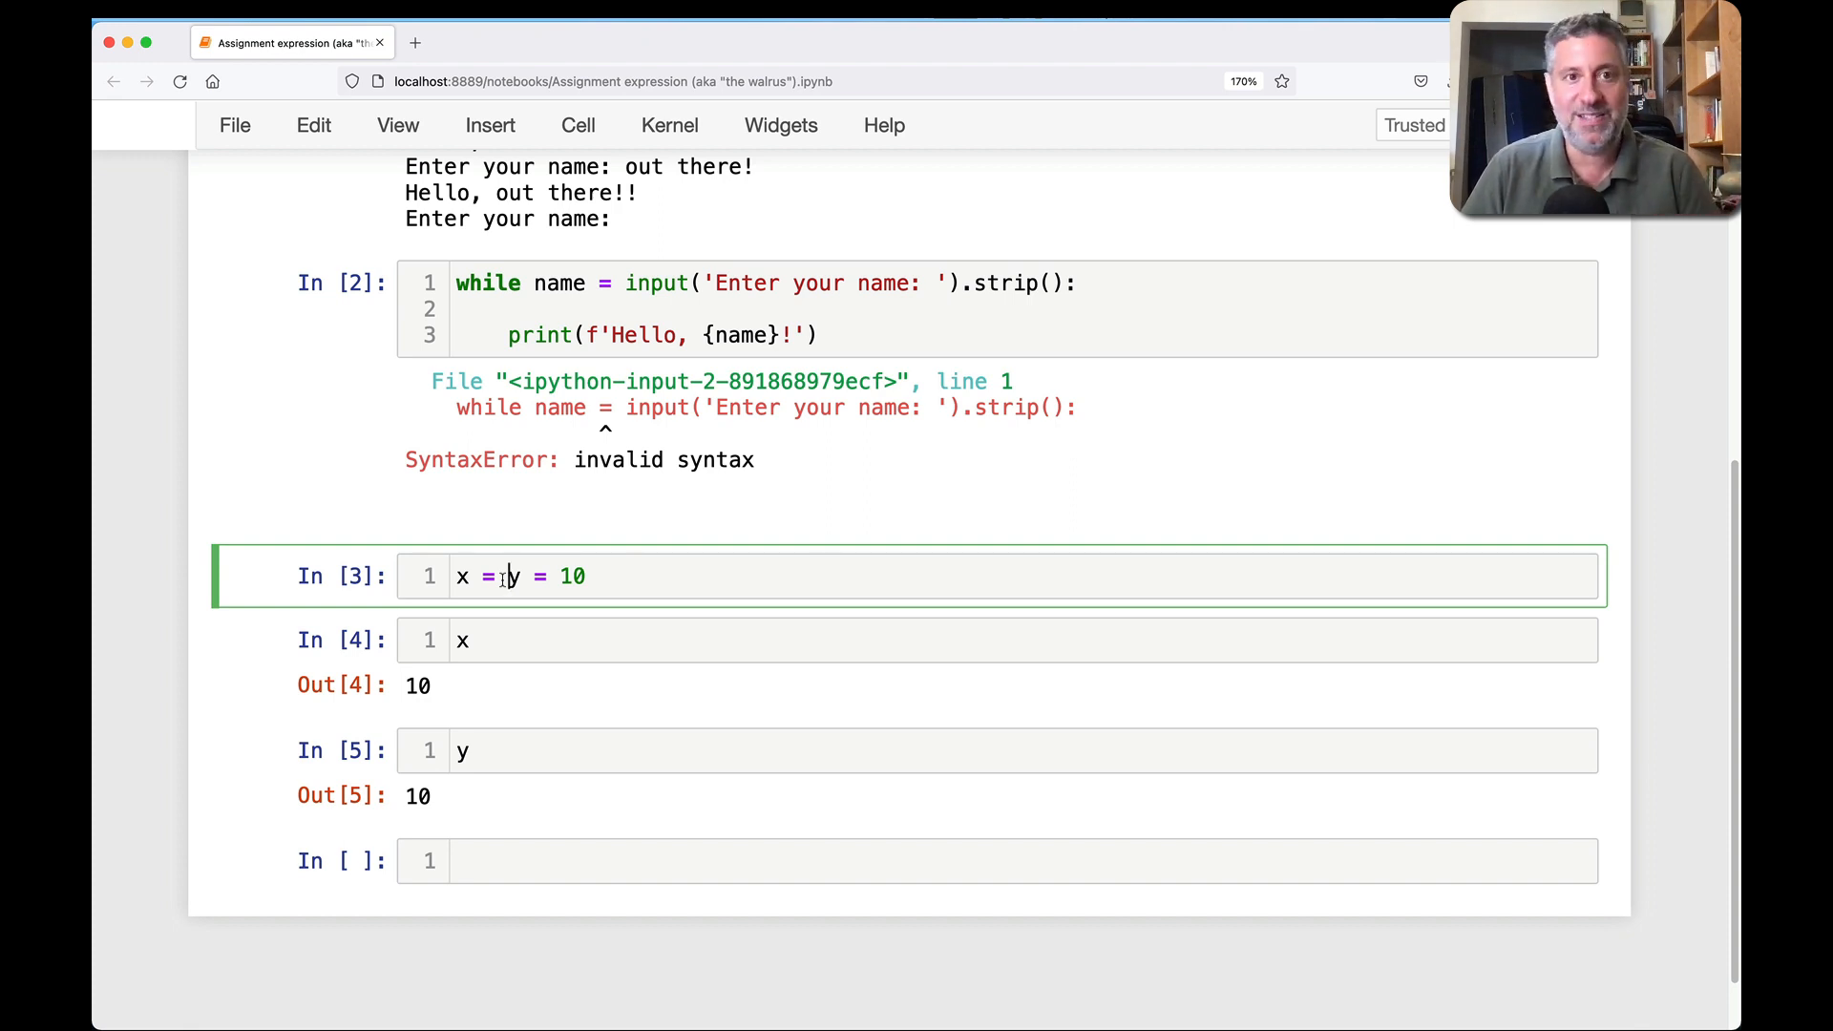
scroll(down, 3)
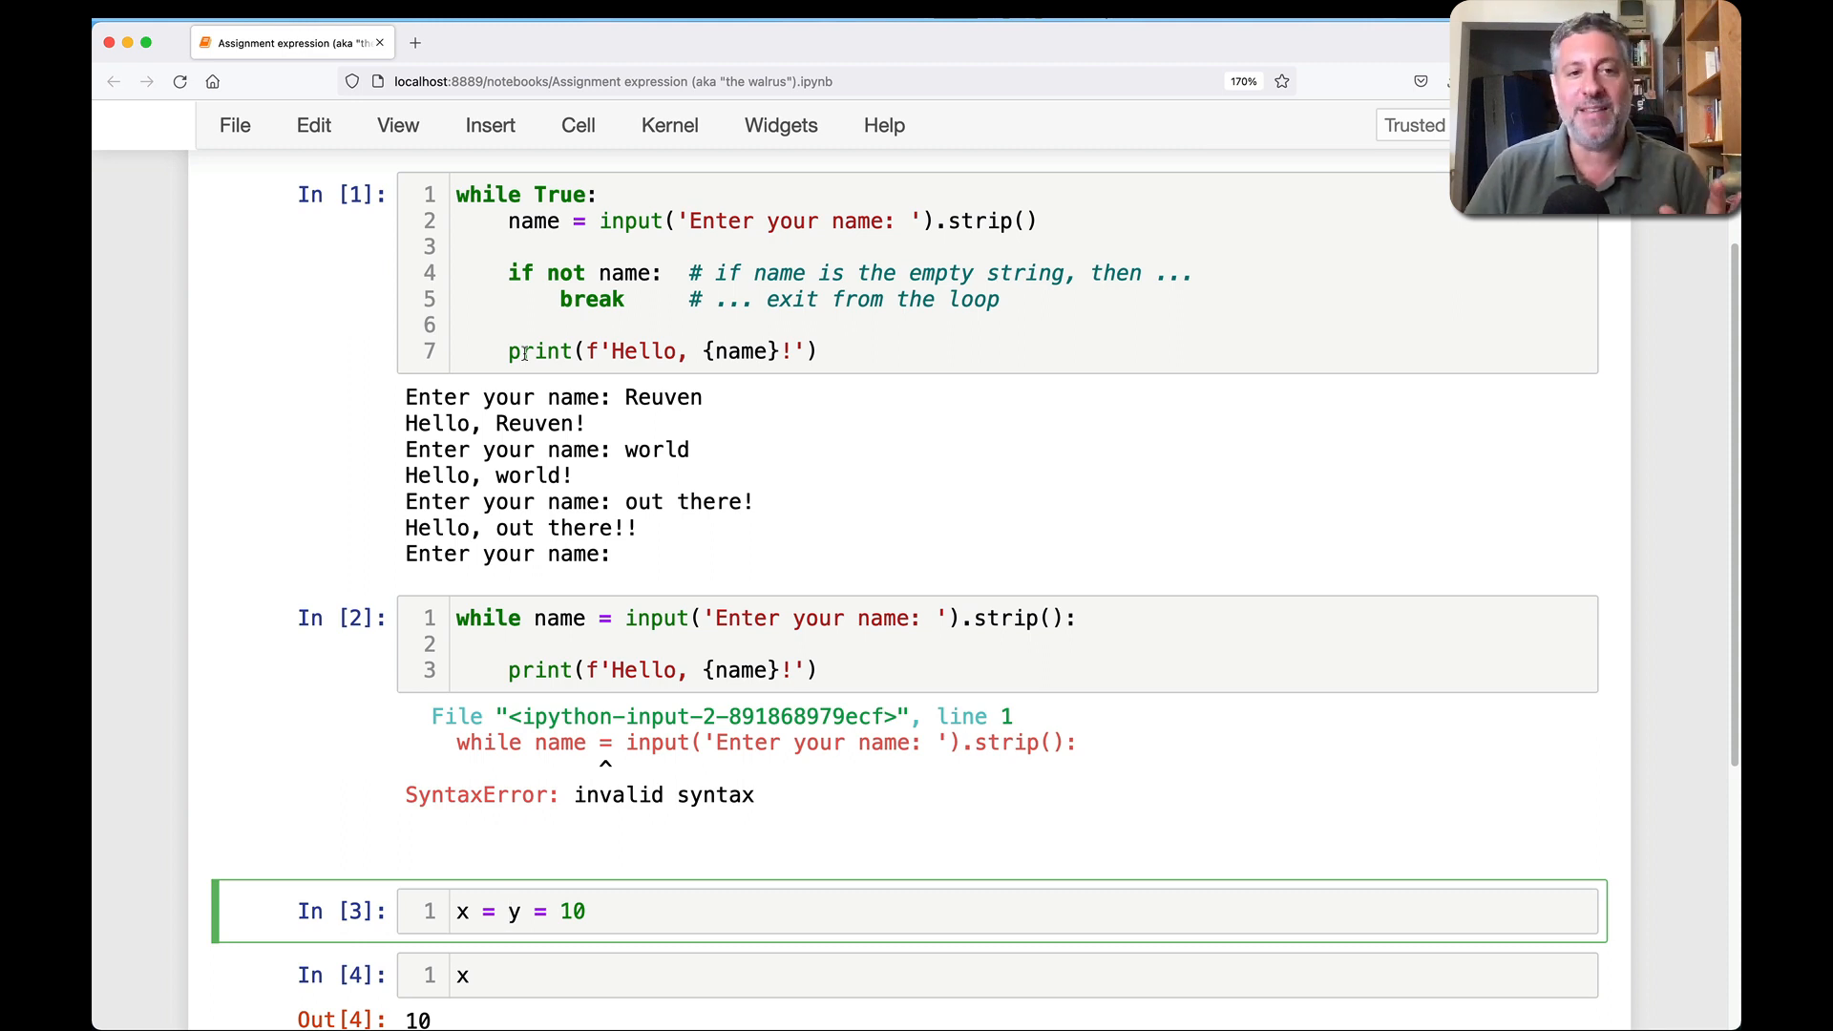
- Write the comment: added the "assignment expression" operator, aka :=, aka "the walrus"
click(508, 913)
text(# PEP)
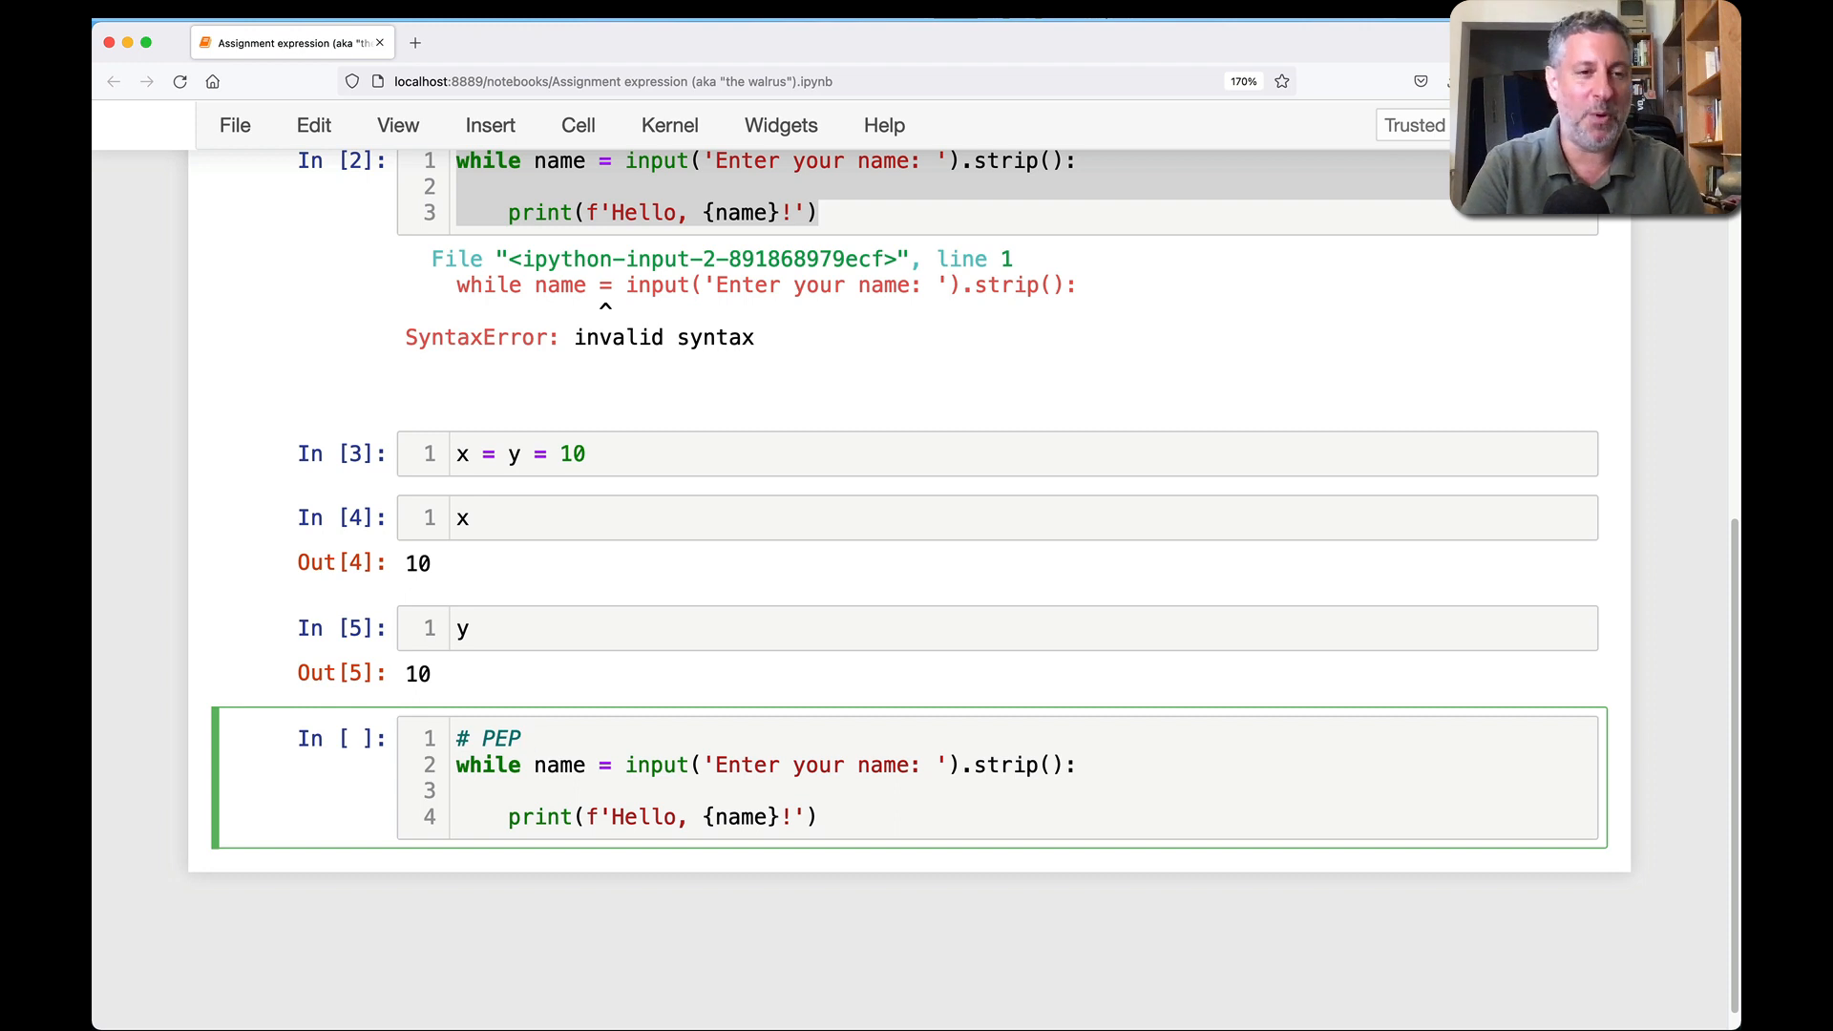
text(added the ")
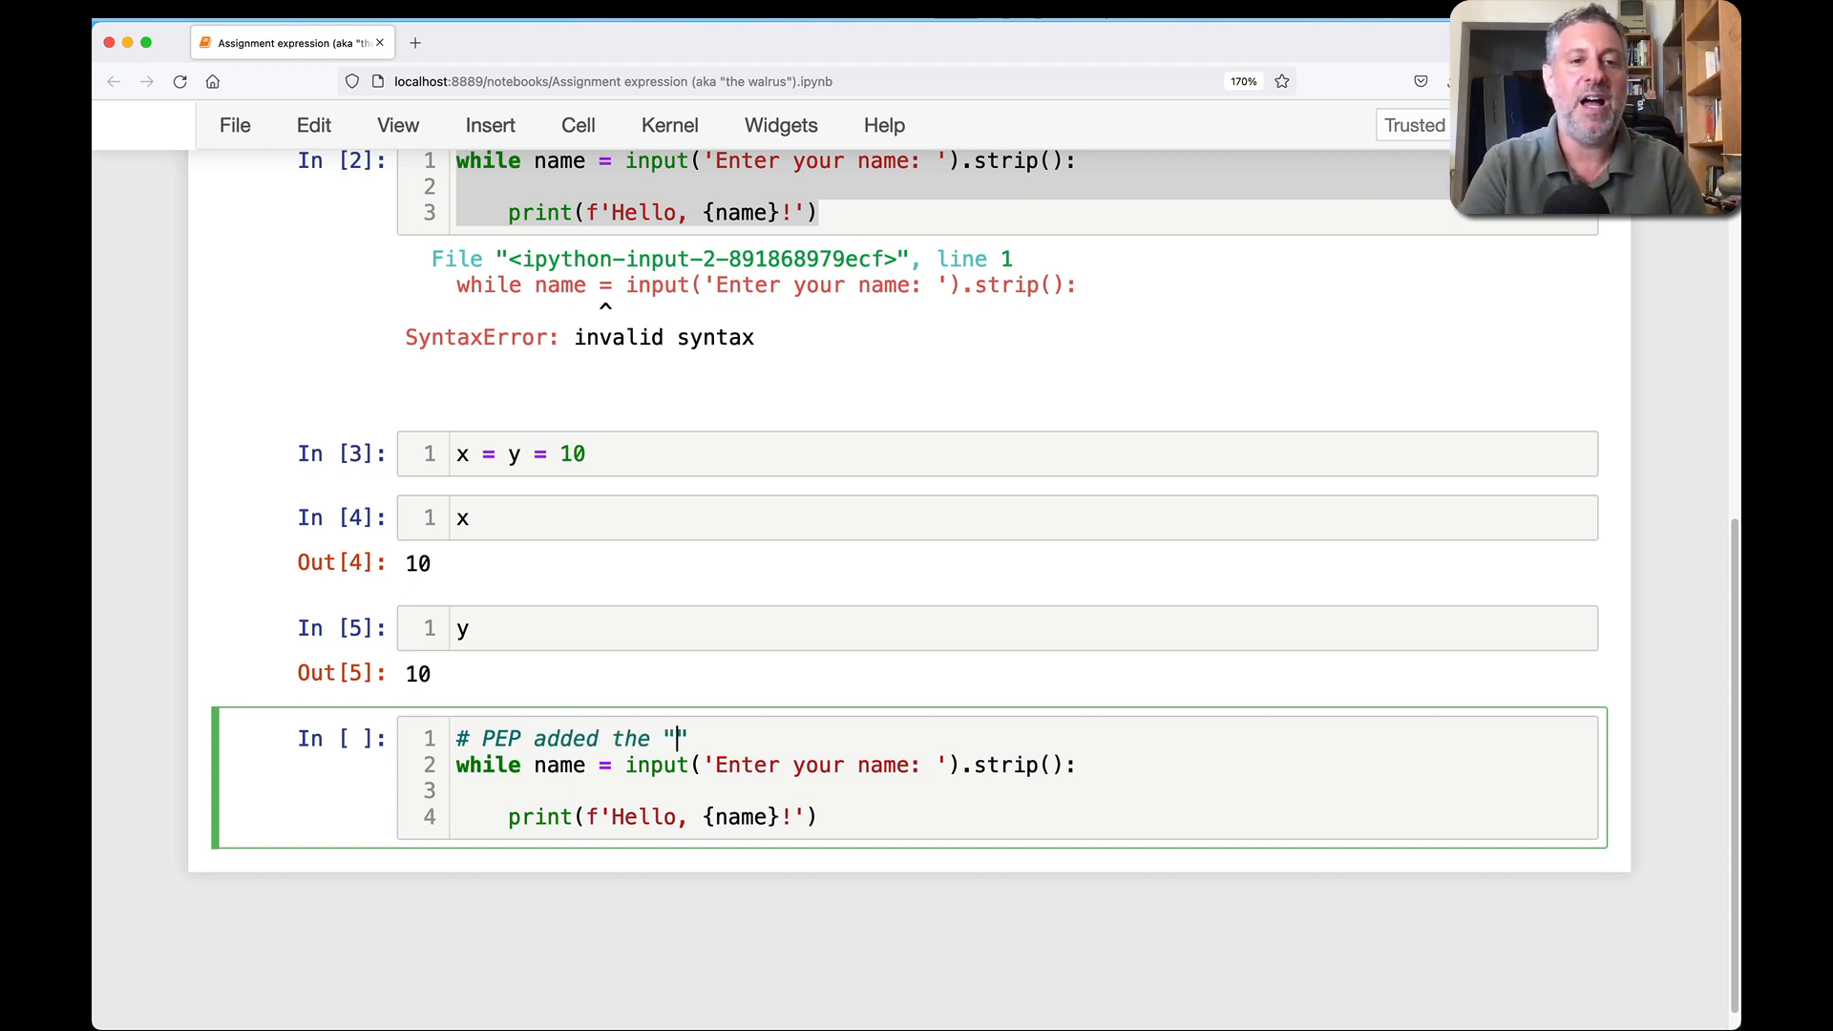
text(assignment ex)
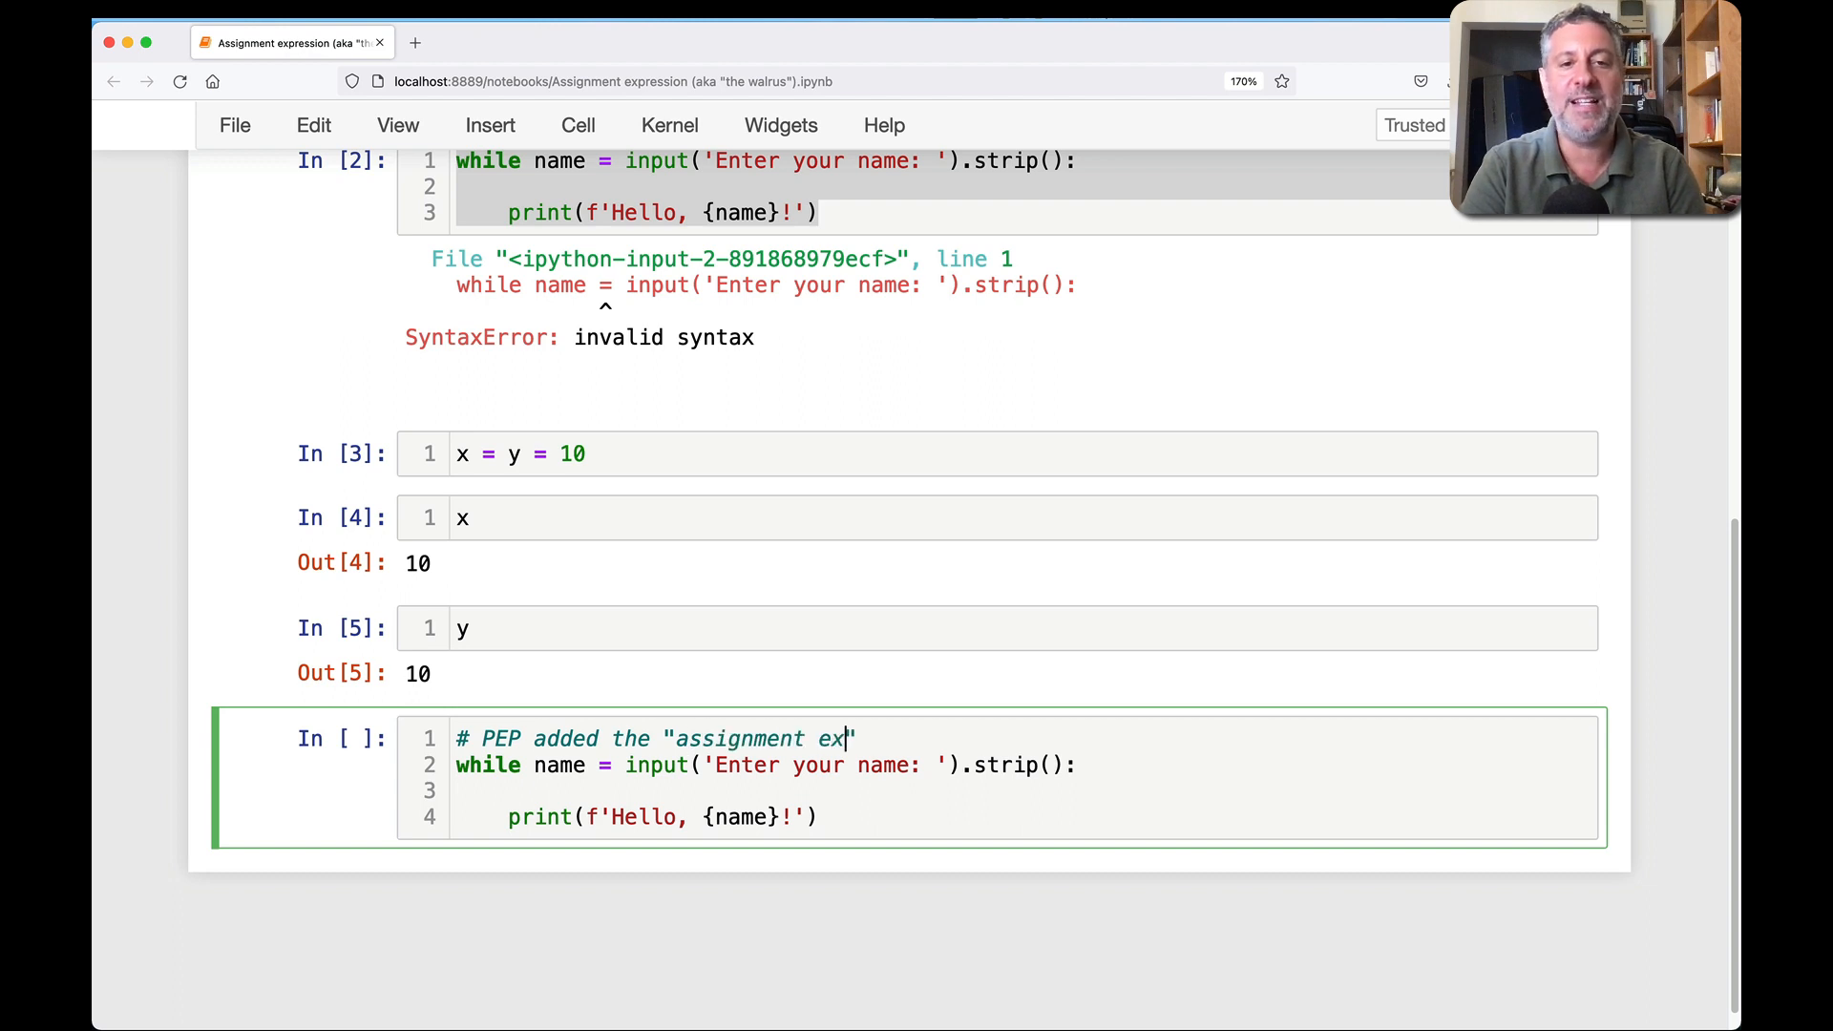
text(pression" operarto)
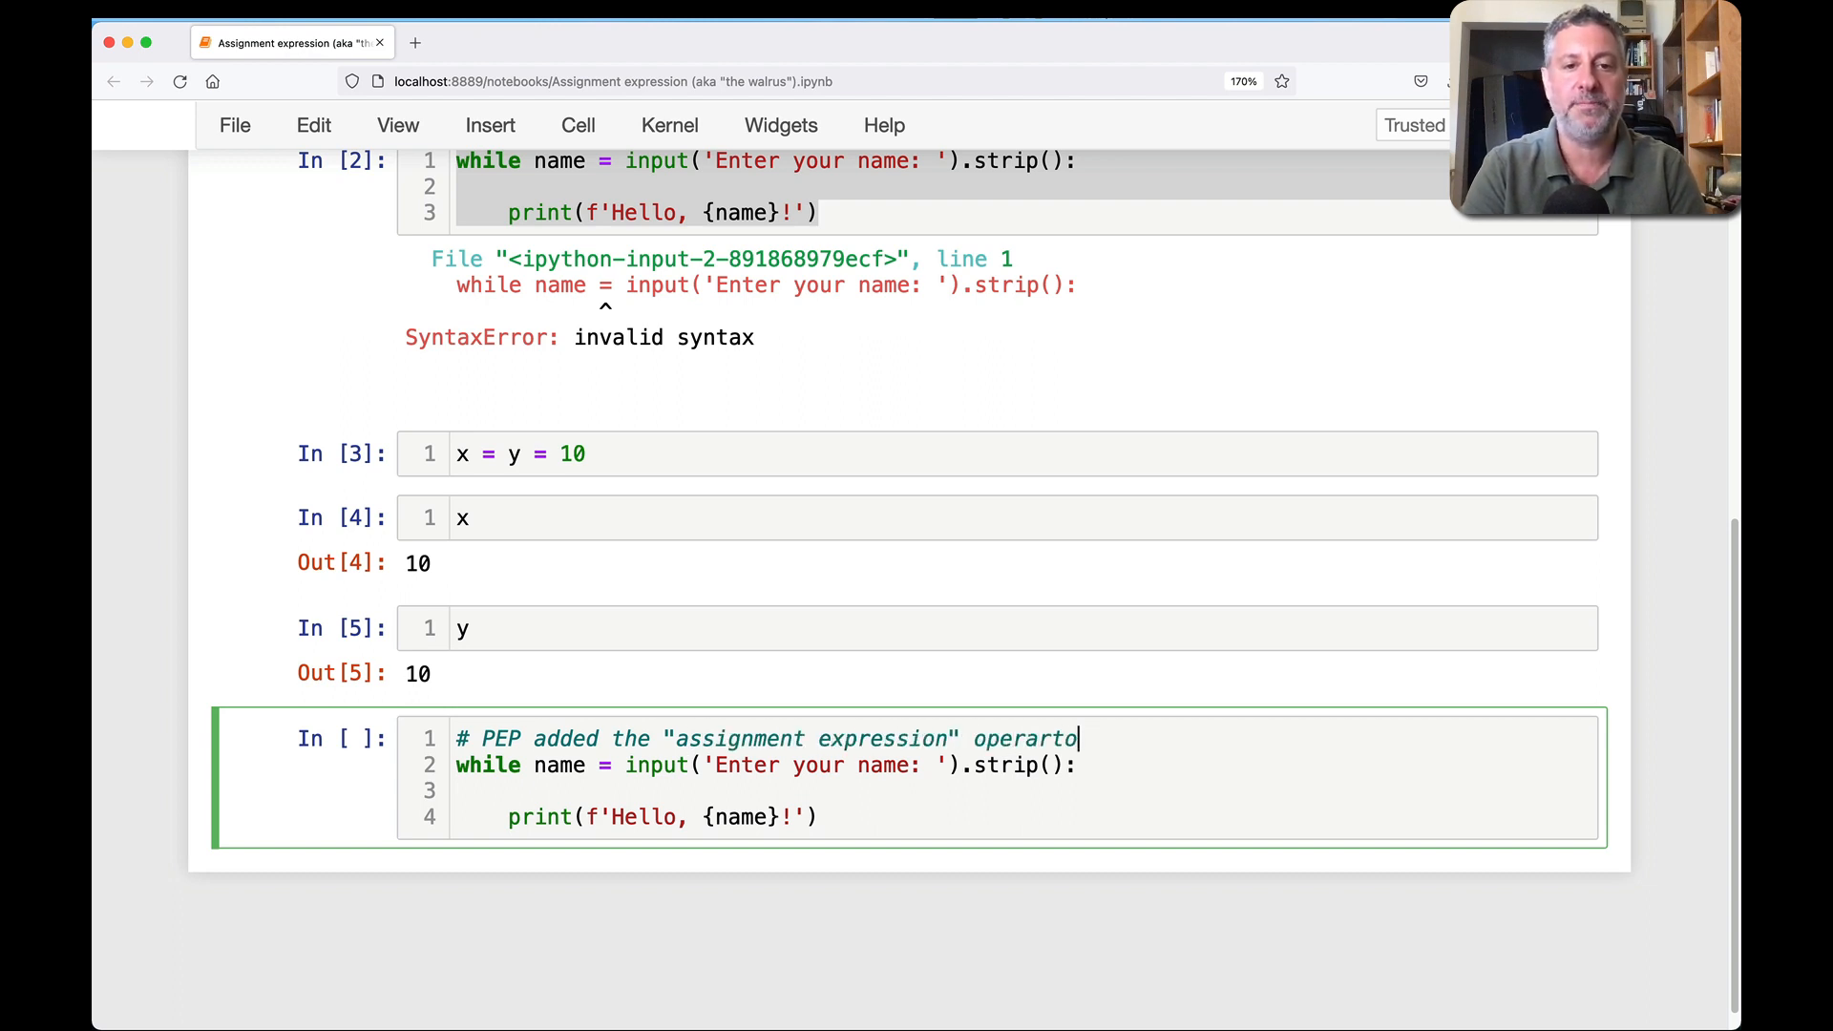
text(r, ak)
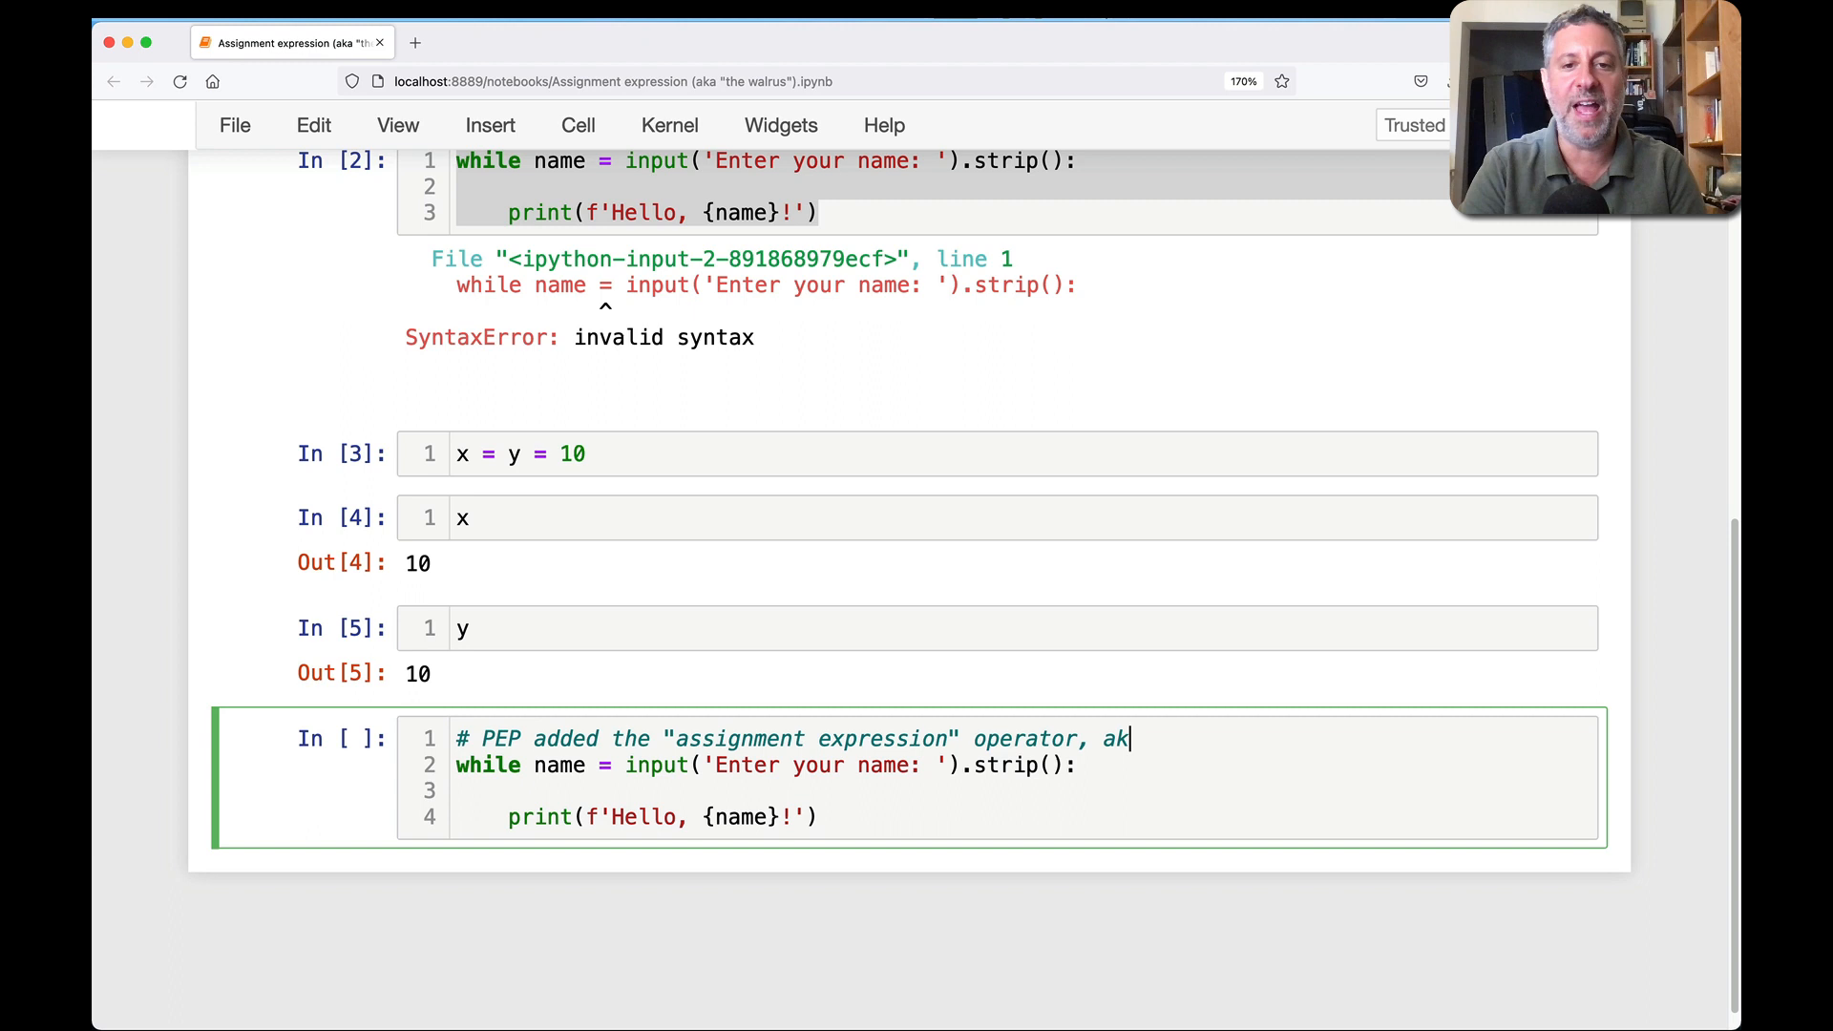
text(a :=)
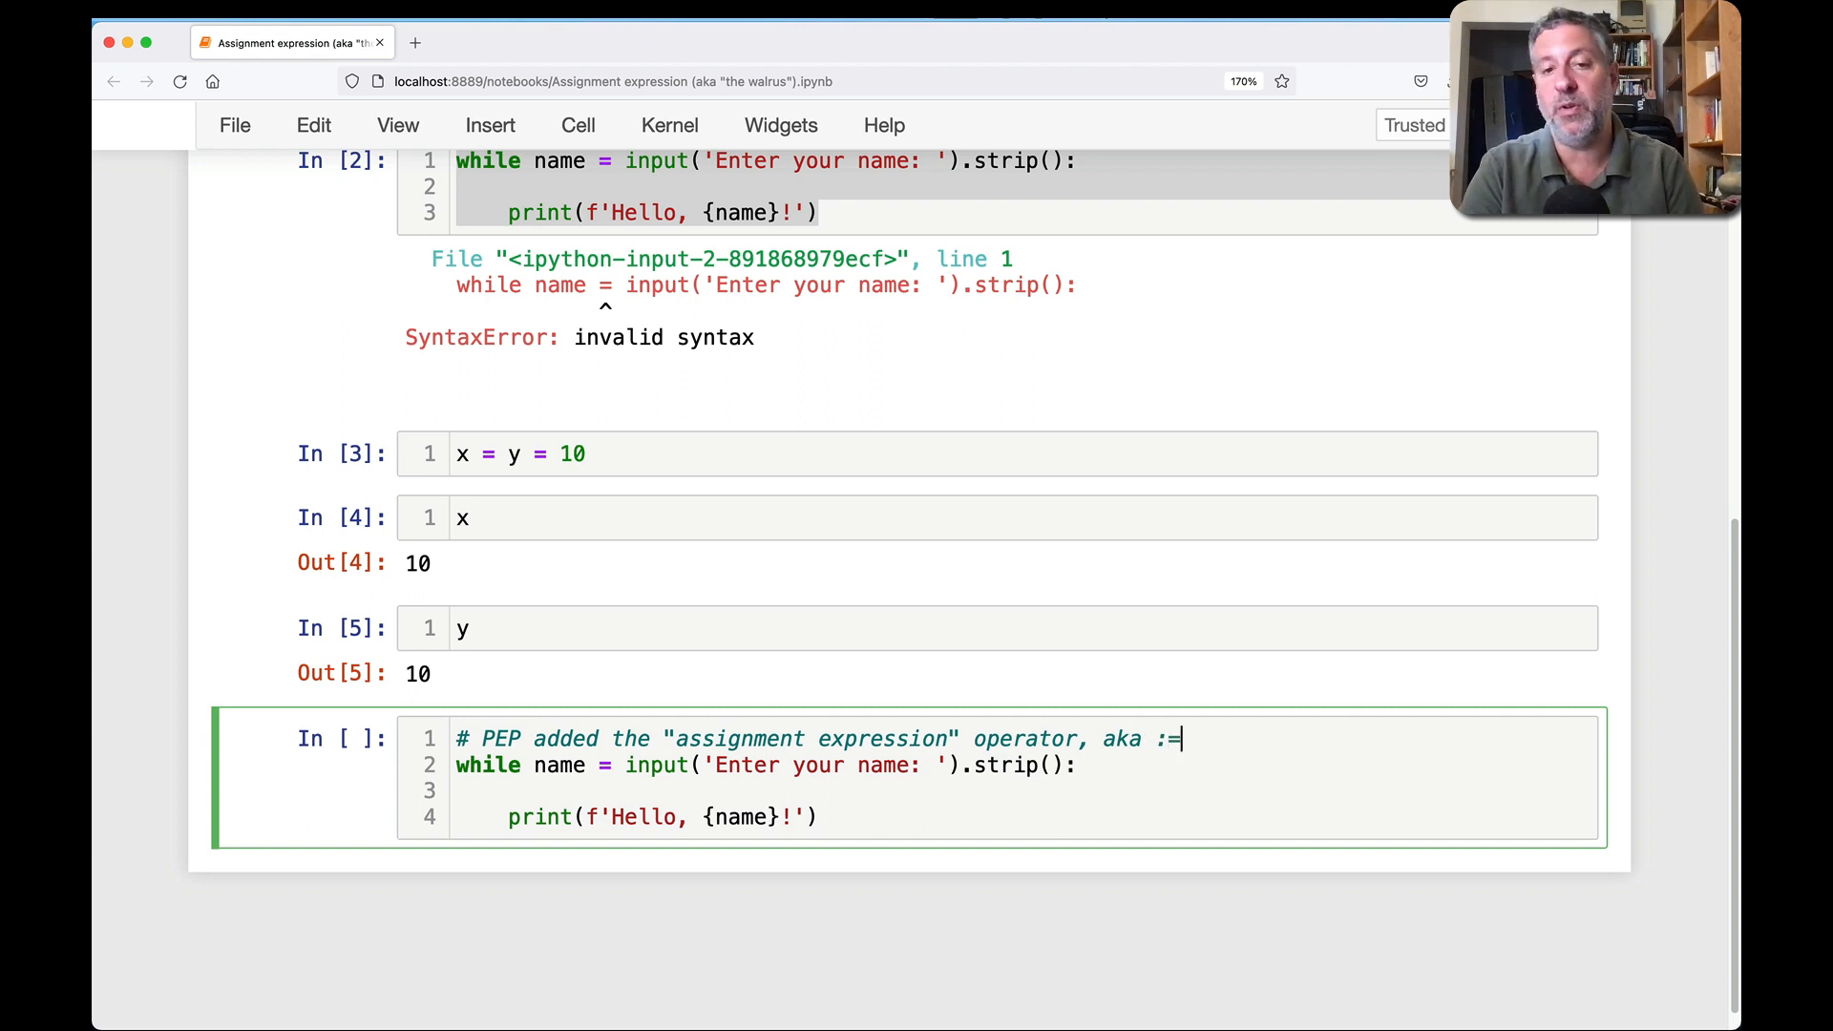
text(aka "the walrus")
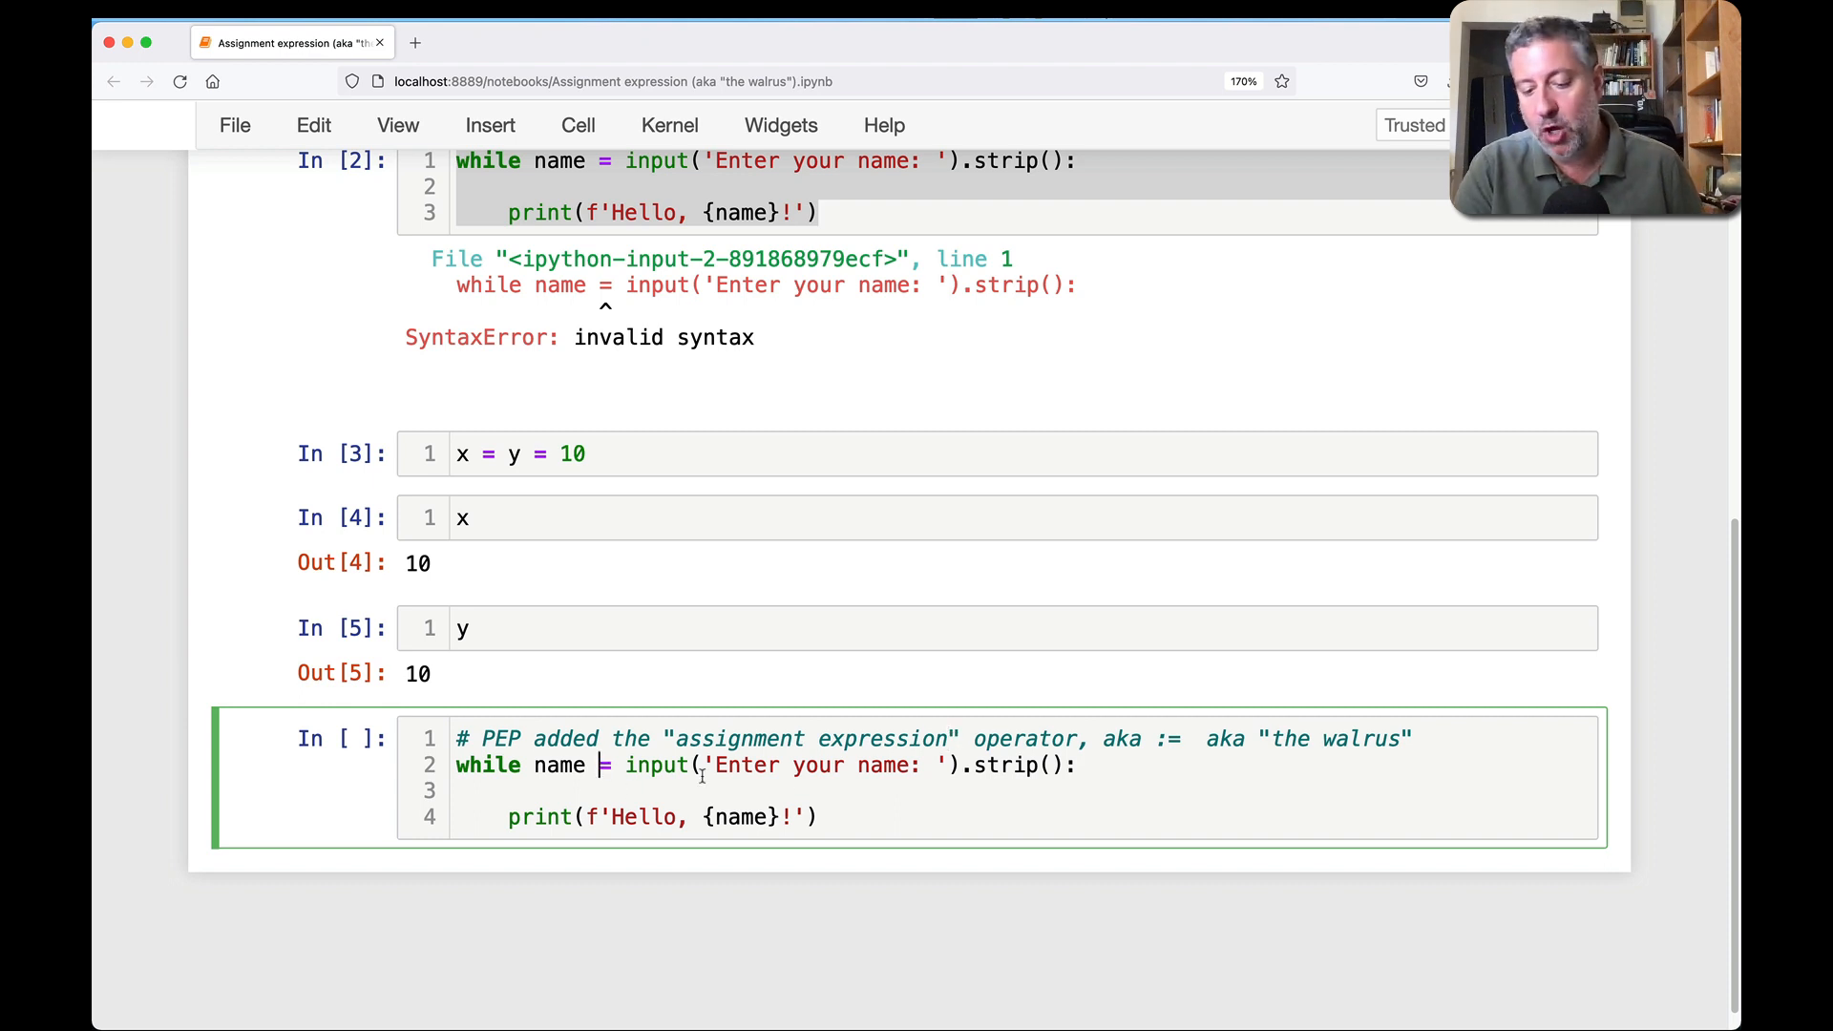
- Run the loop with := in the while condition, entering Reuven and other names, then save the notebook
text(:)
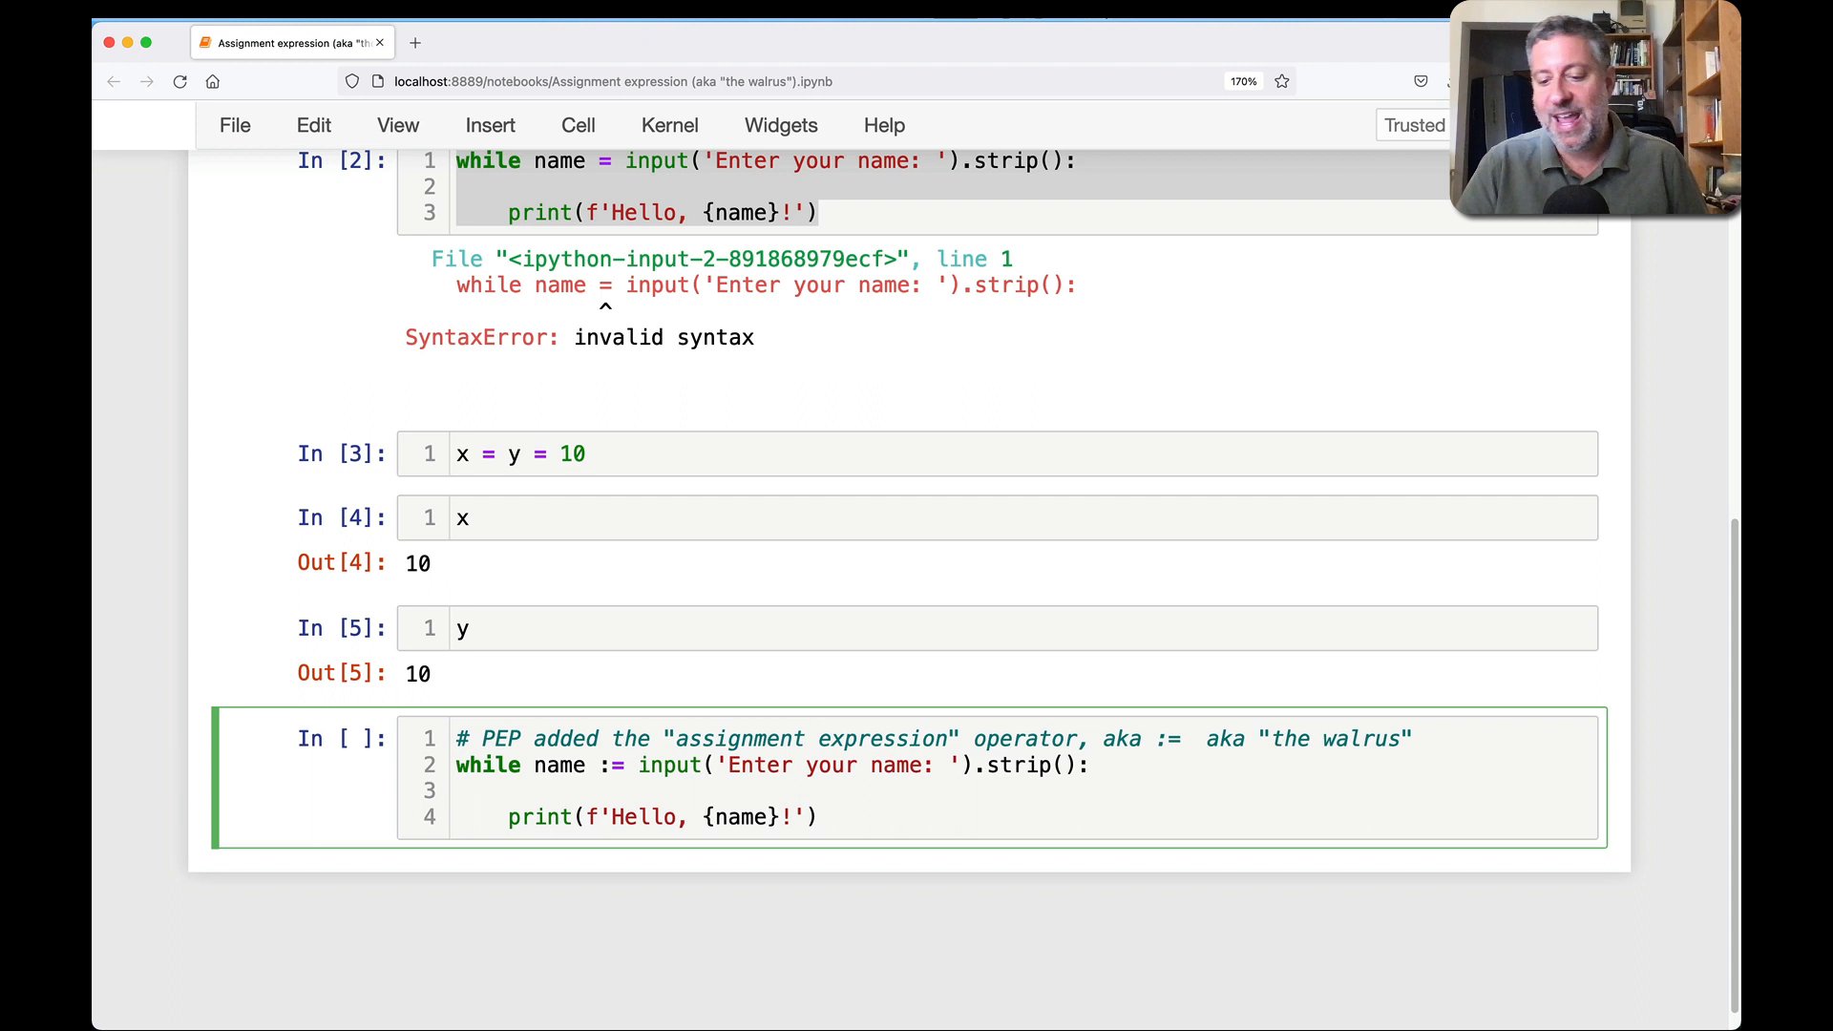
text(Reuven)
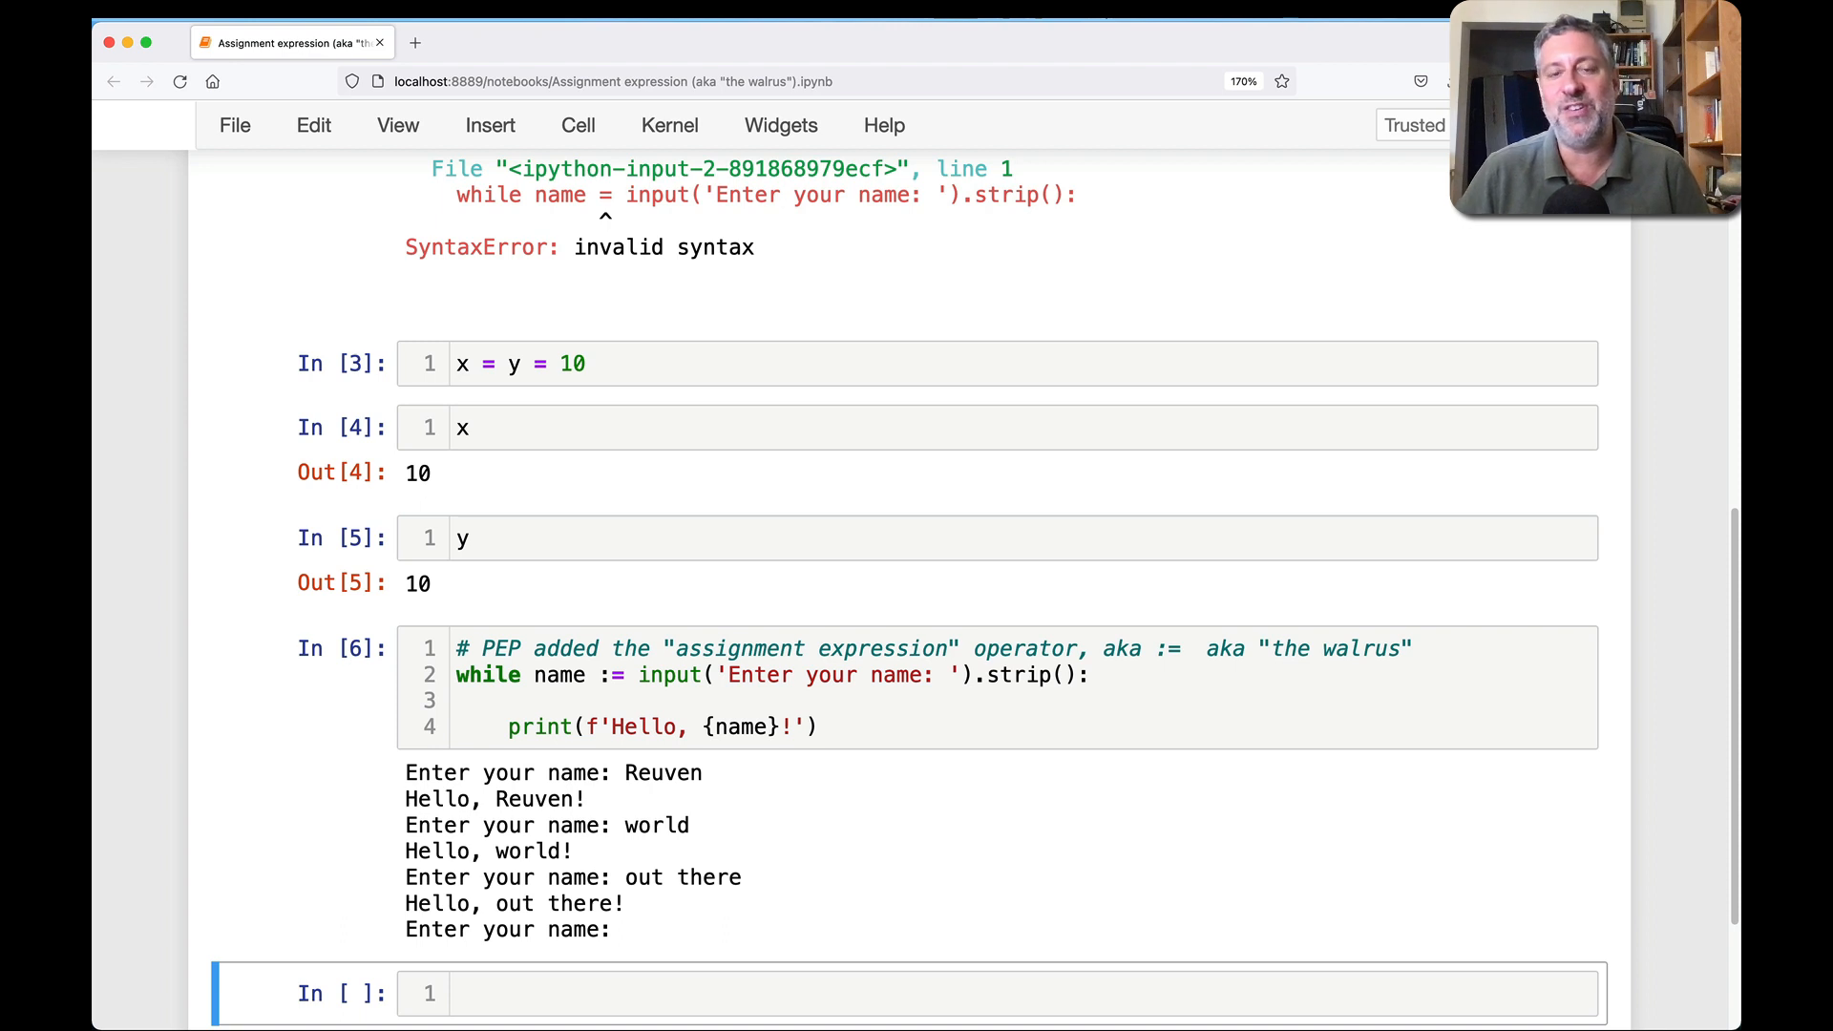
key(cmd+s)
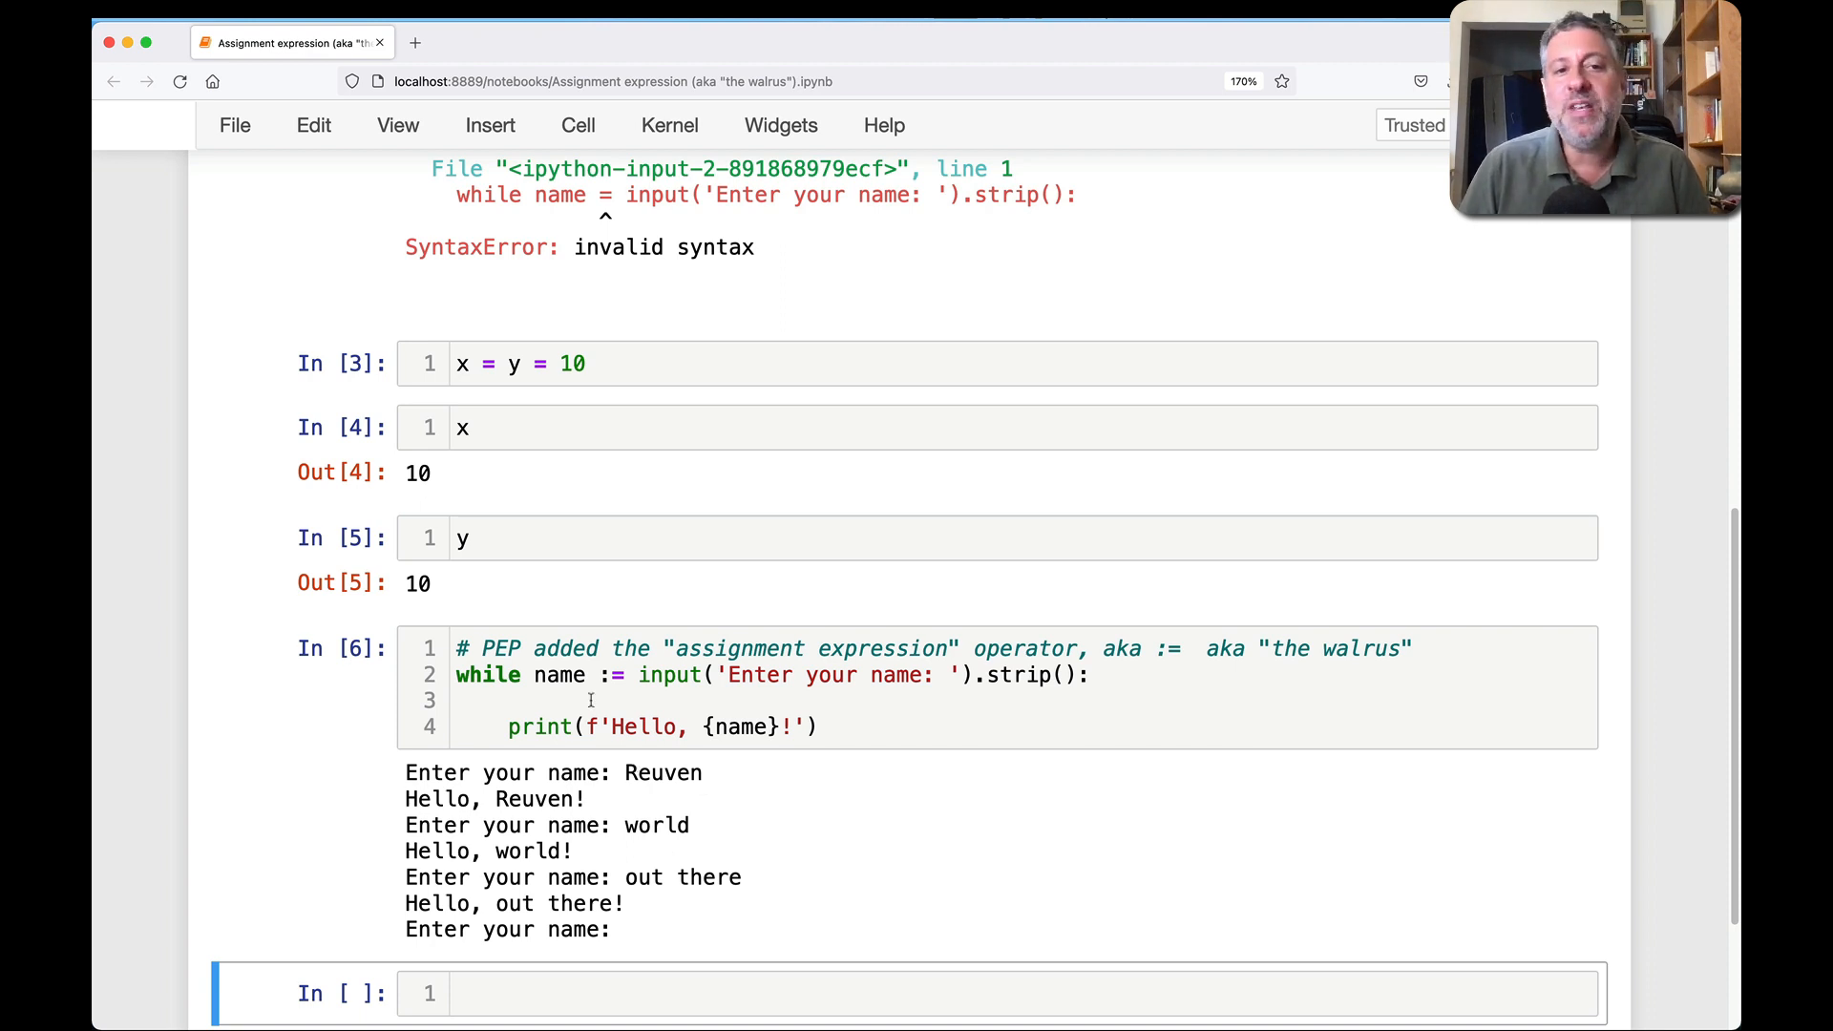
scroll(down, 3)
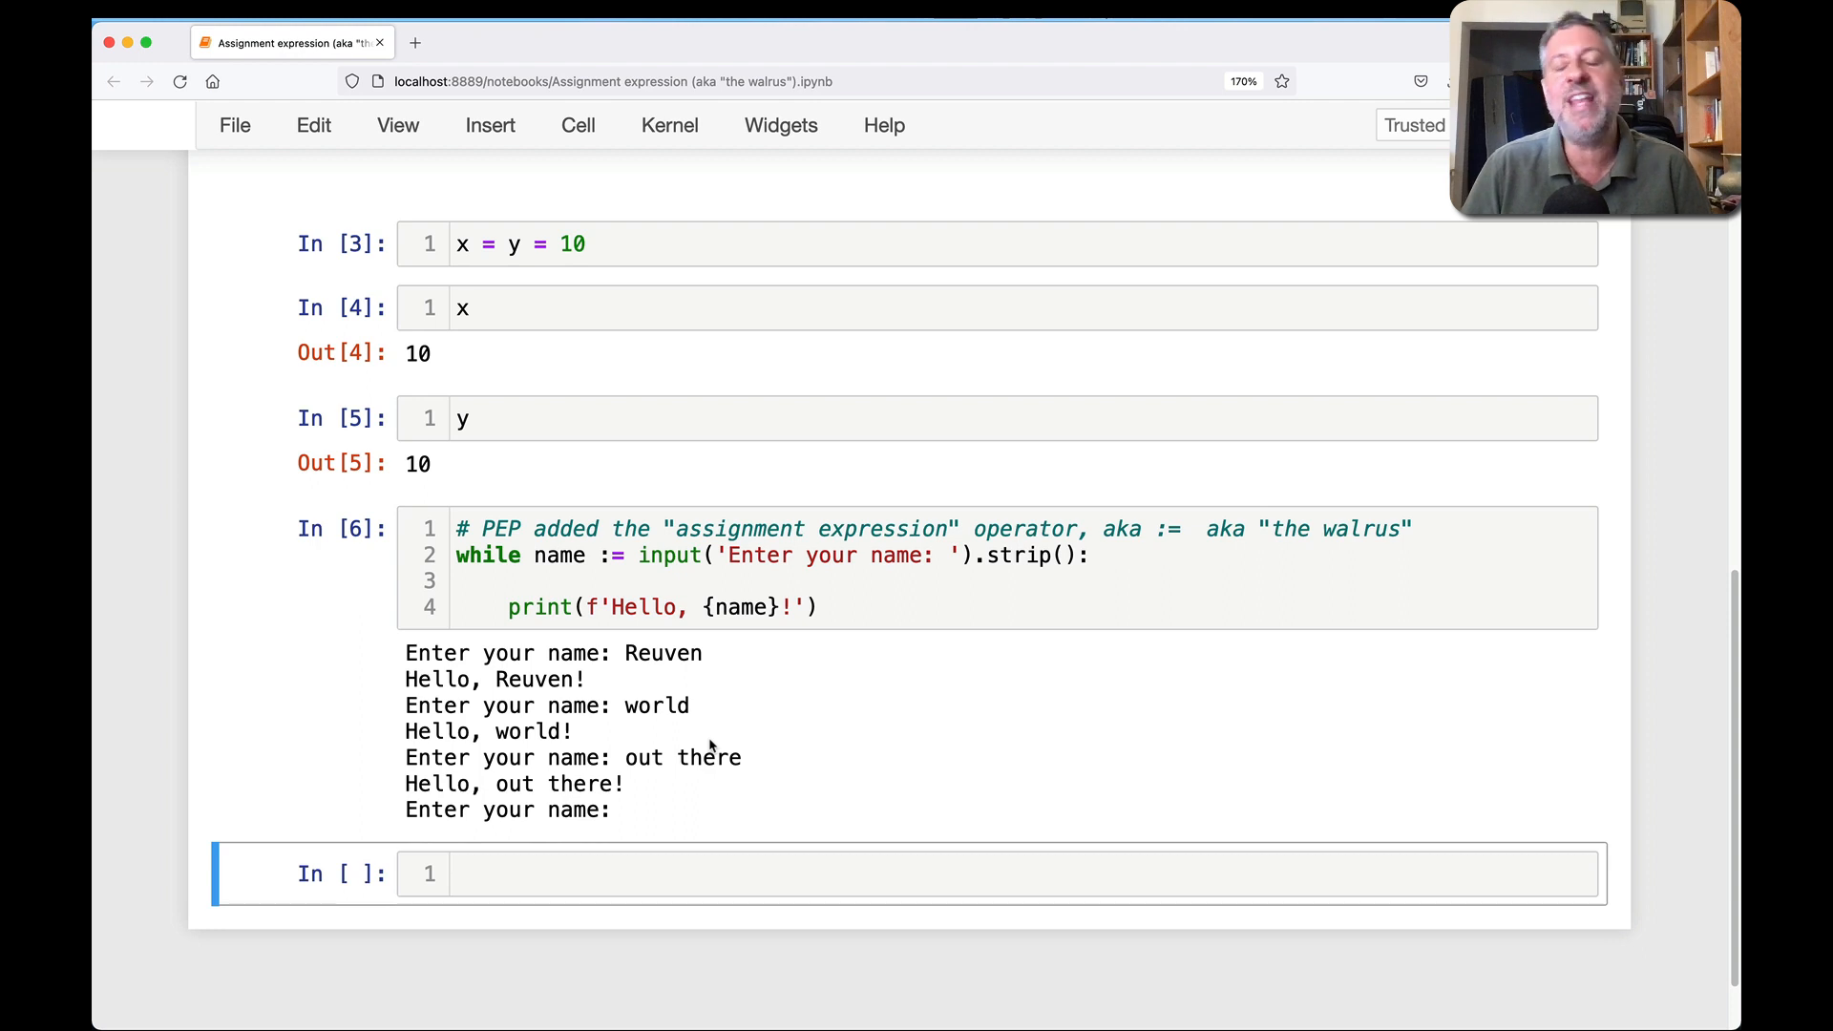
click(813, 873)
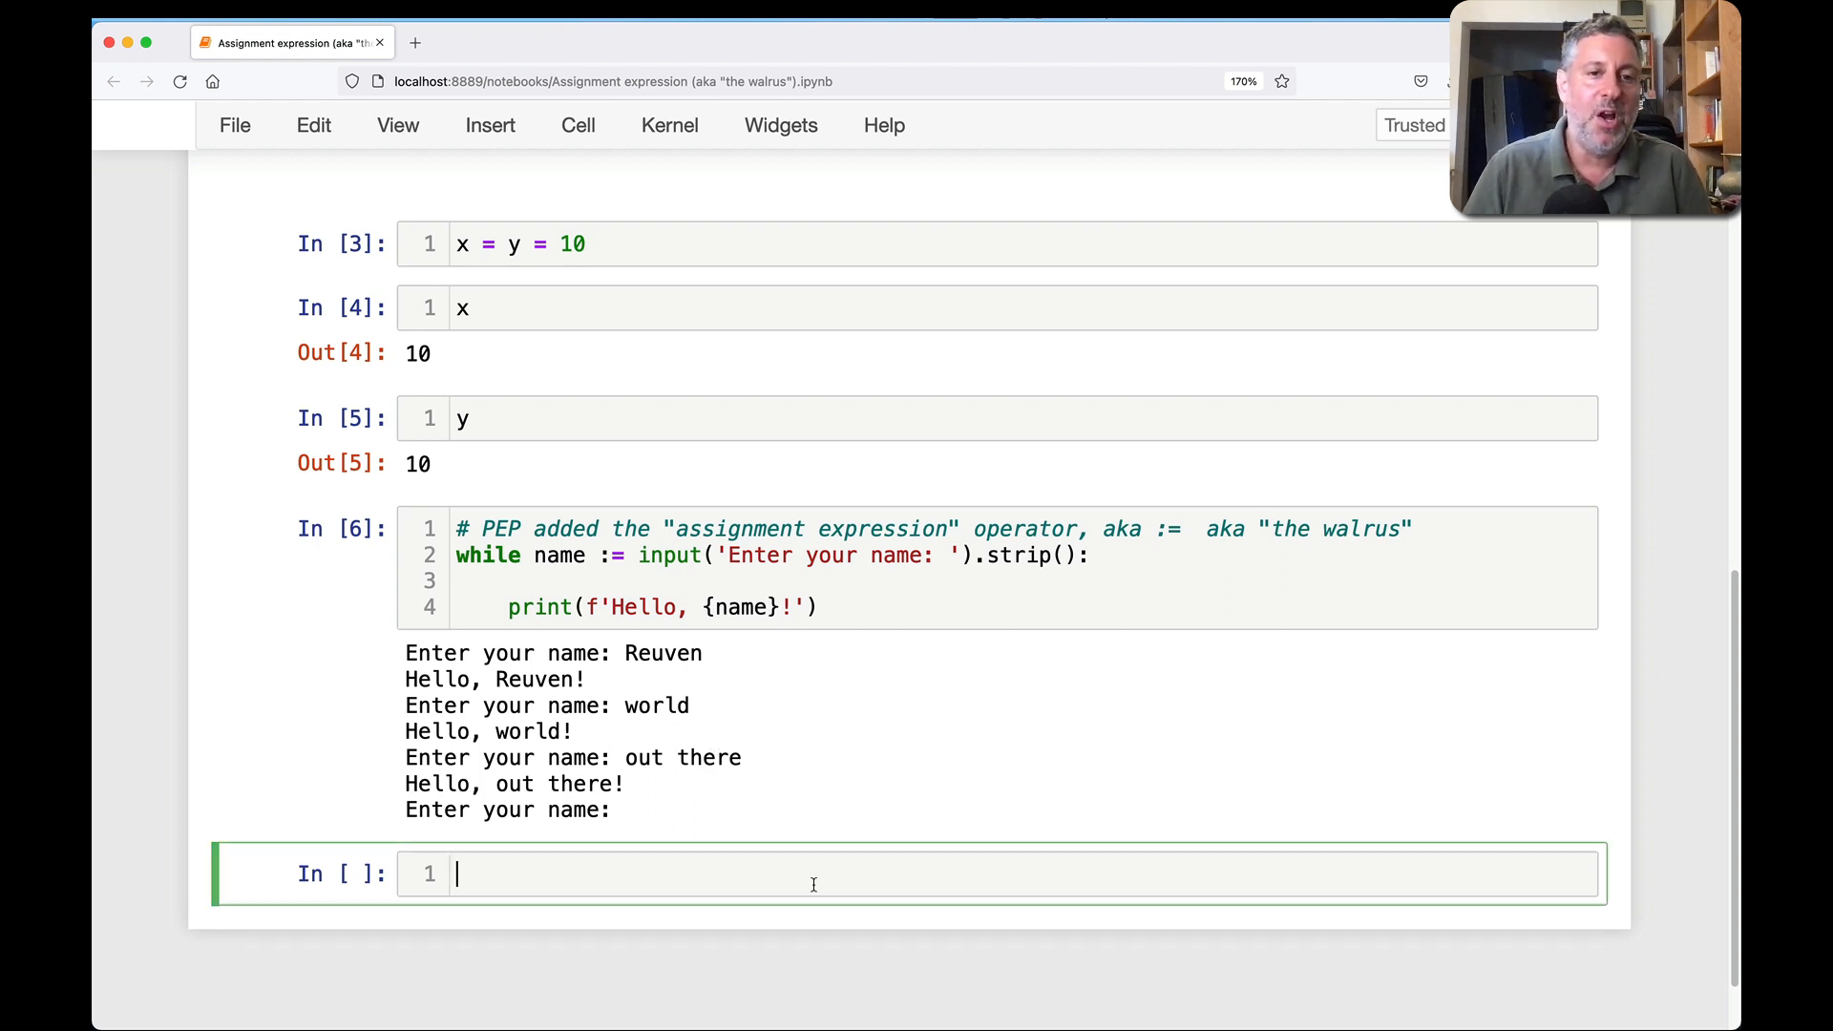
- Run the bare statement x := 5 to show it raises SyntaxError: invalid syntax
text(x :=)
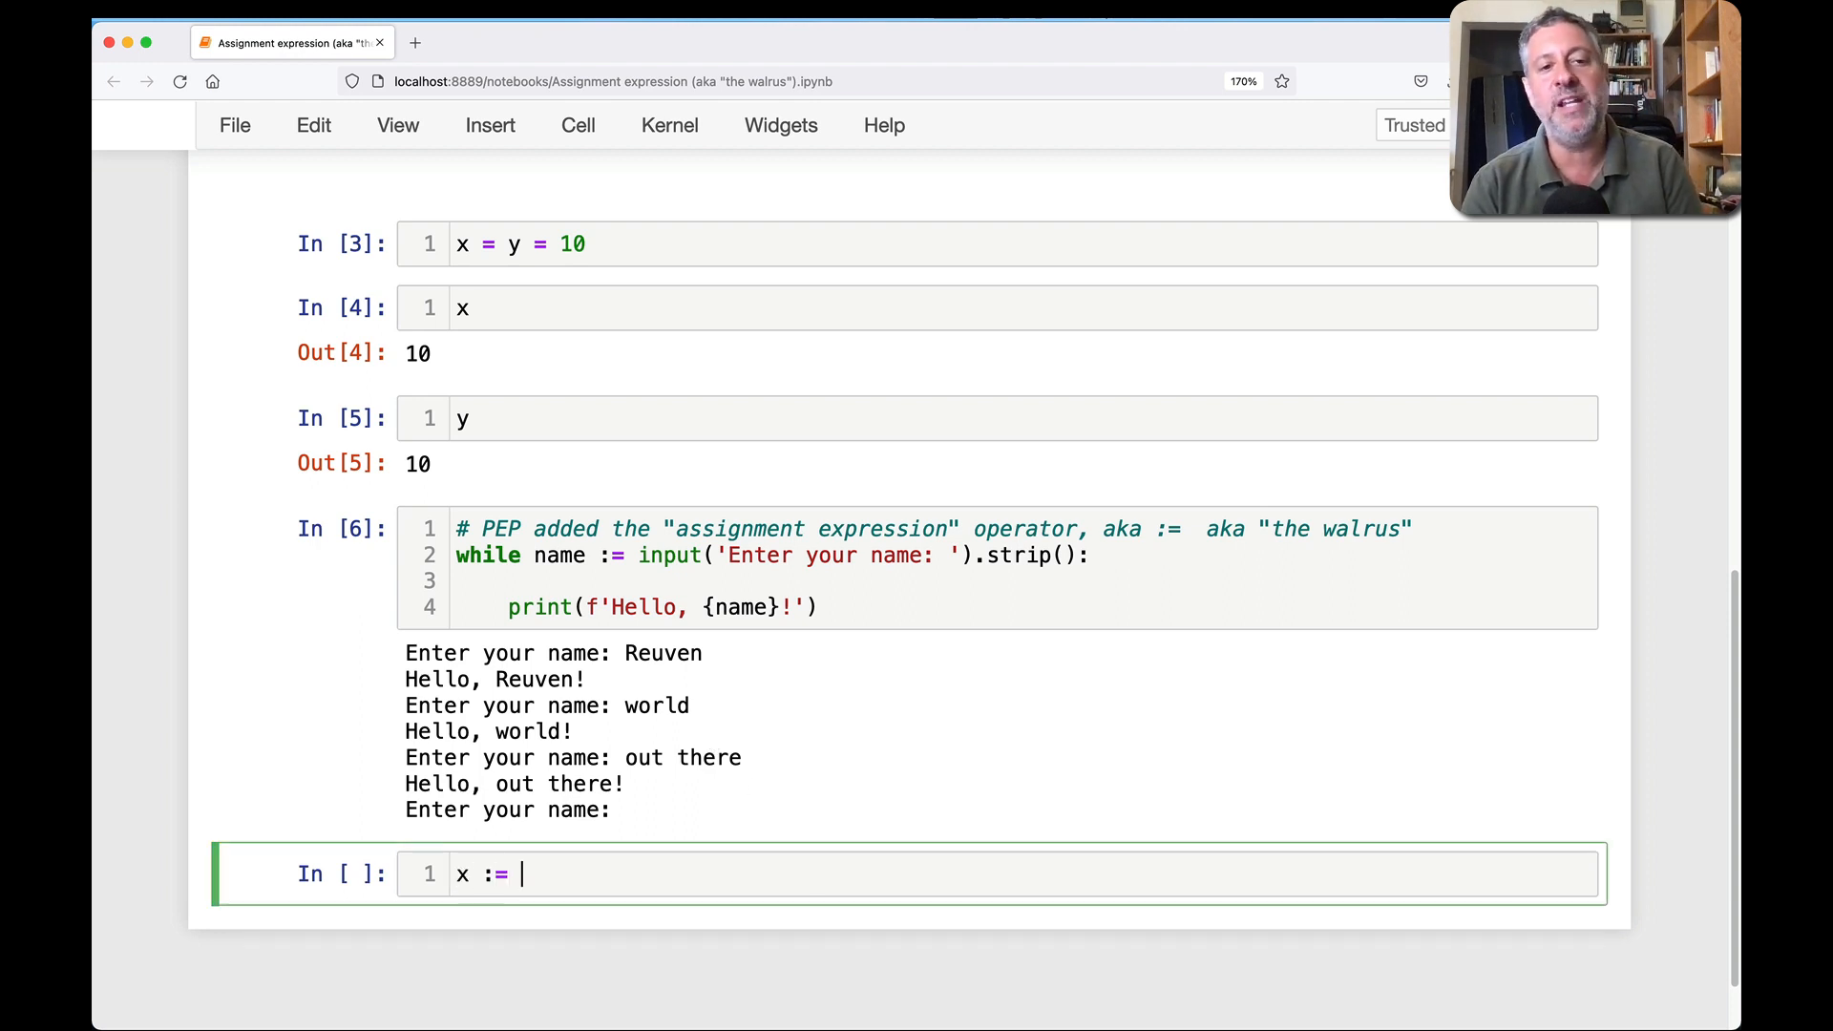
text(5)
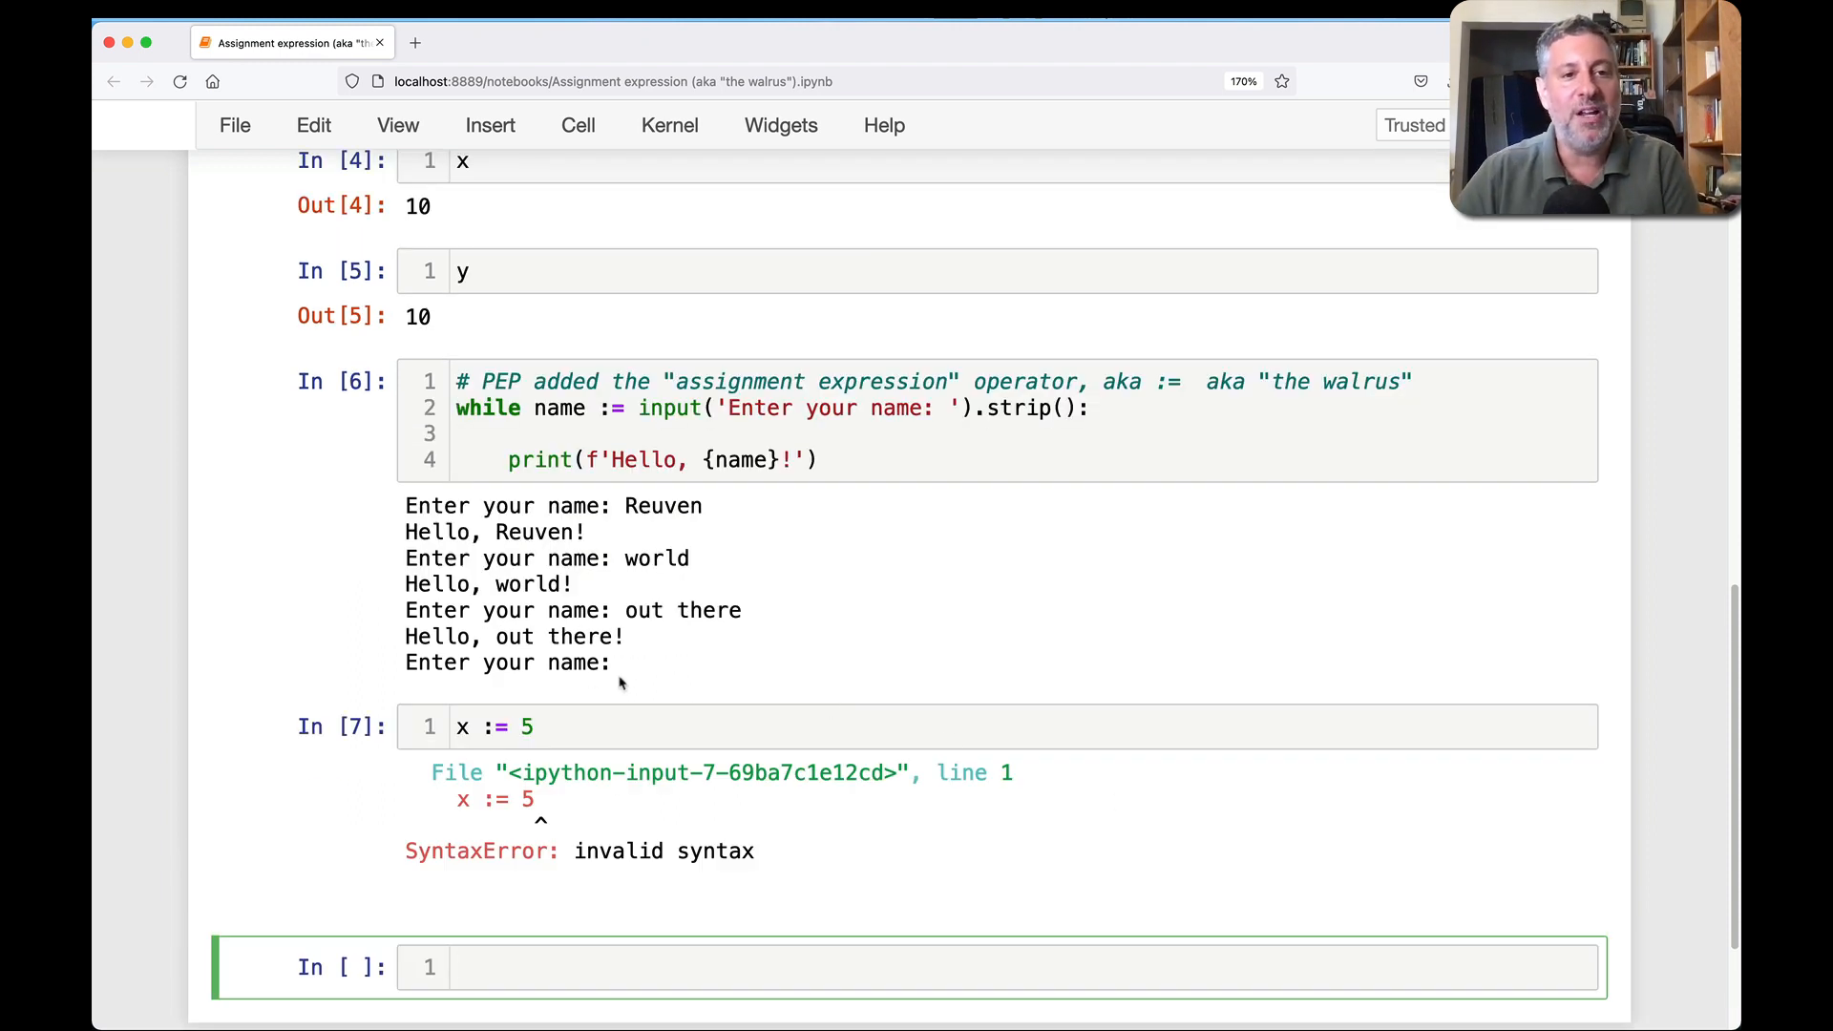
scroll(down, 3)
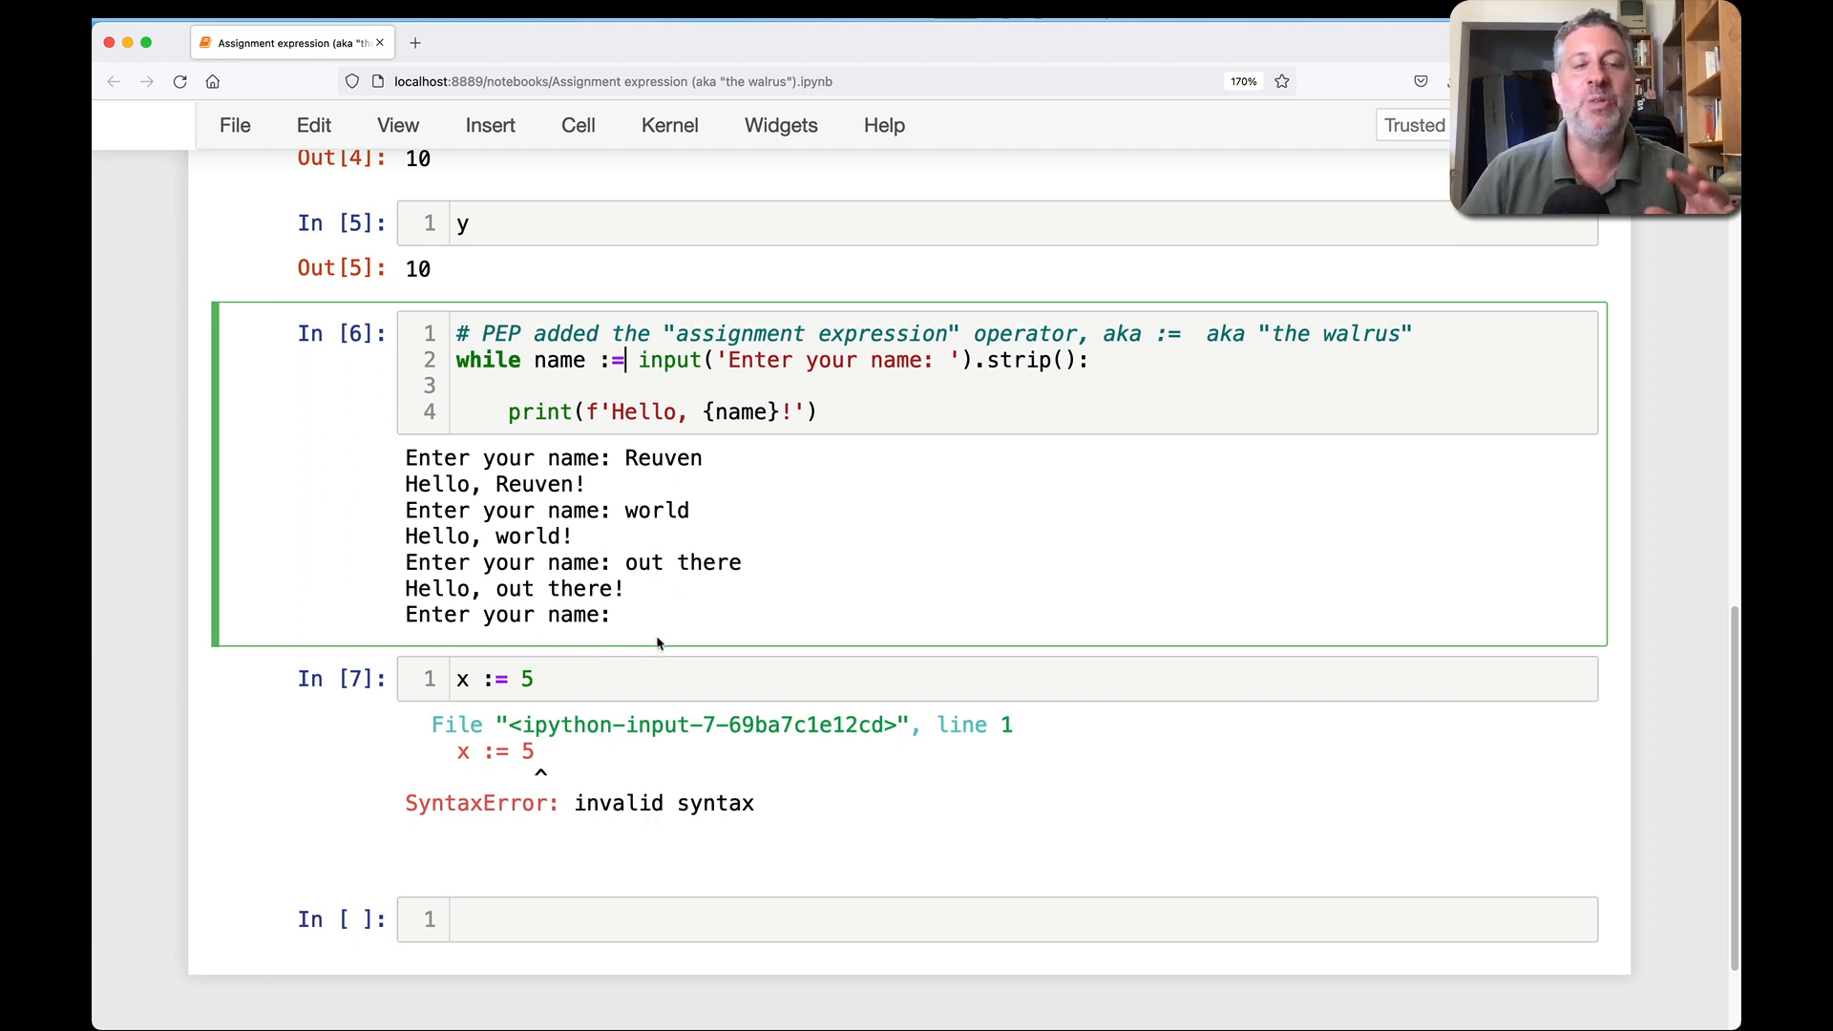
mouse_move(556, 360)
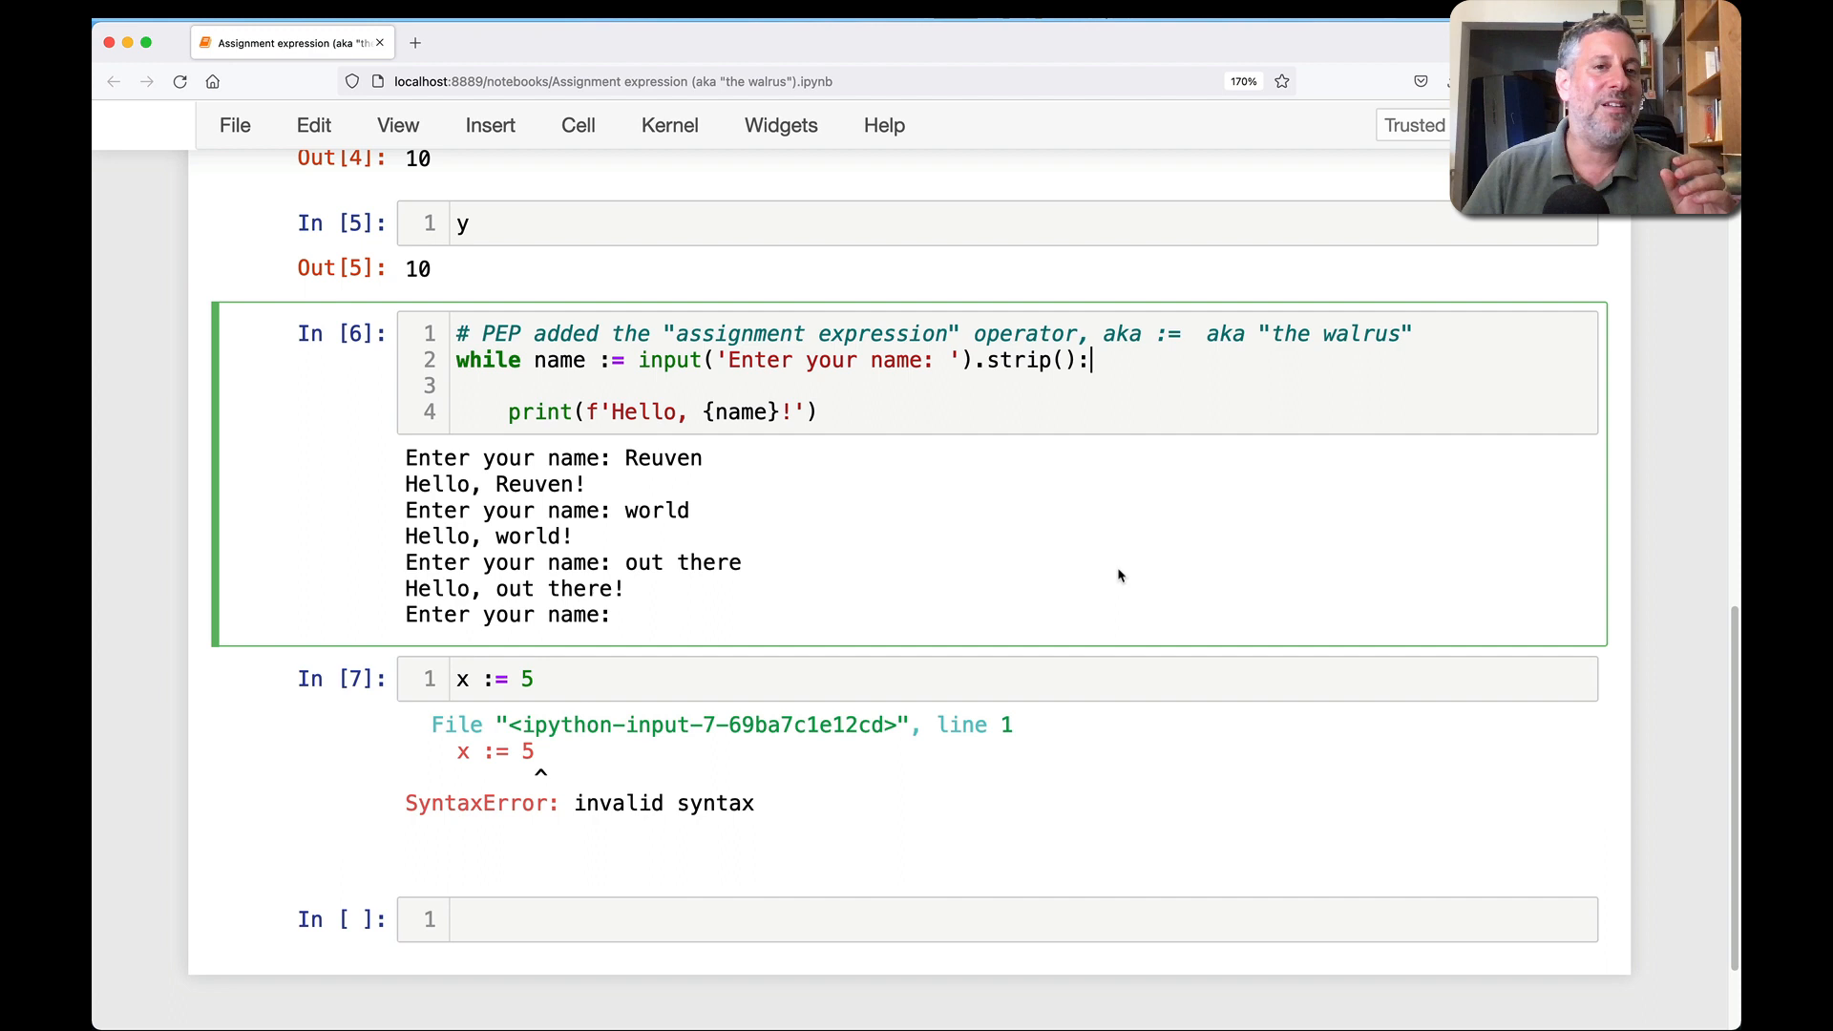
scroll(down, 3)
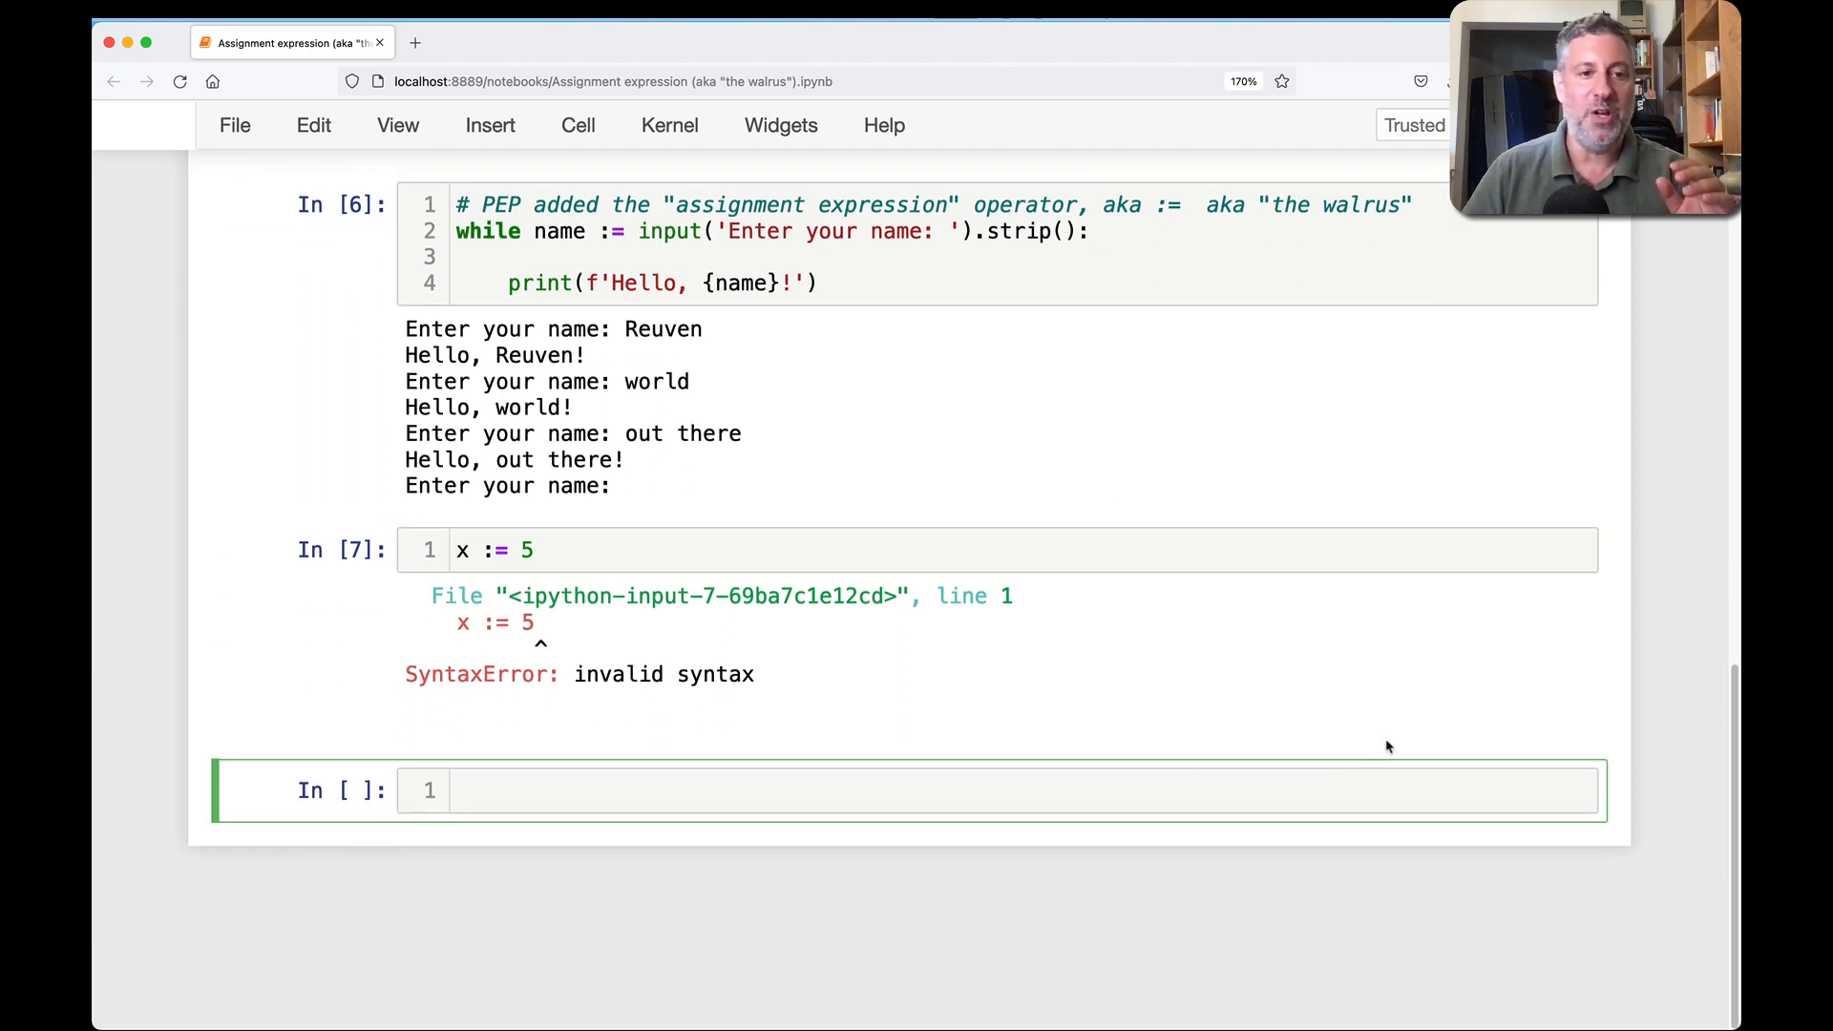
- Write a commented dict comprehension { key : value for key, value in enumerate('abcd')}
text(#)
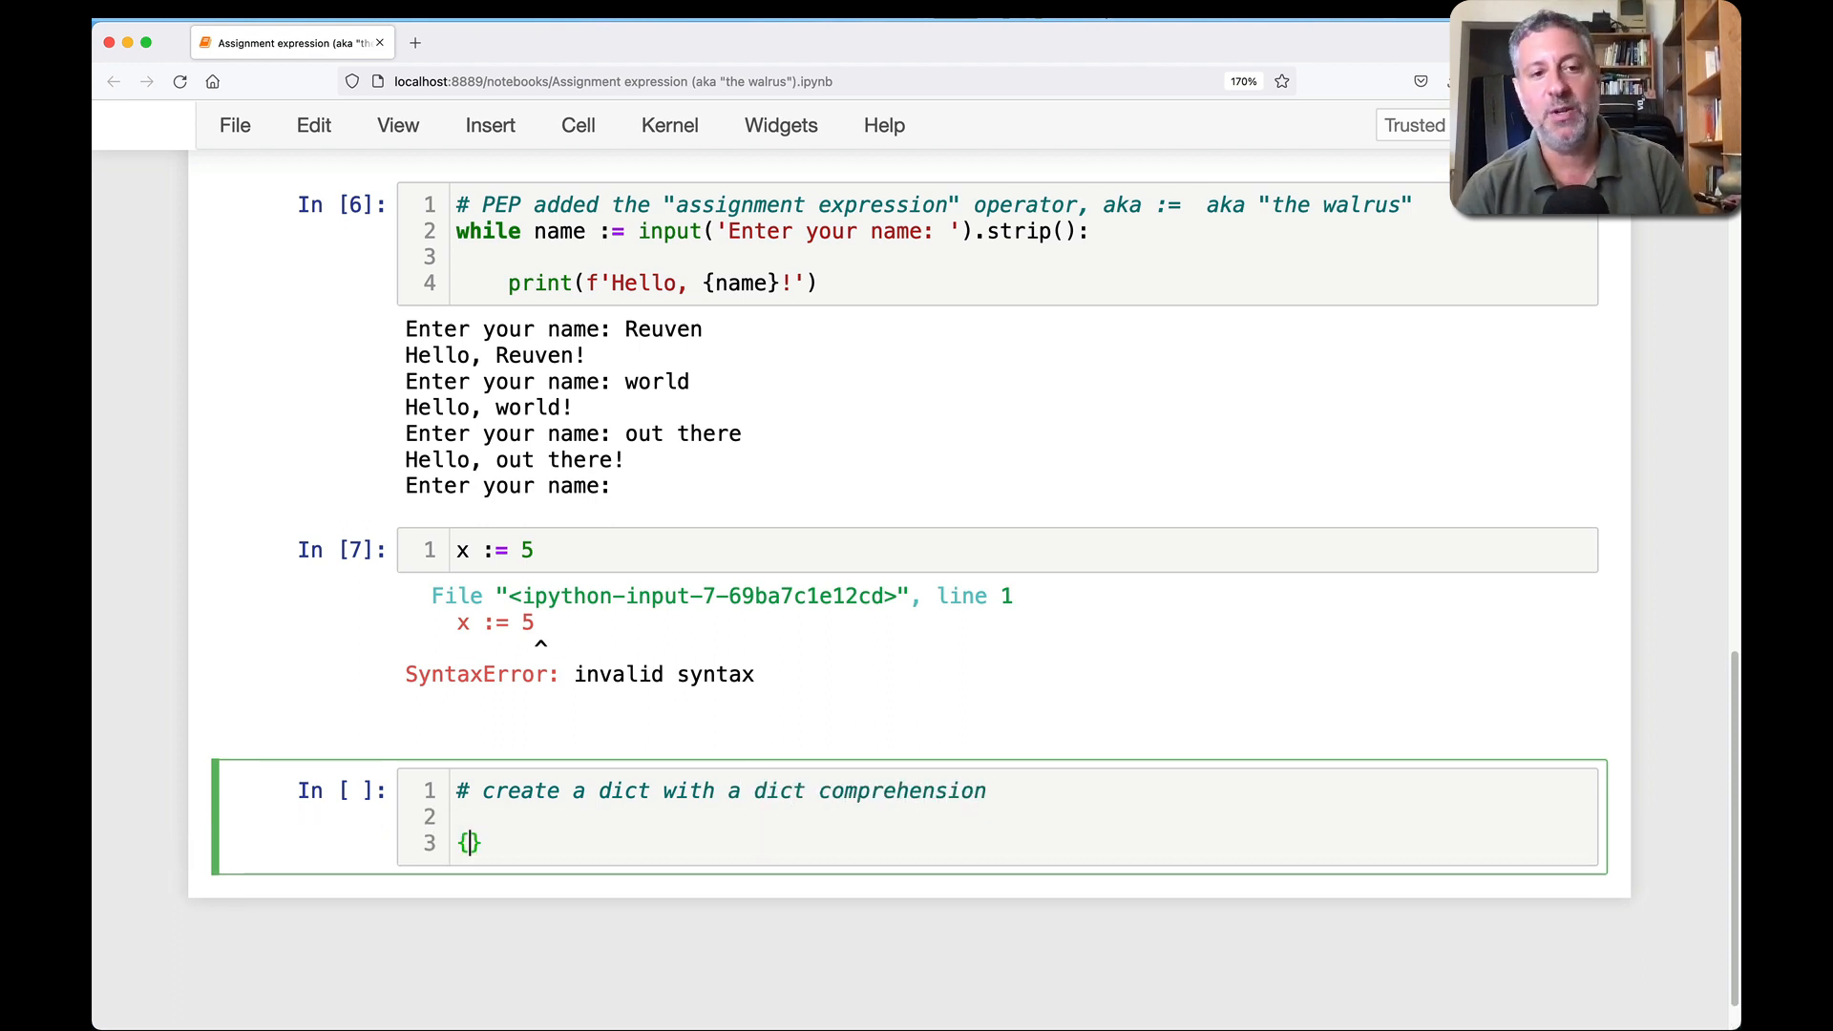
text(ke)
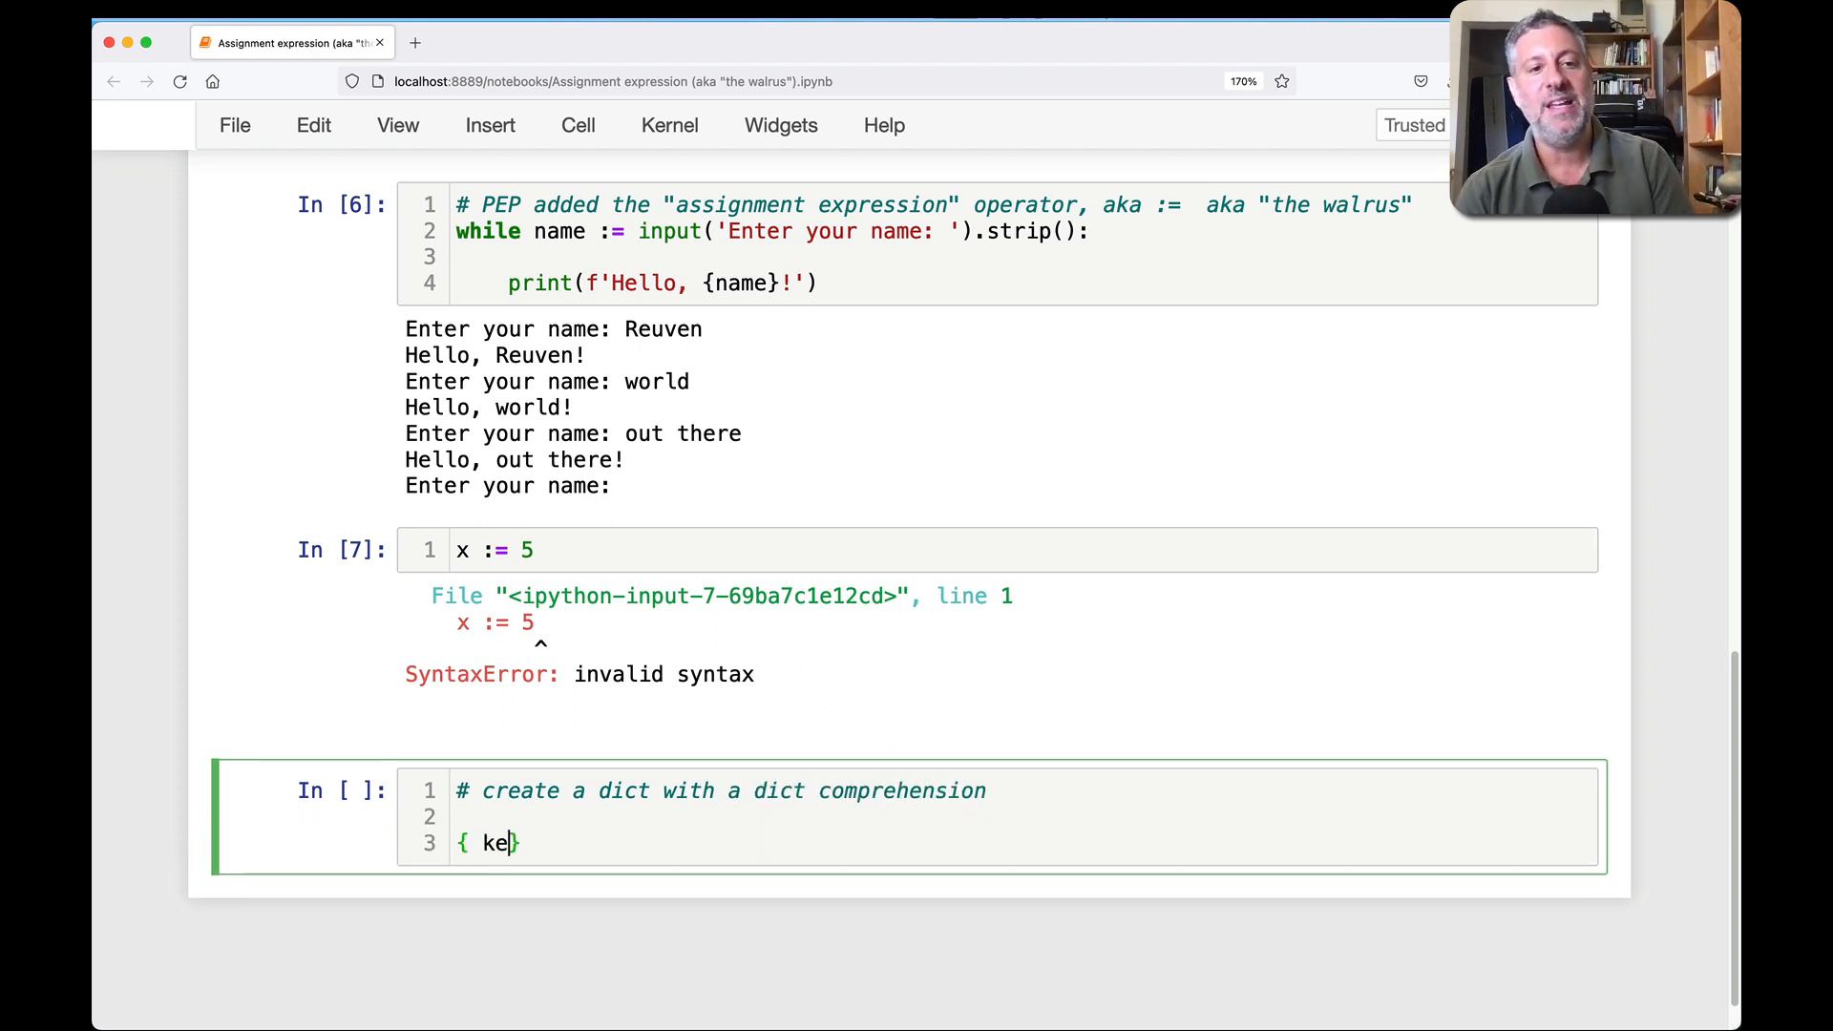
text(y)
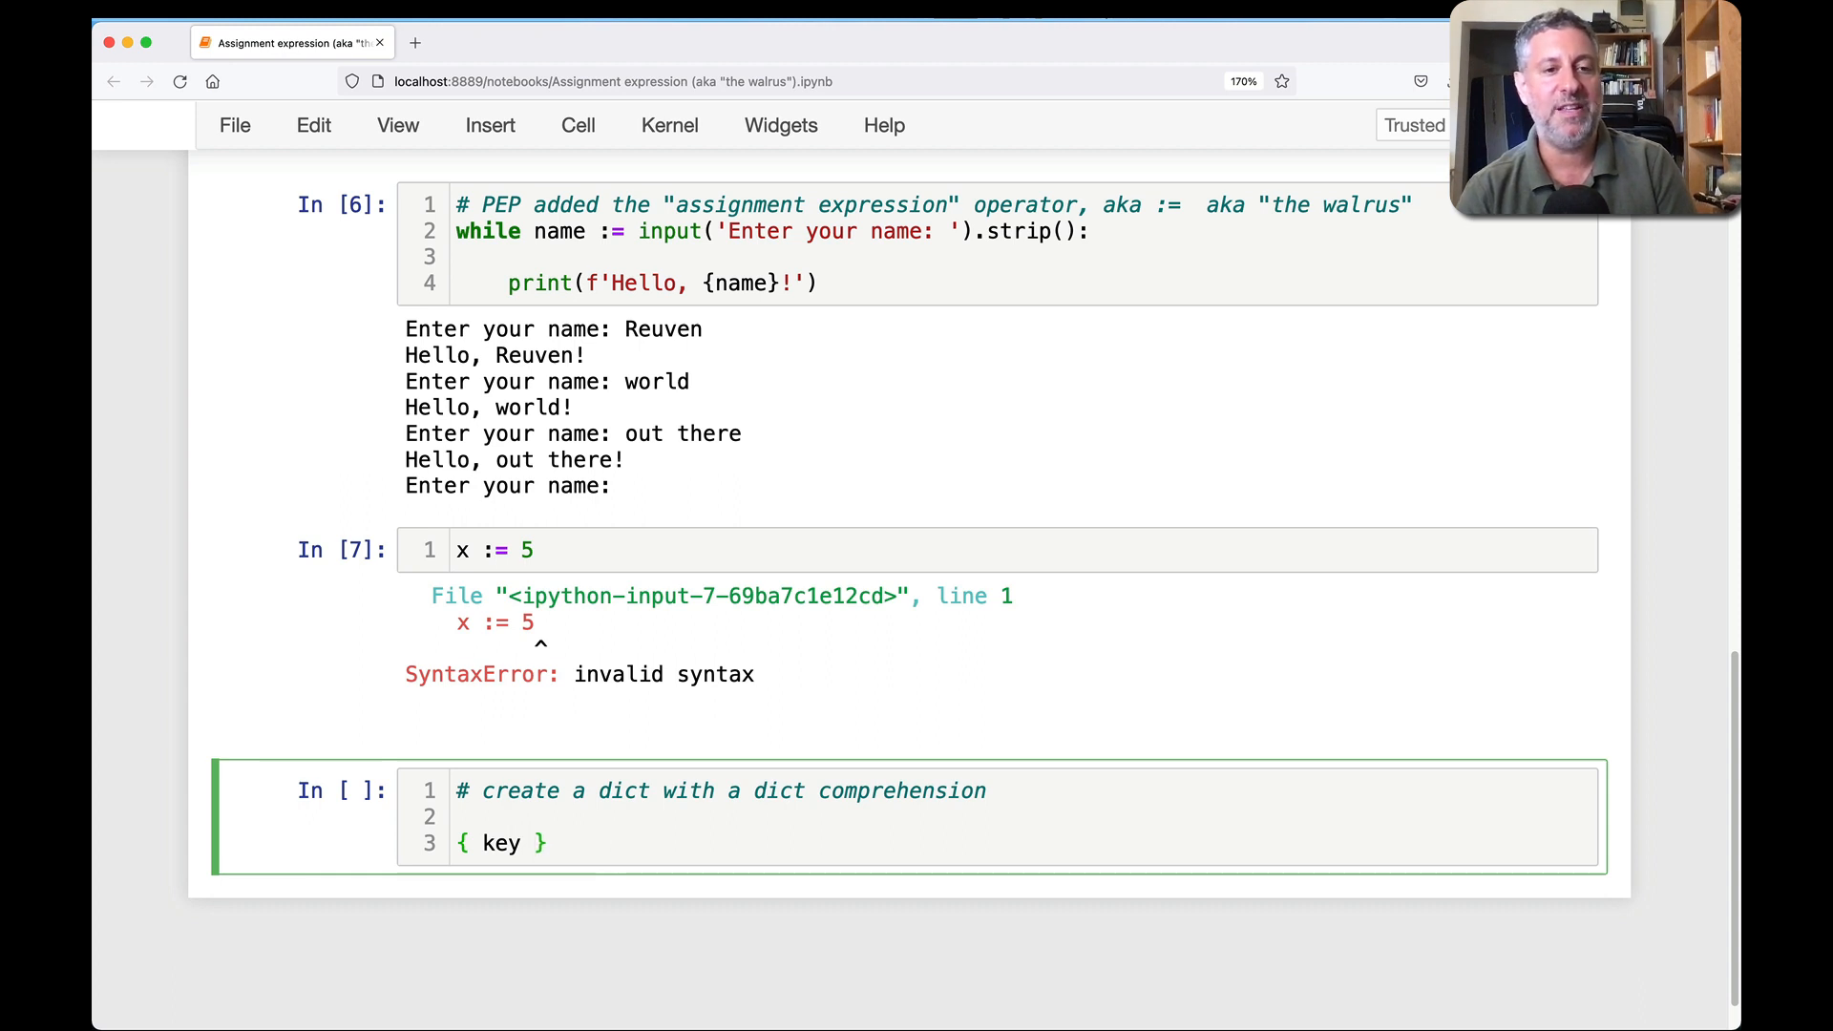
text(: value)
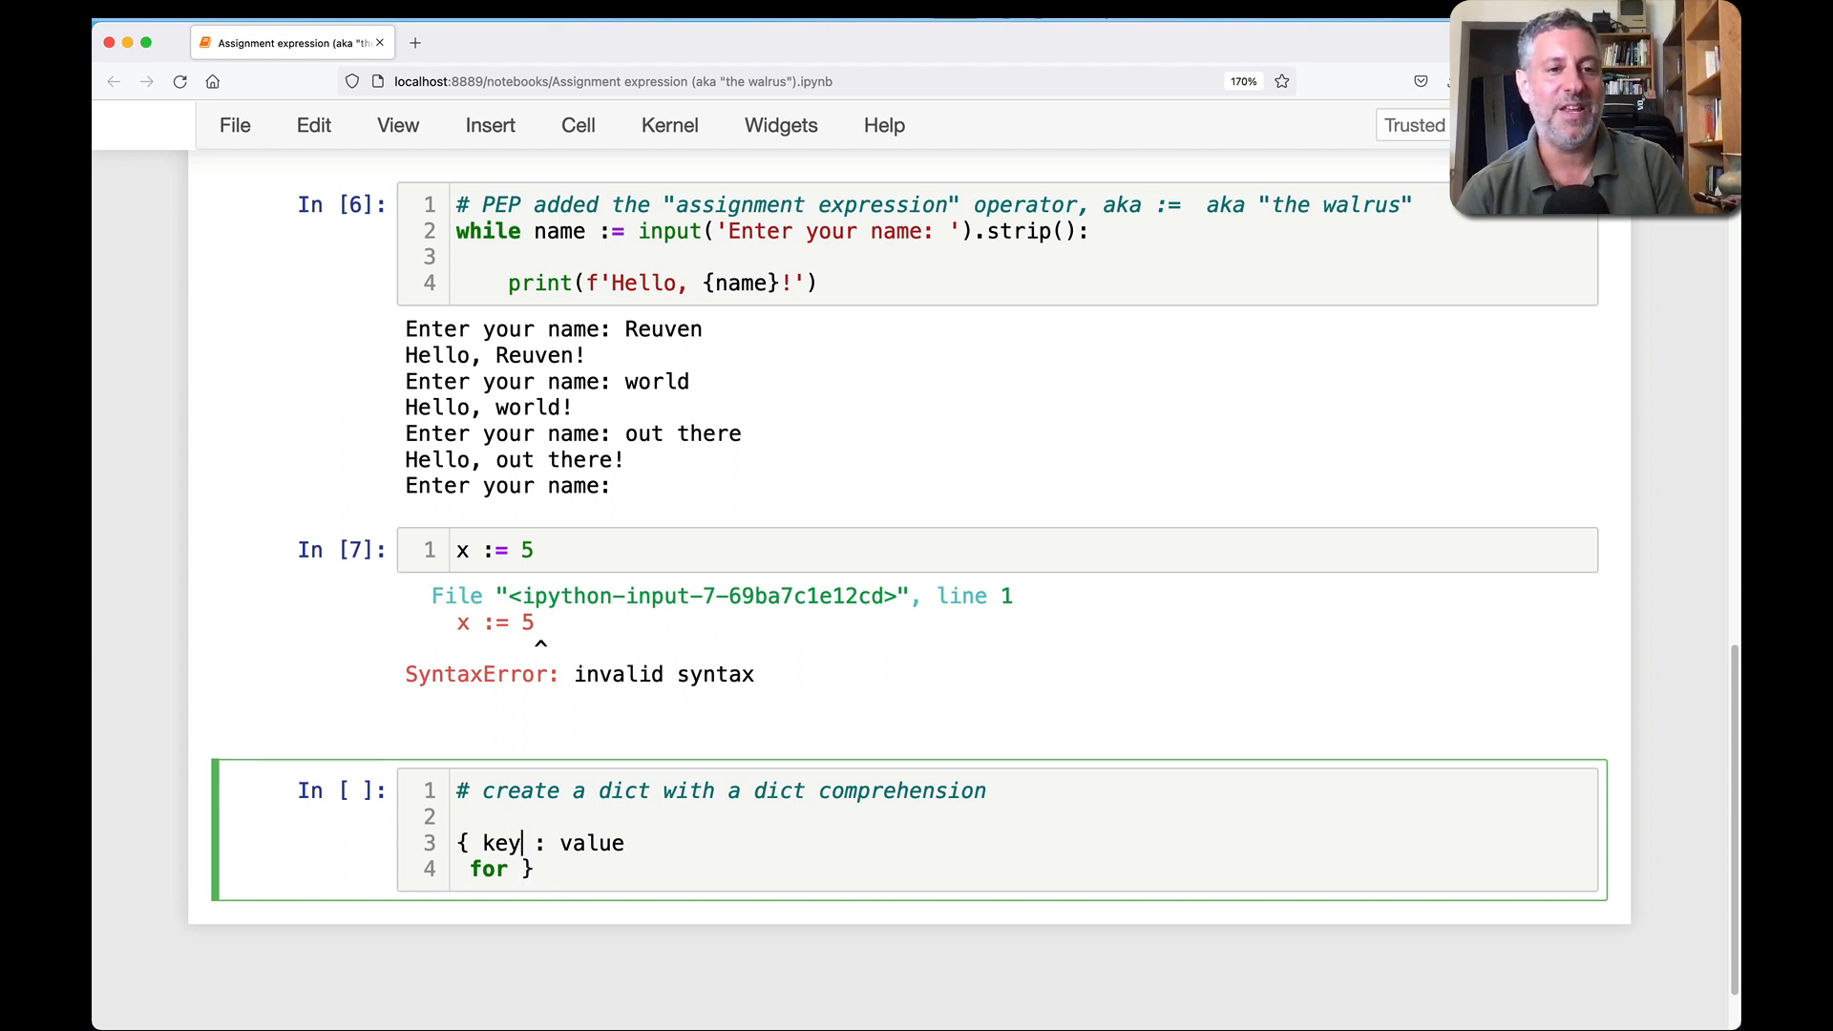
text(key, value)
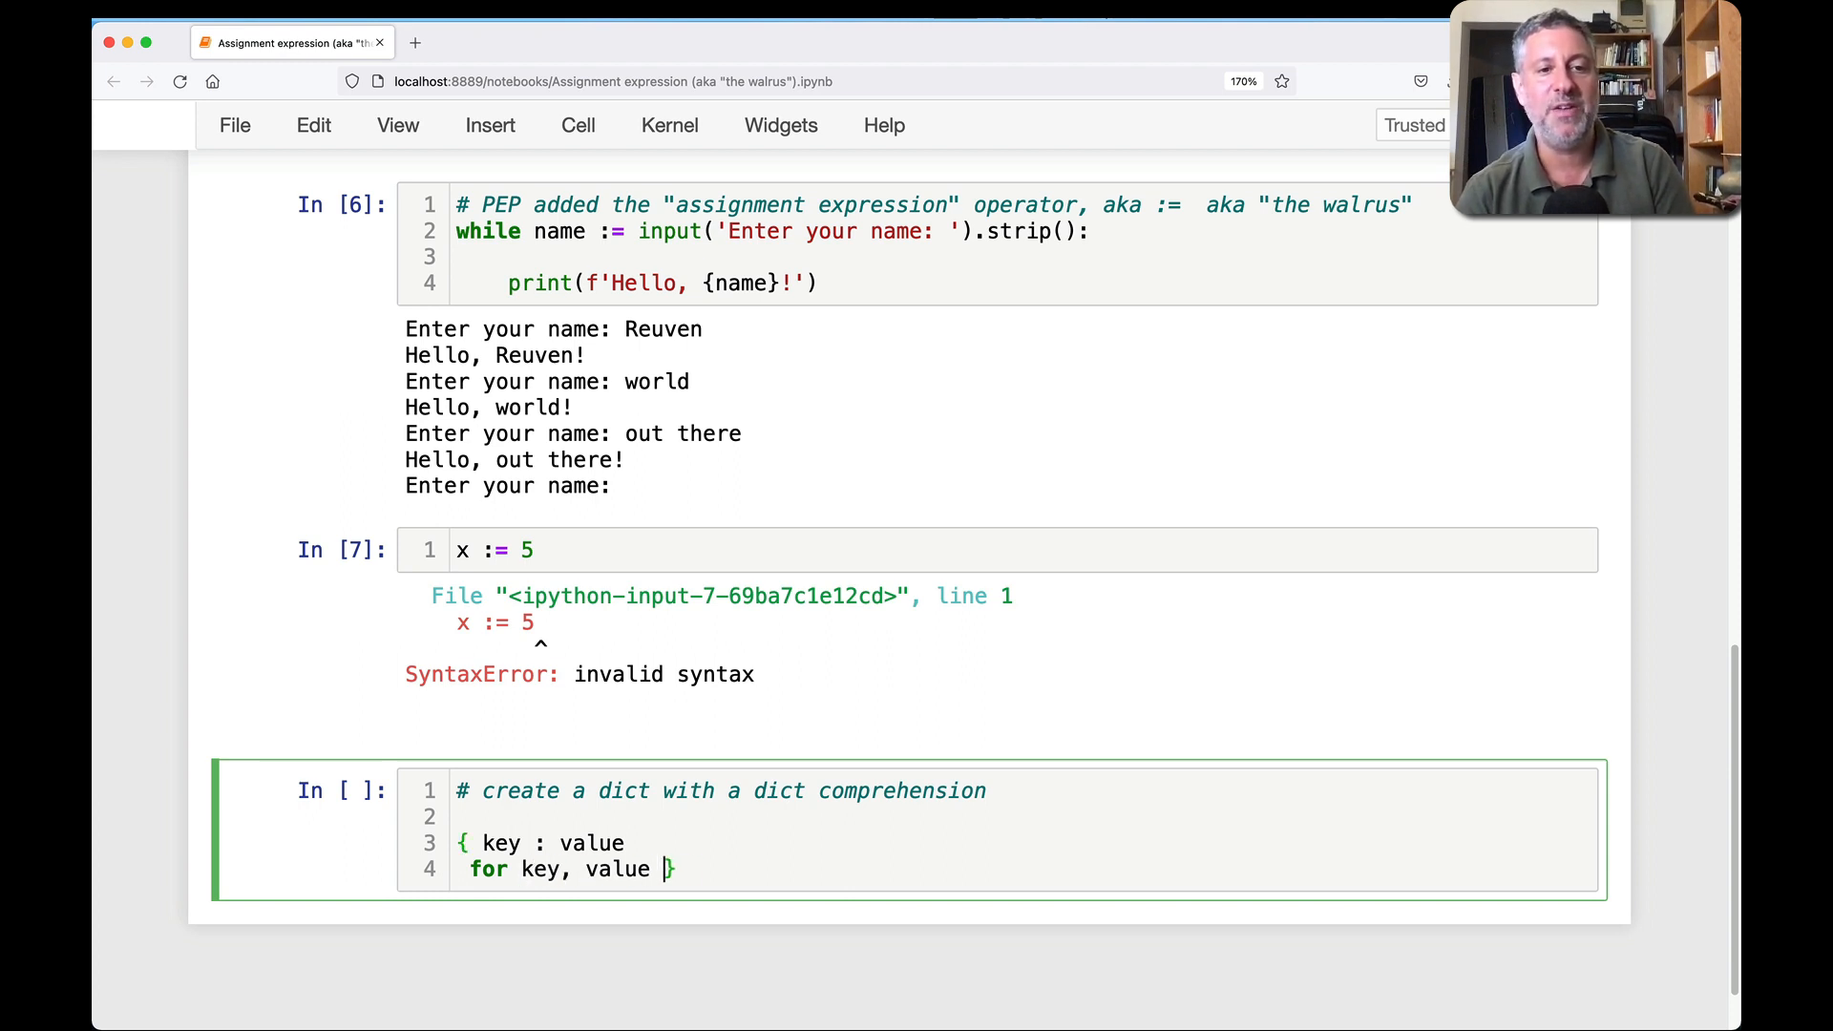
text(in enumerate('abcd)
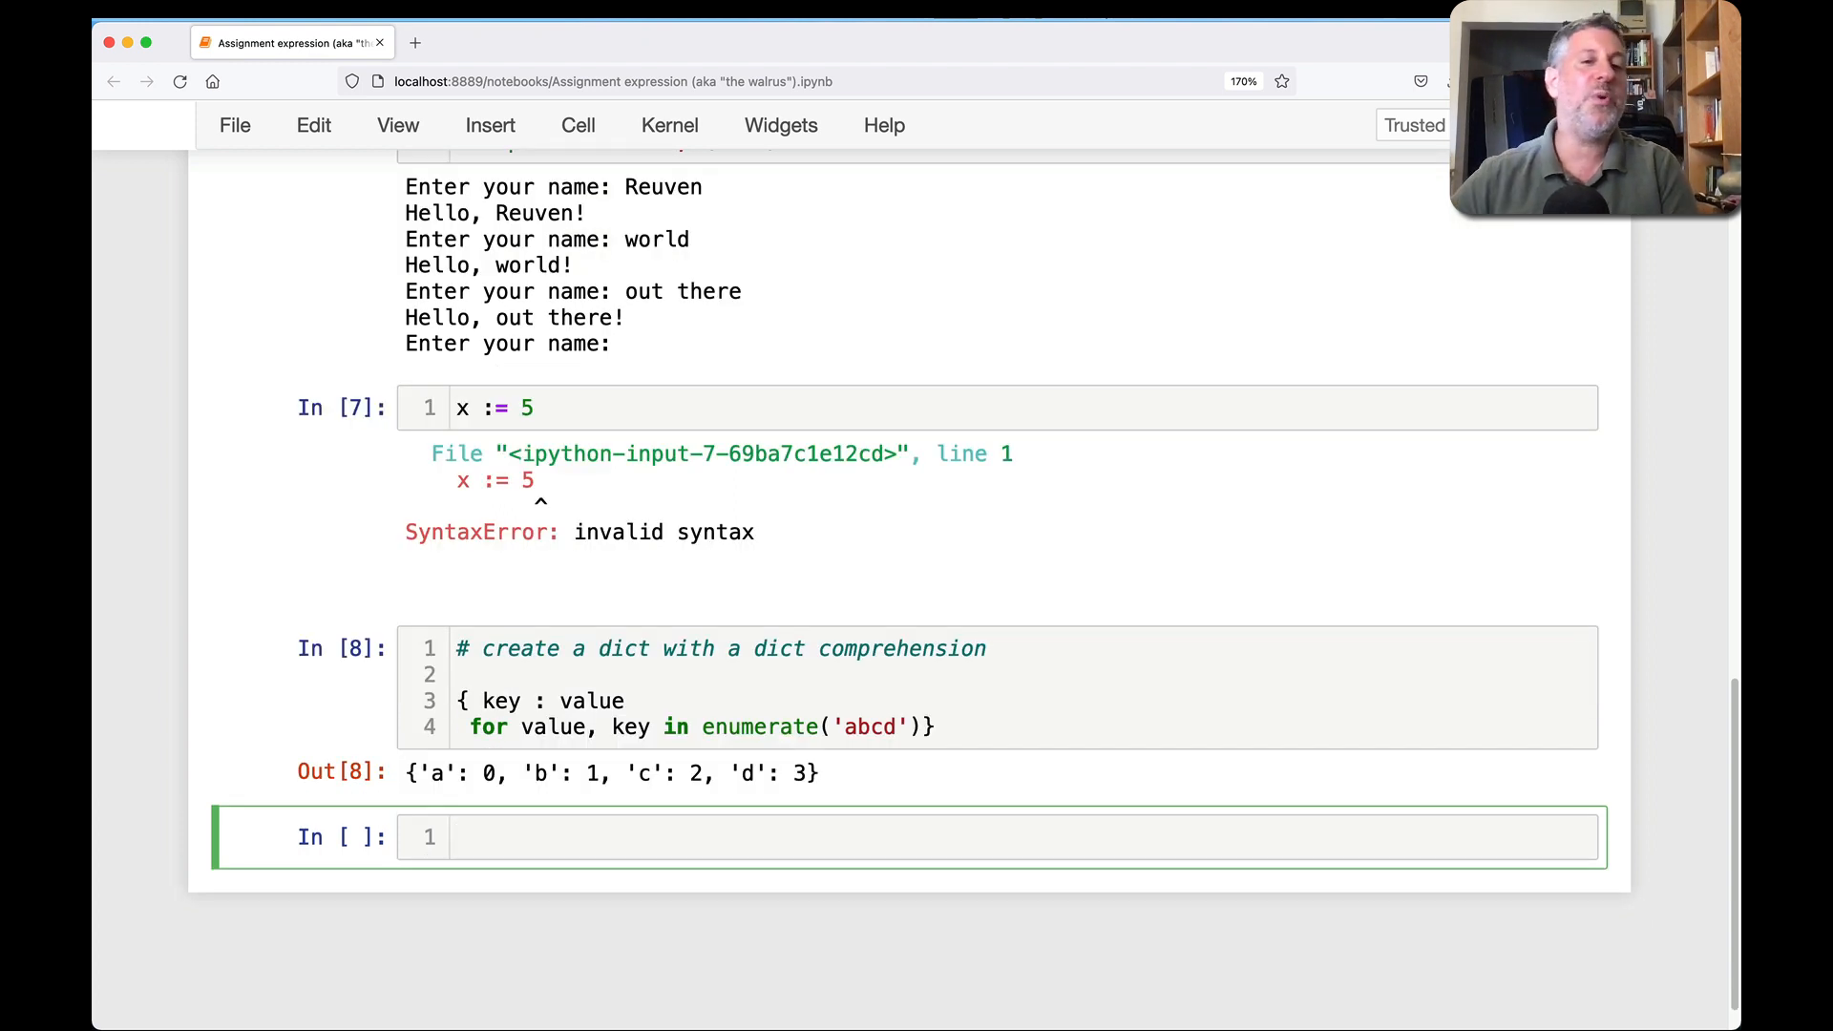
mouse_move(577, 701)
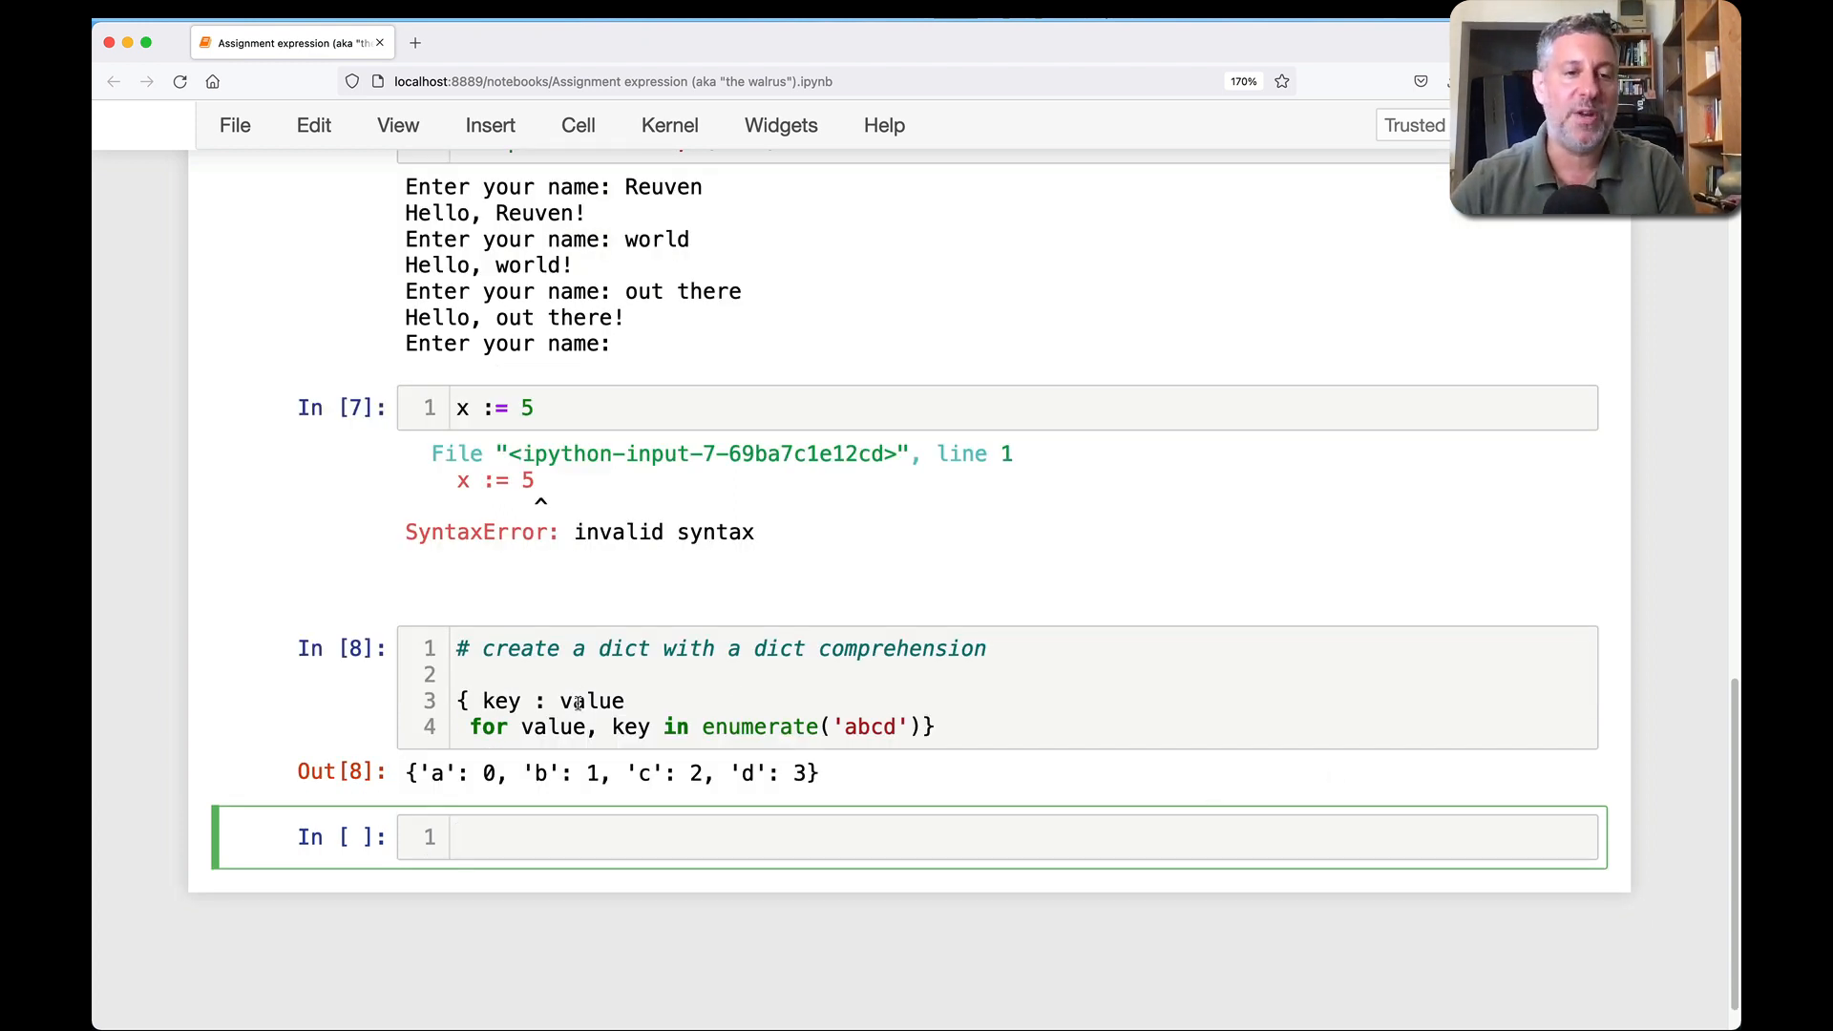
- Return to the comprehension cell and select enumerate('abcd') for editing
click(701, 726)
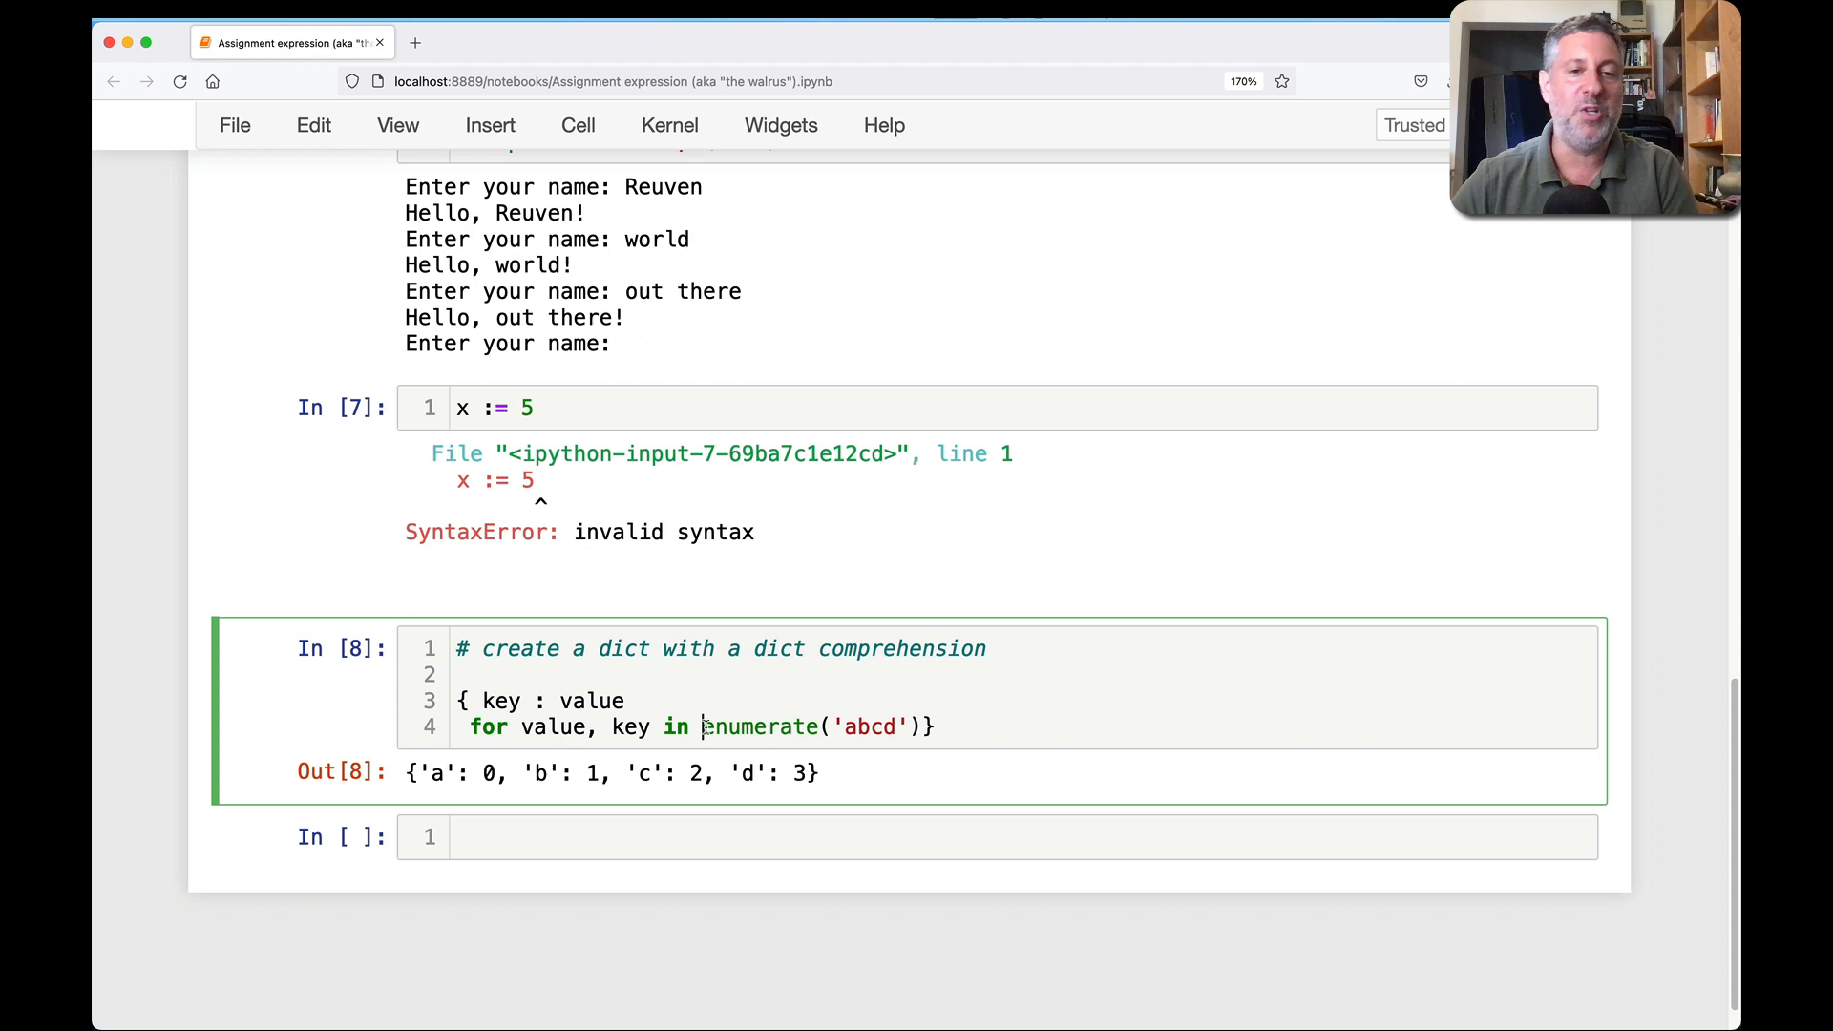
double_click(760, 726)
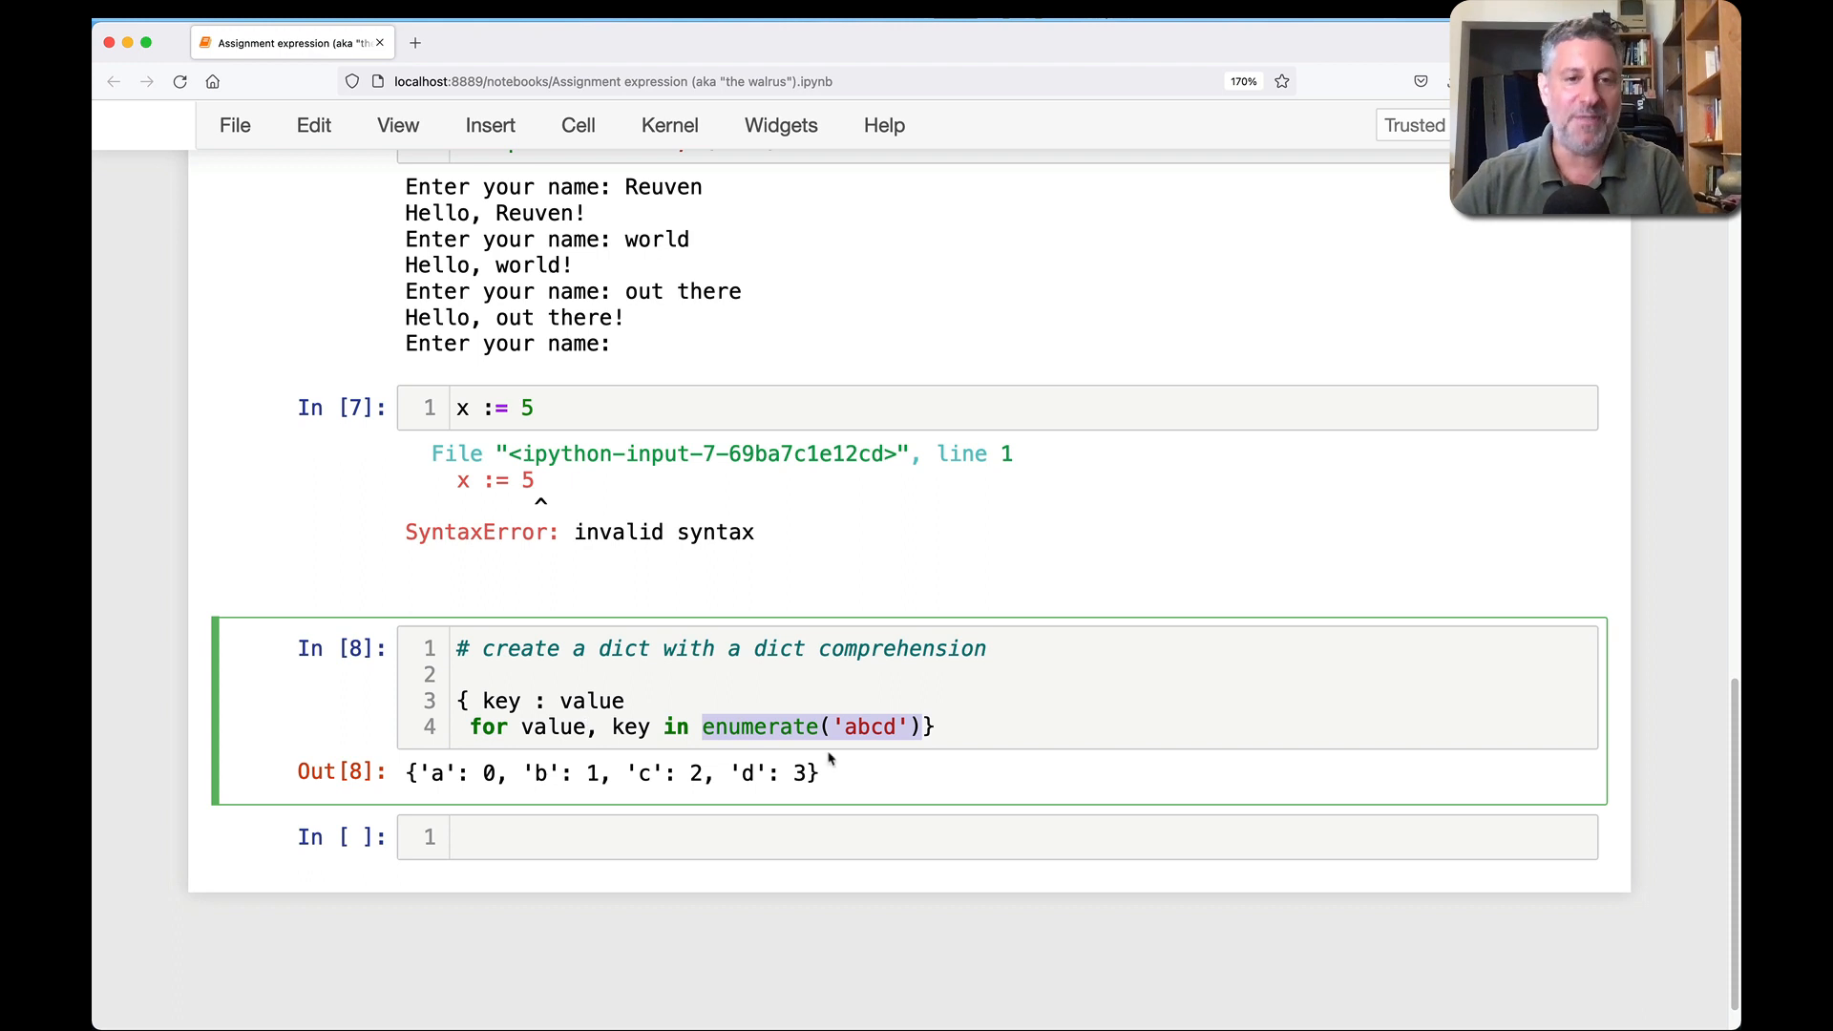
mouse_move(519, 706)
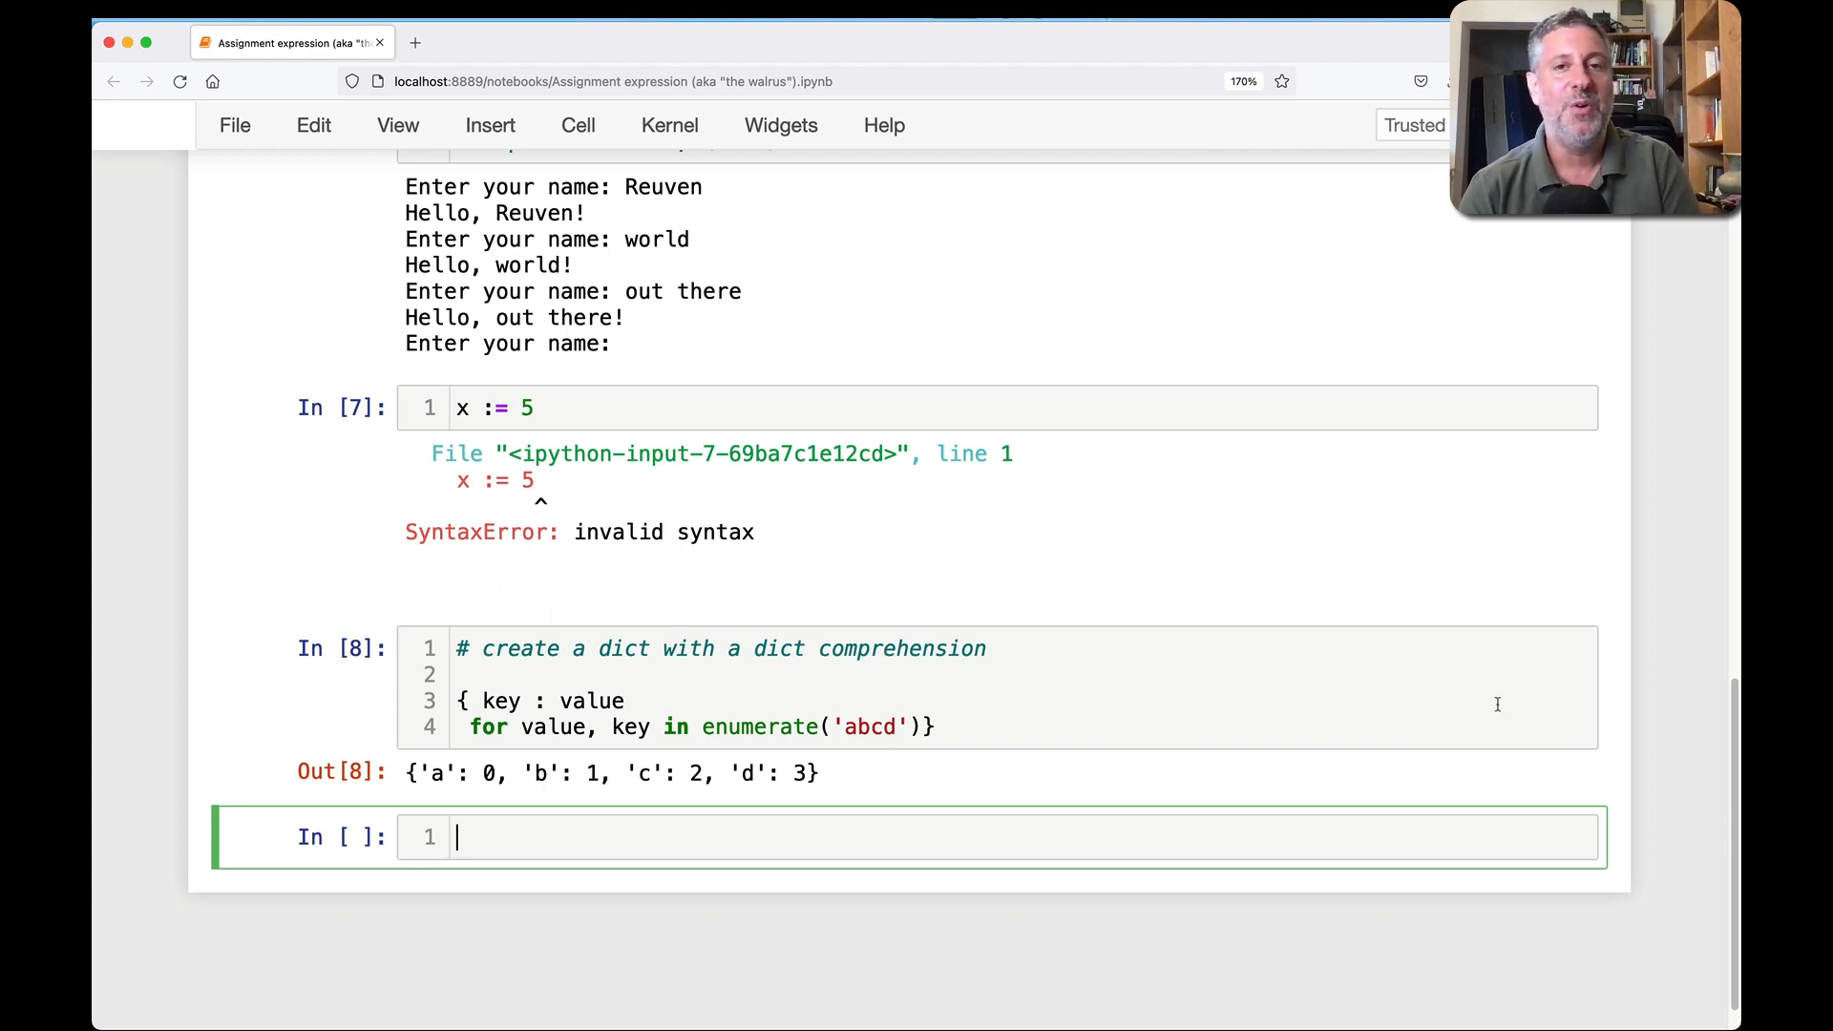
- Run !head -20 /etc/passwd to show the first twenty lines of the user database
text(!h)
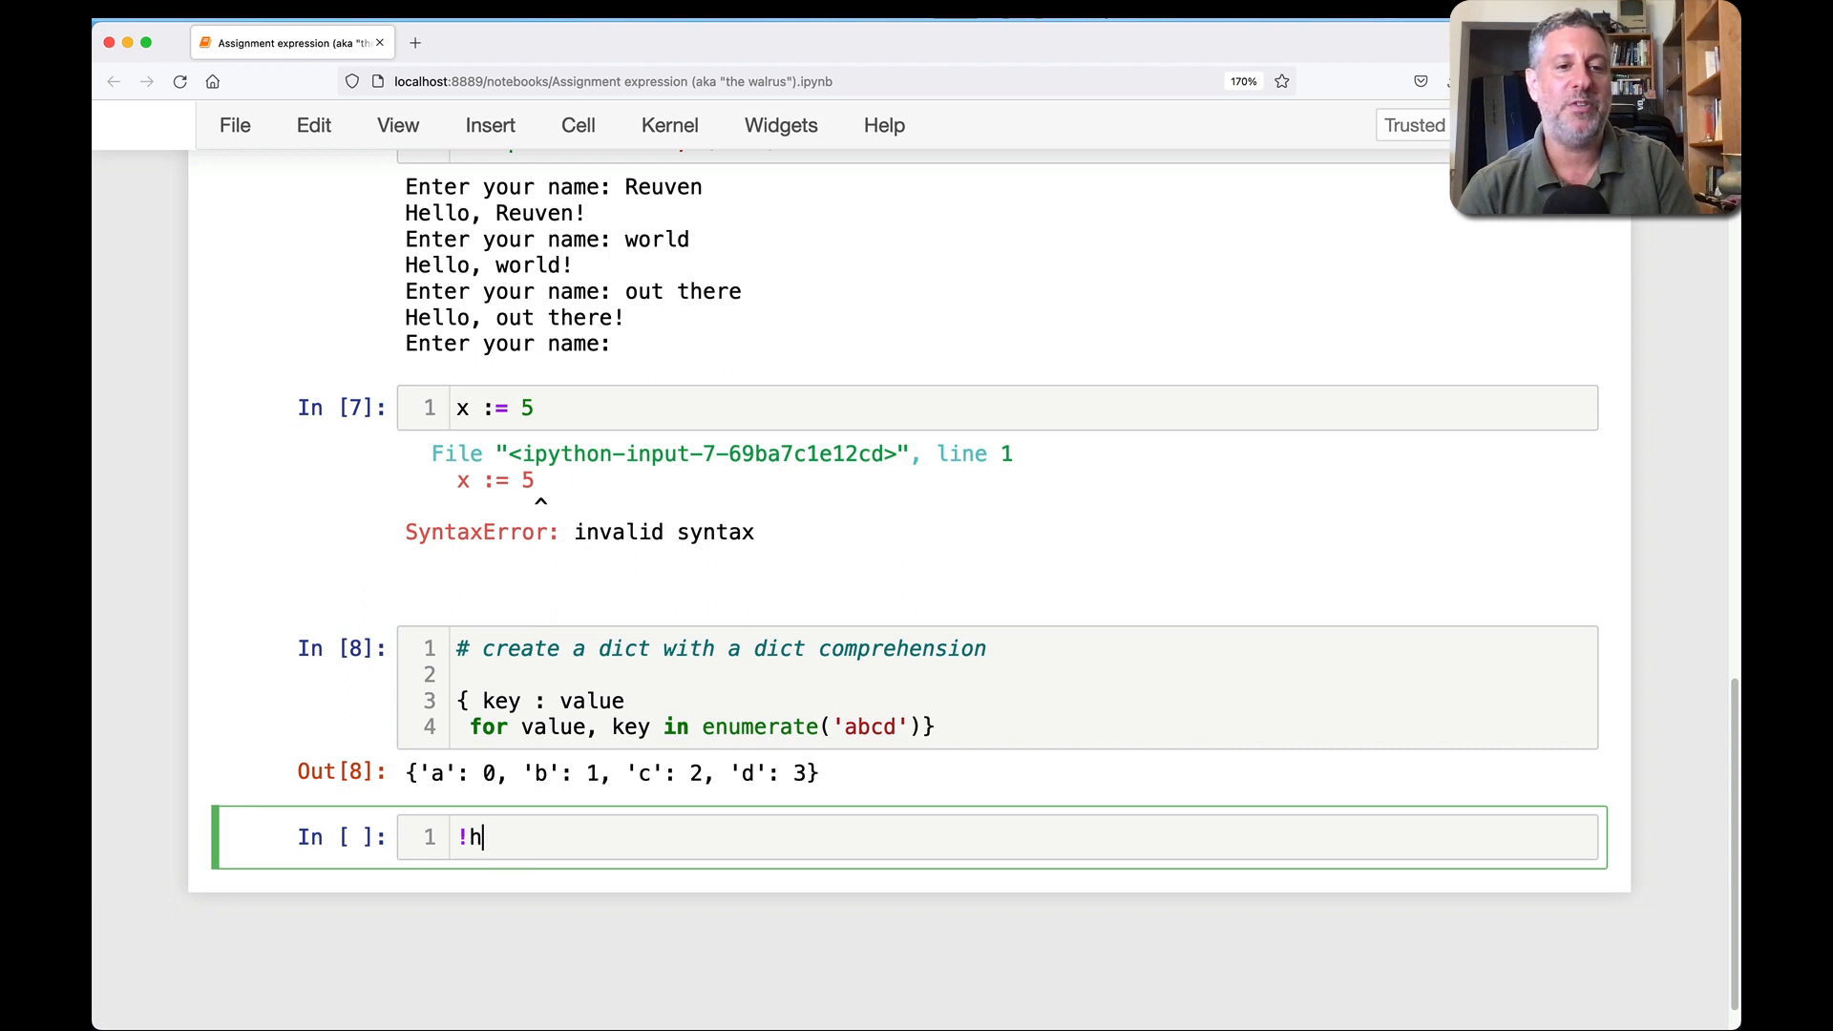
text(ead /etc/passwd)
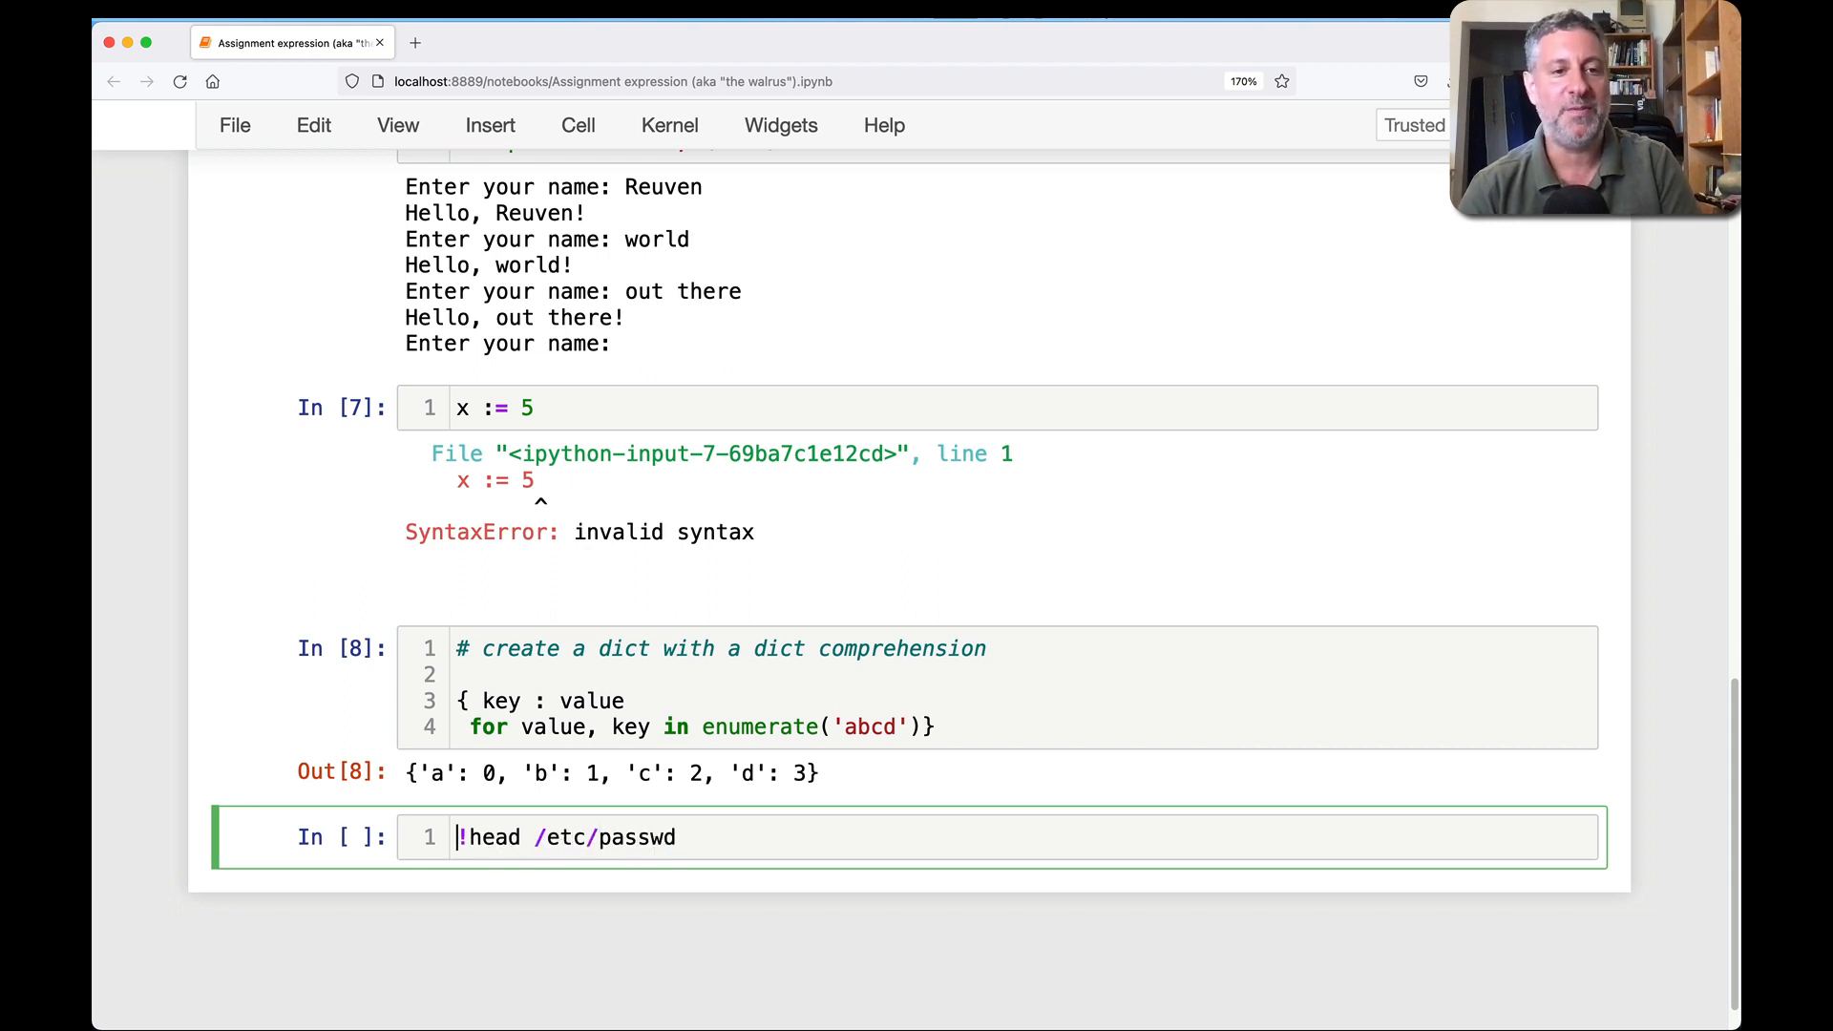
text(-20)
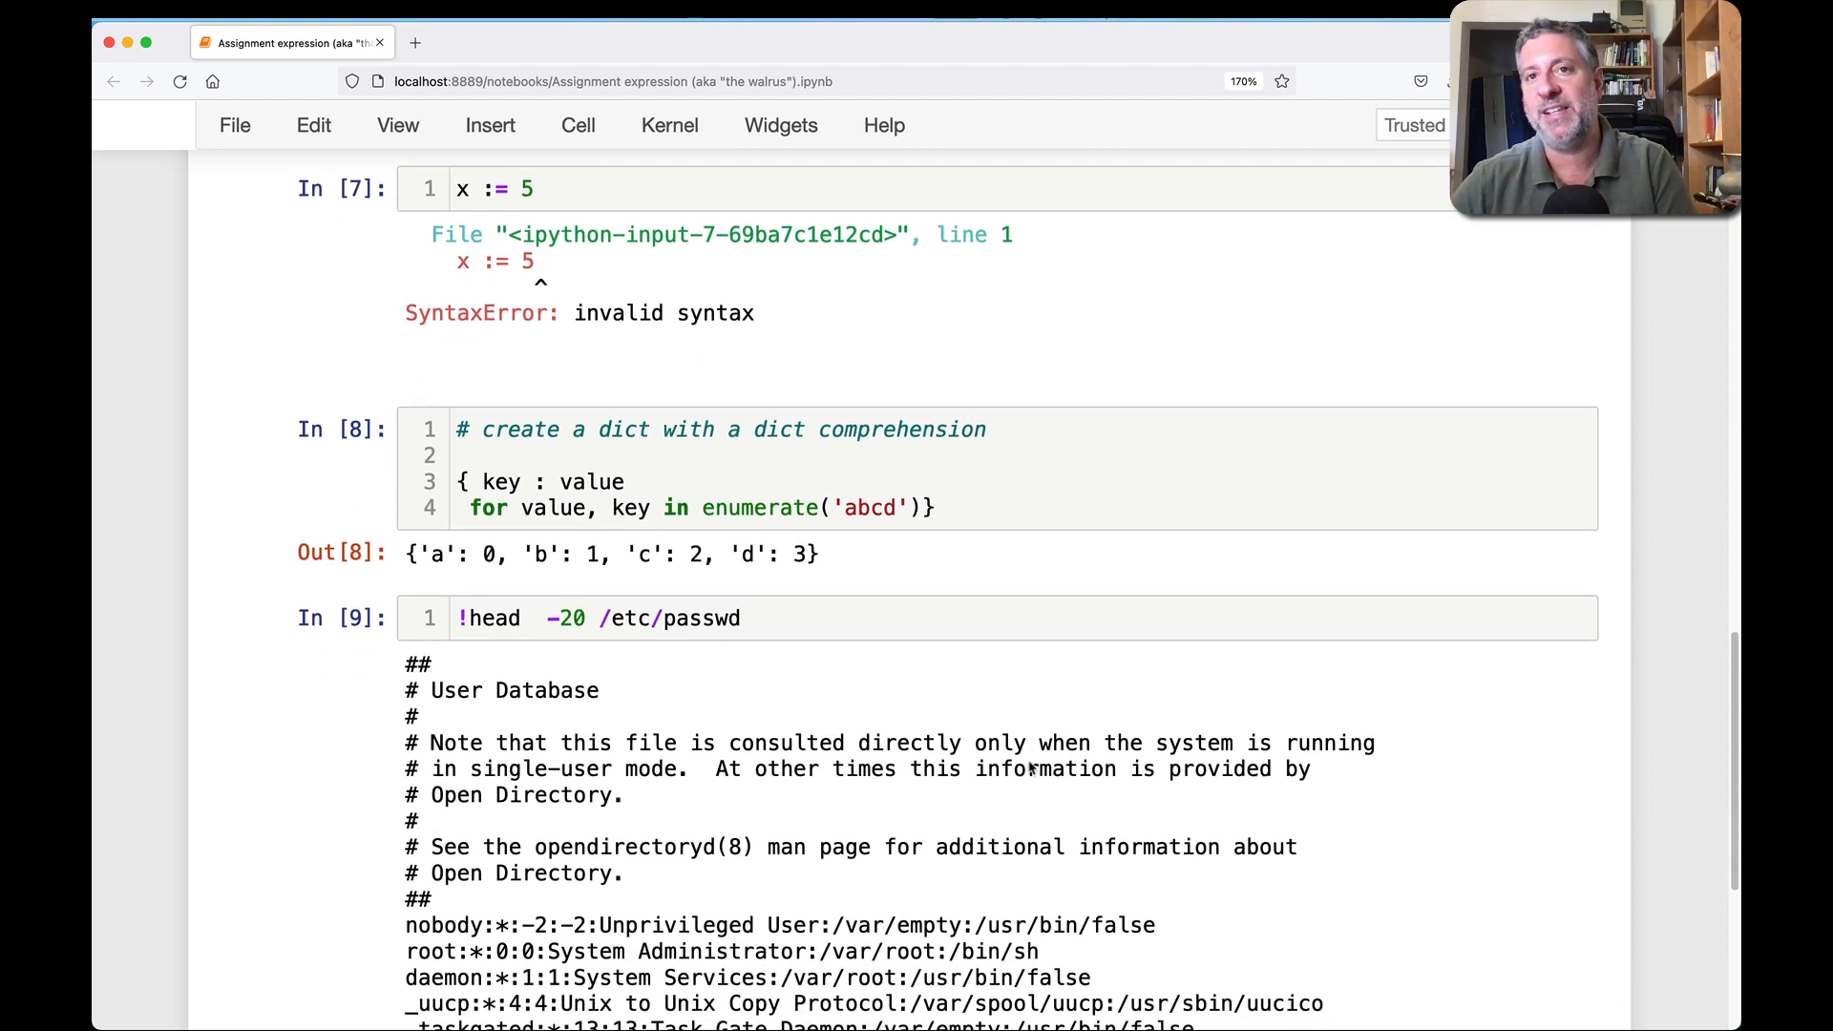
scroll(down, 3)
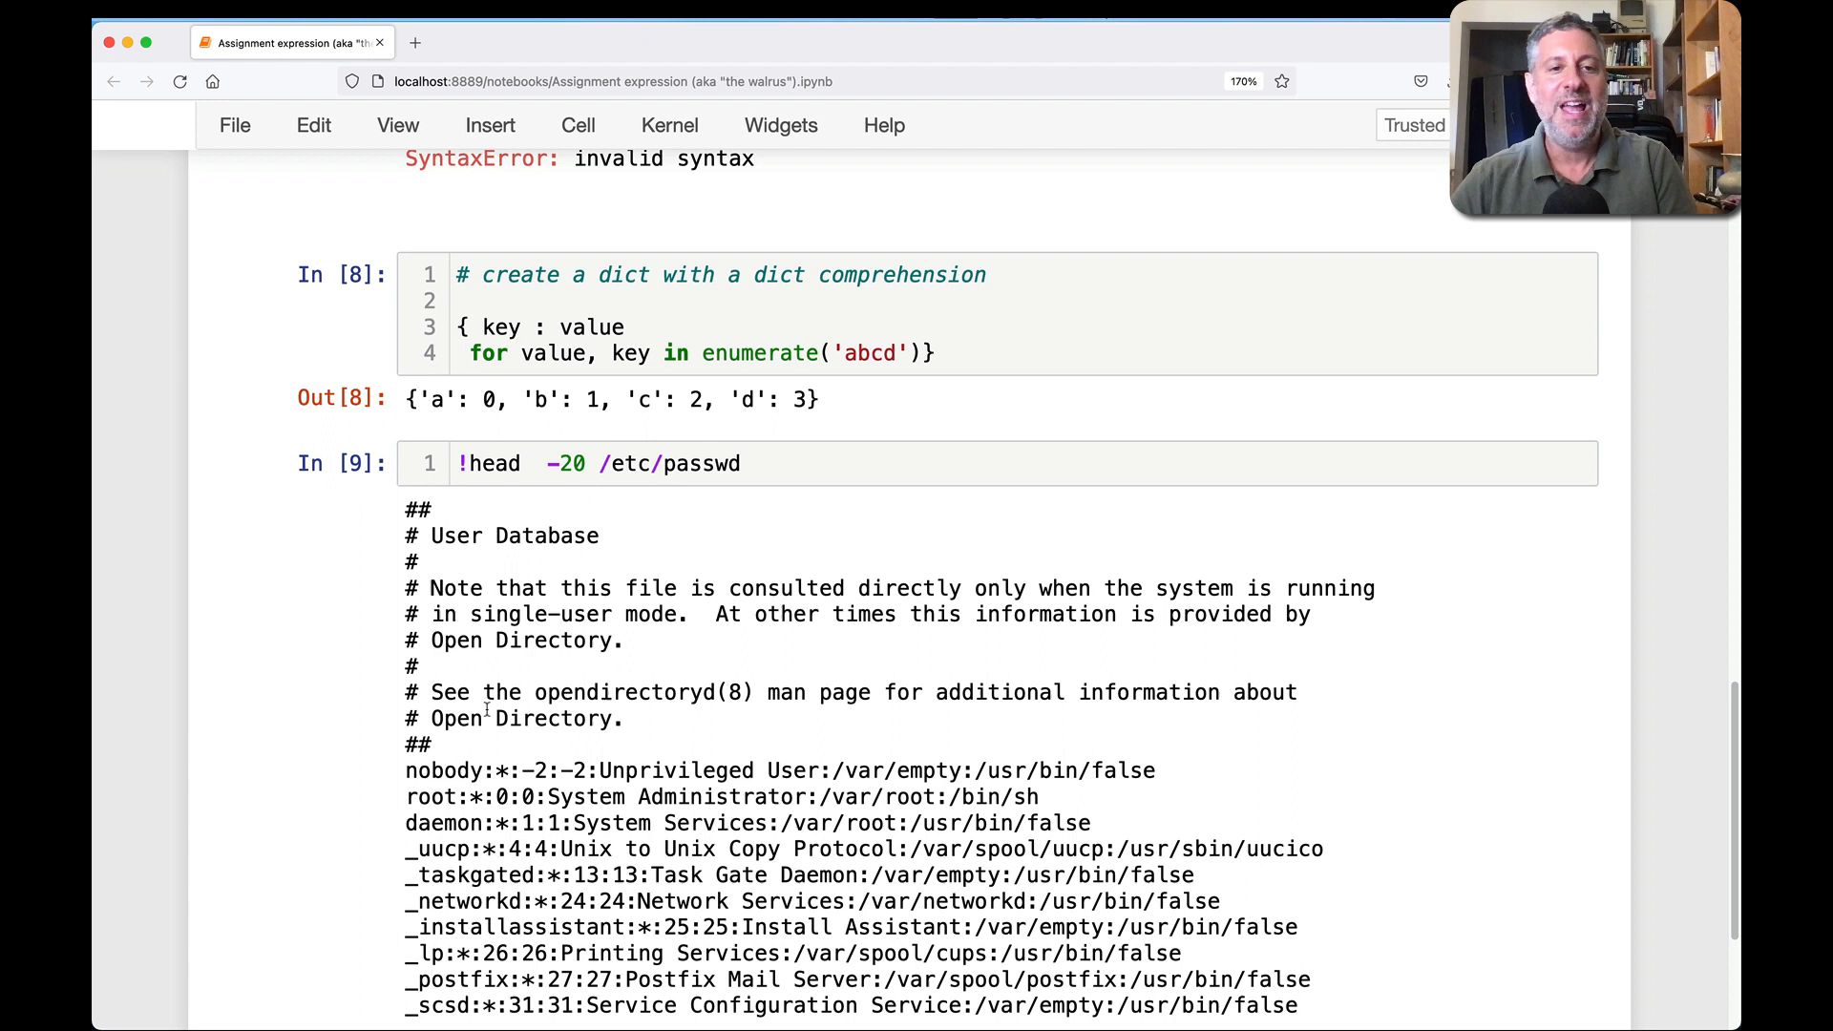
double_click(443, 769)
text({ })
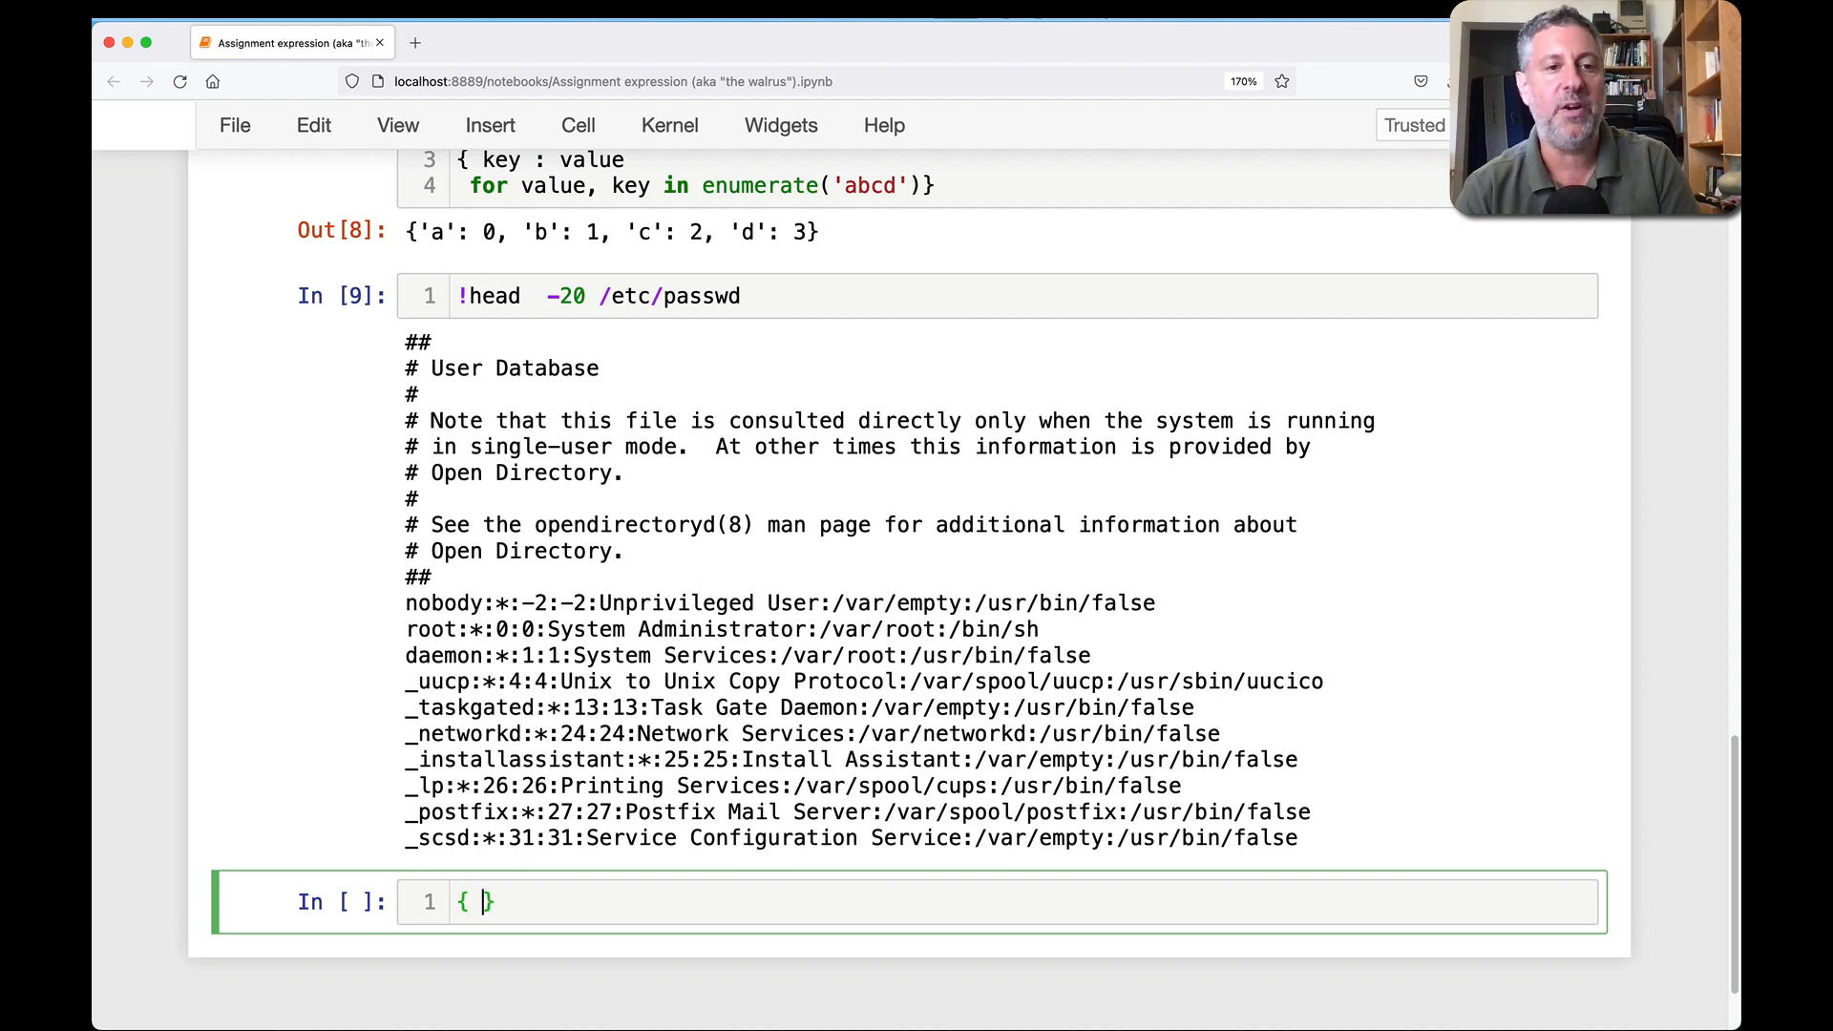
- Write the loop over open('/etc/passwd') that skips lines starting with '#'
key(enter)
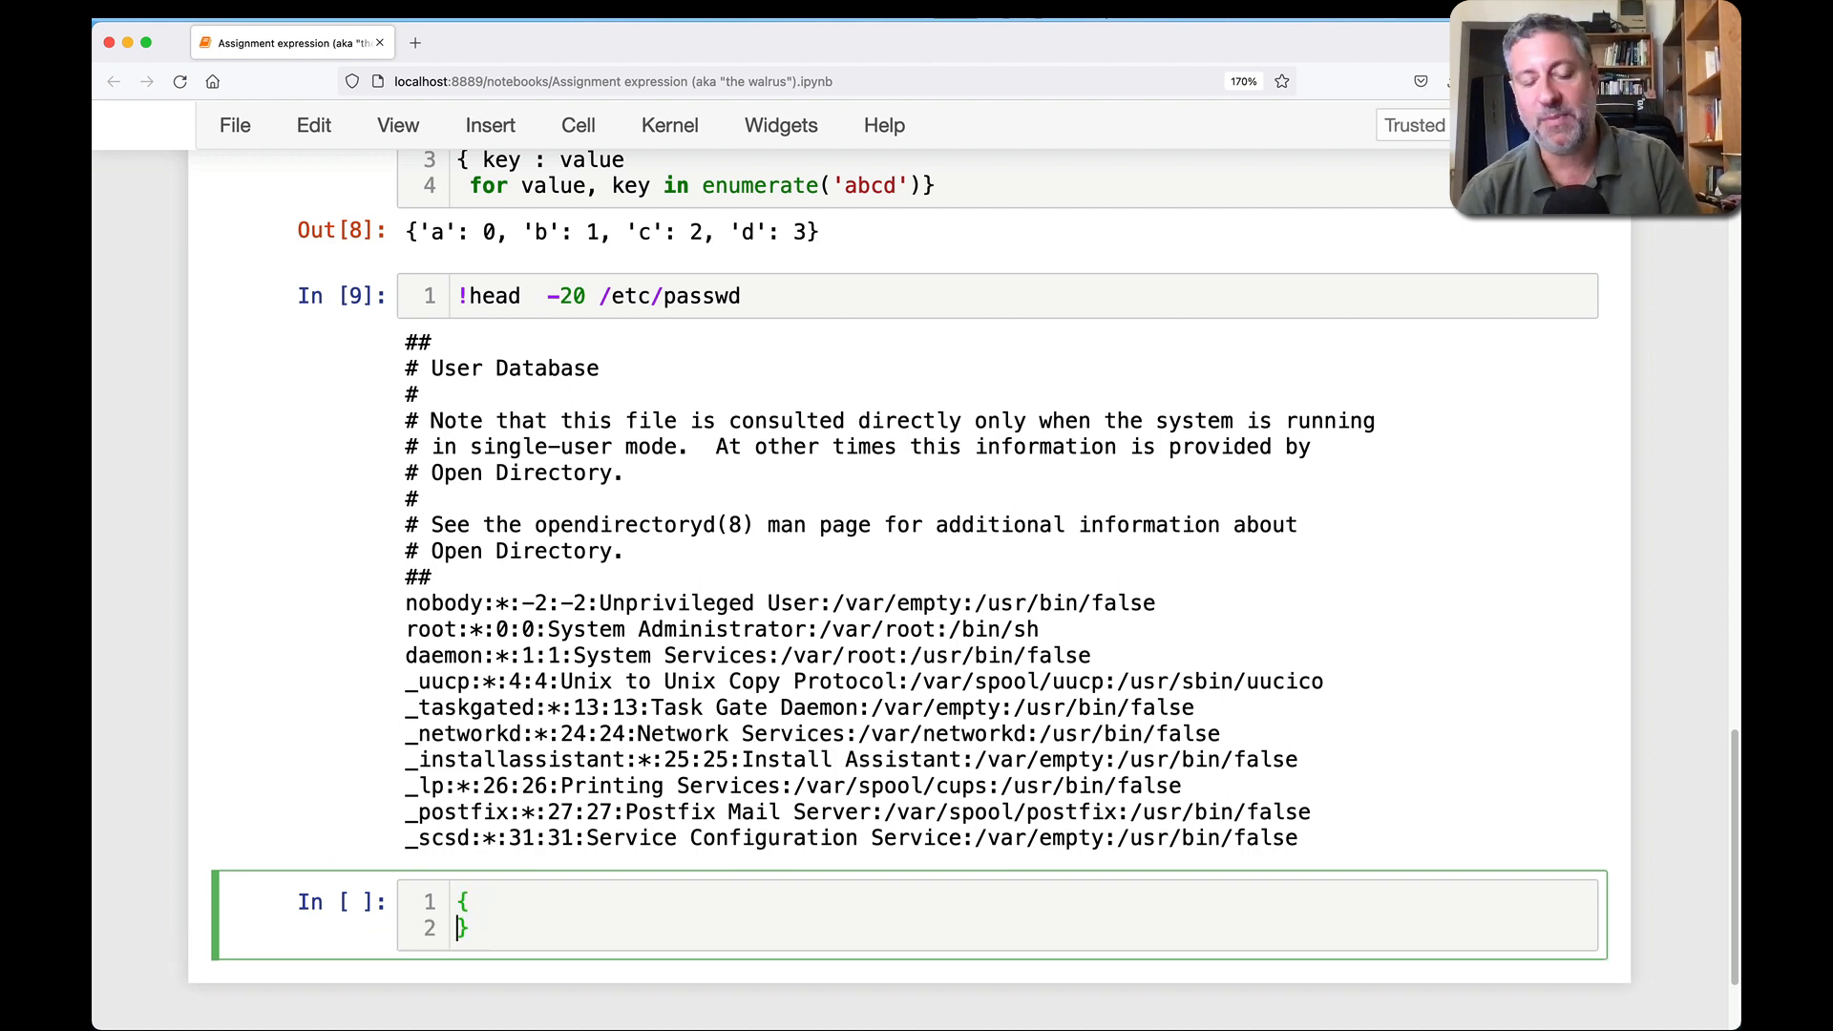
text(for one_li)
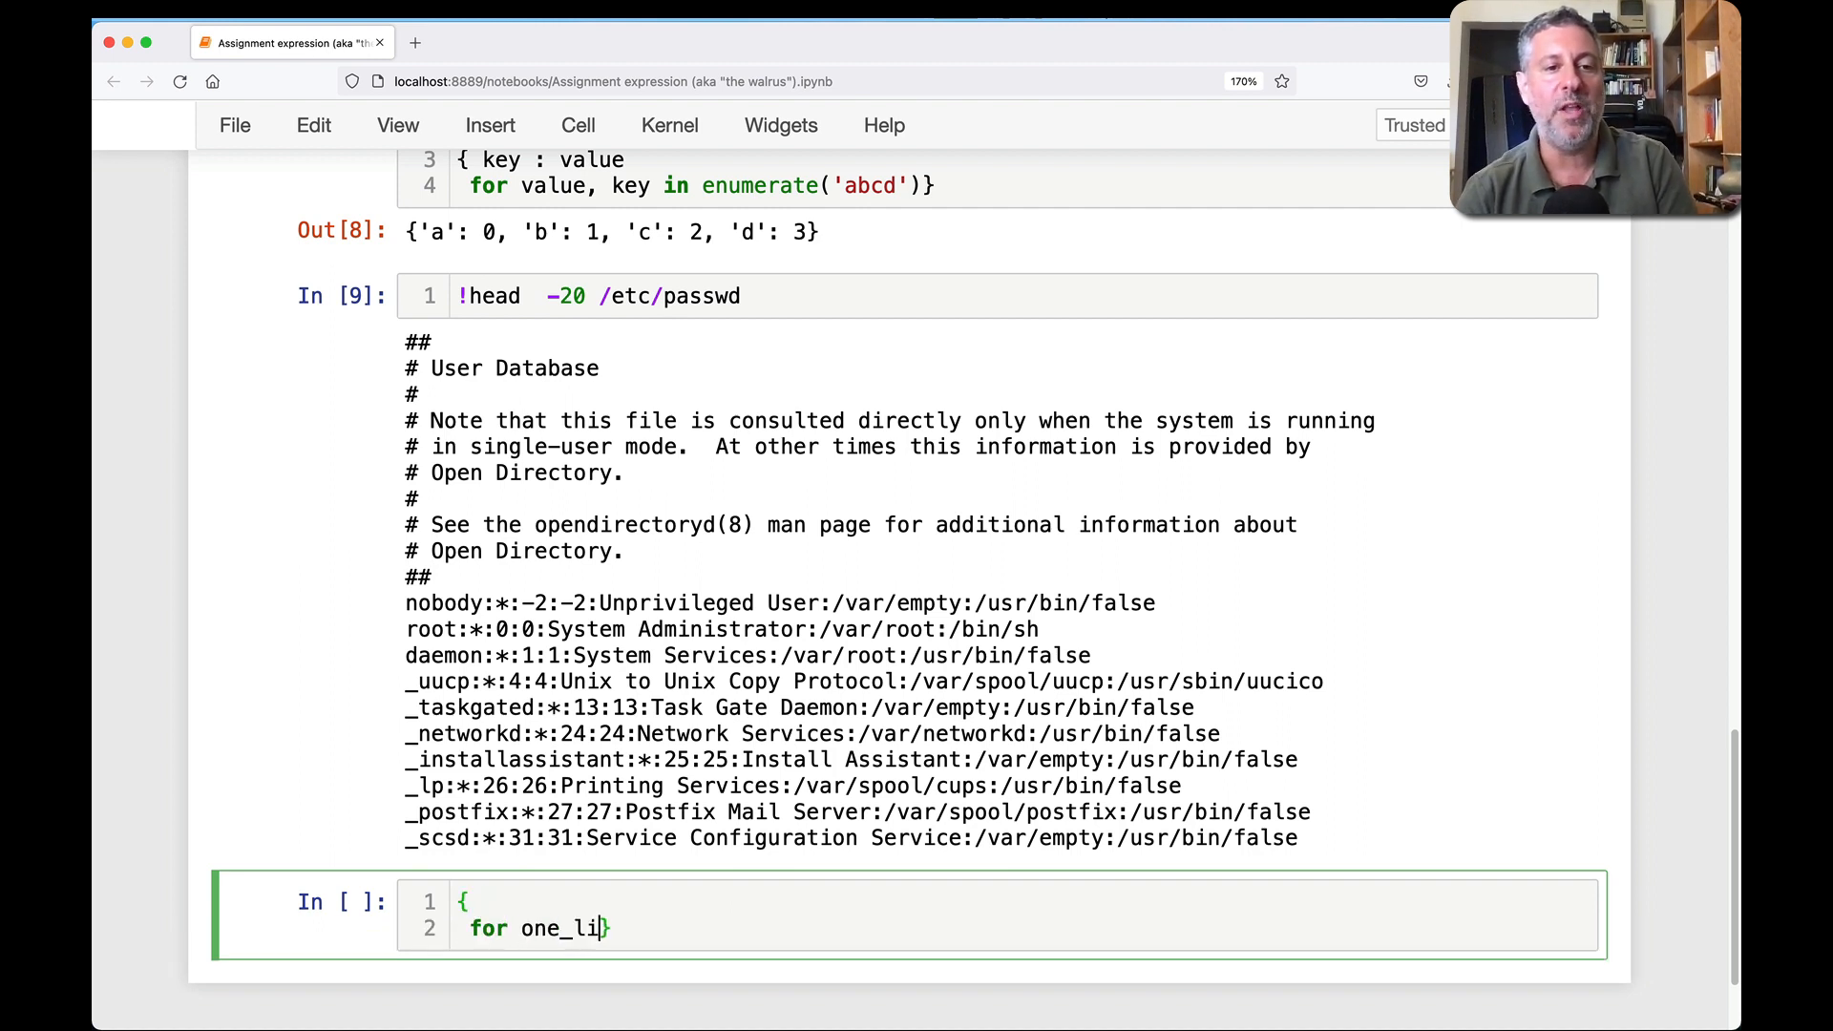
text(ne in open('/etc')
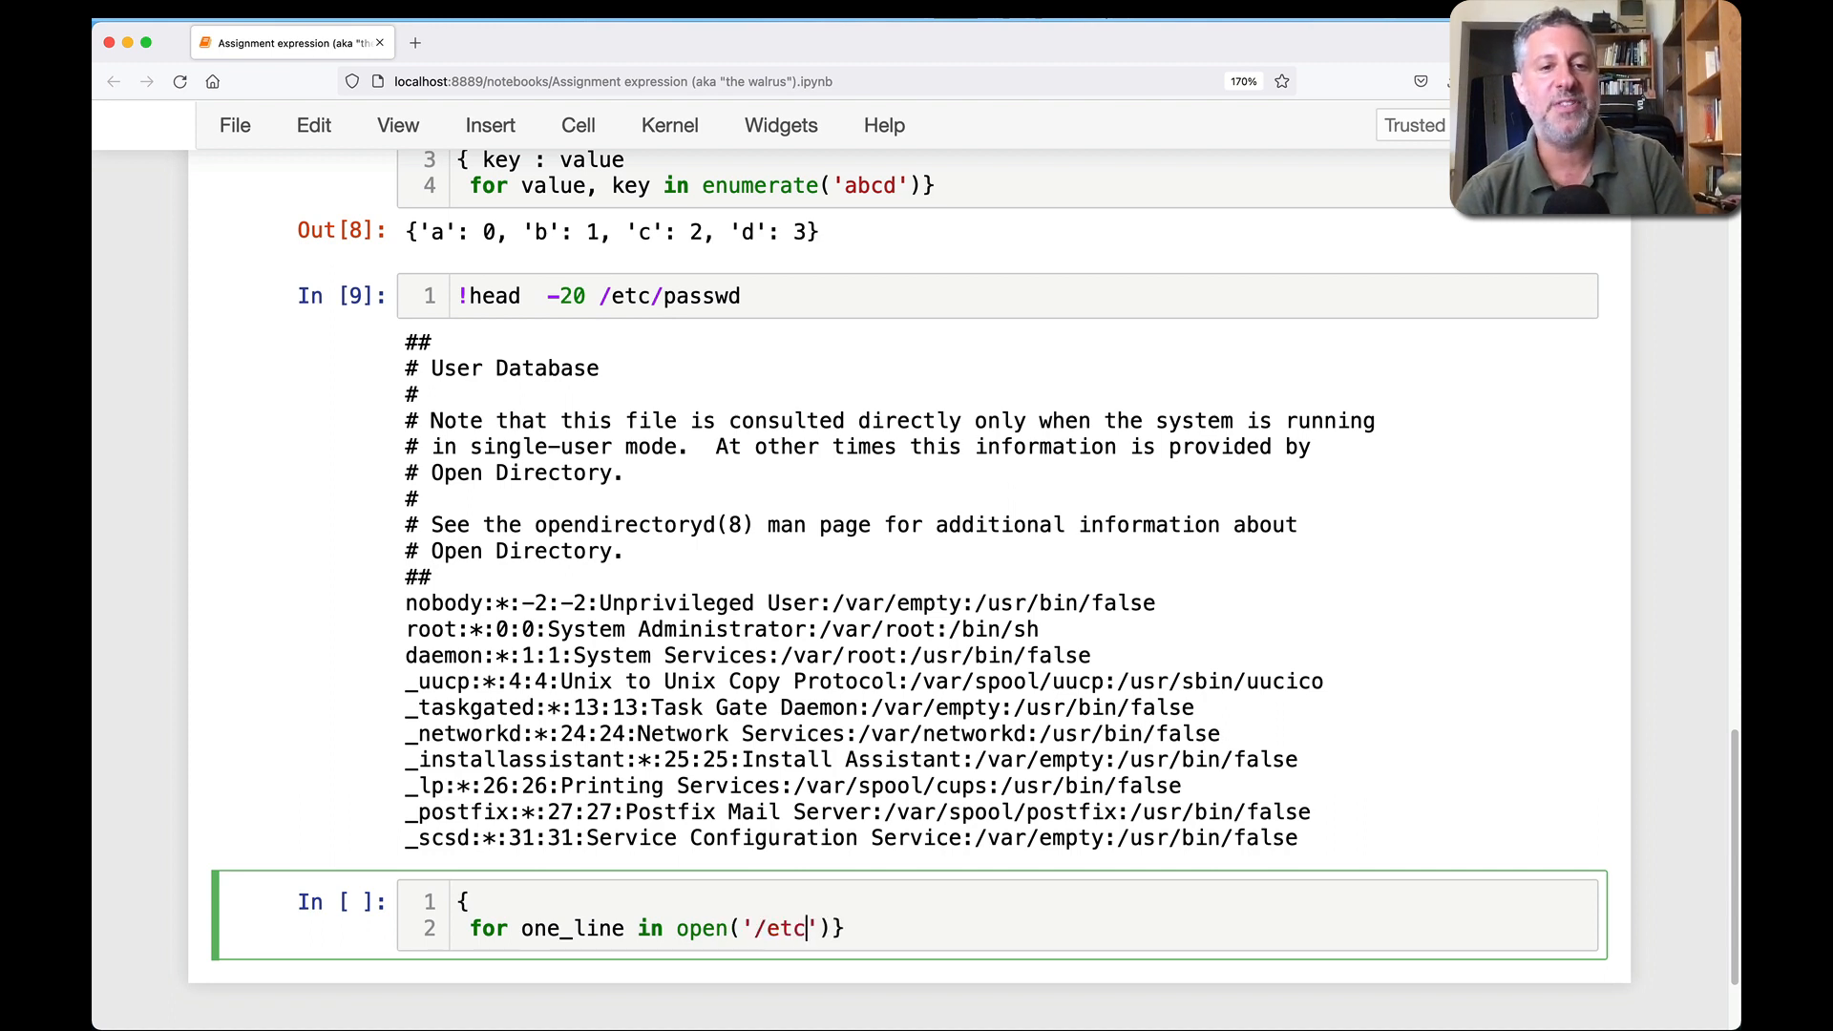
text(passwd'))
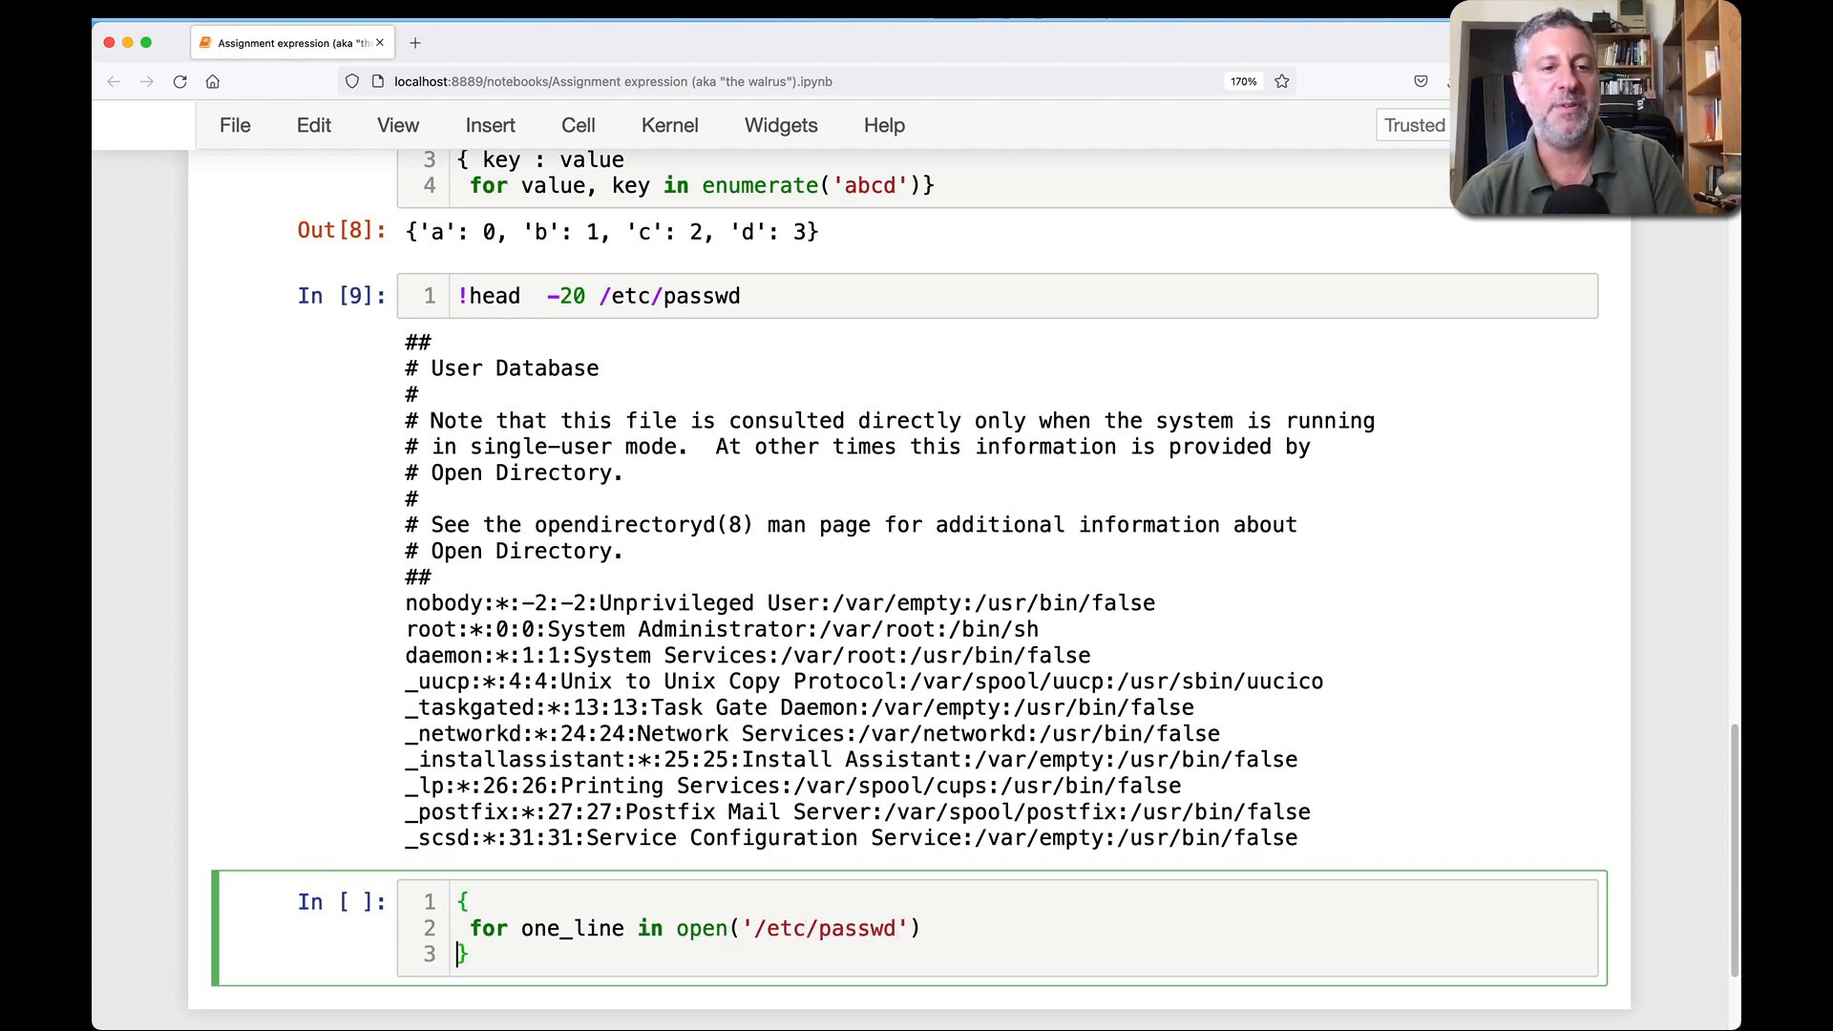
text(if not)
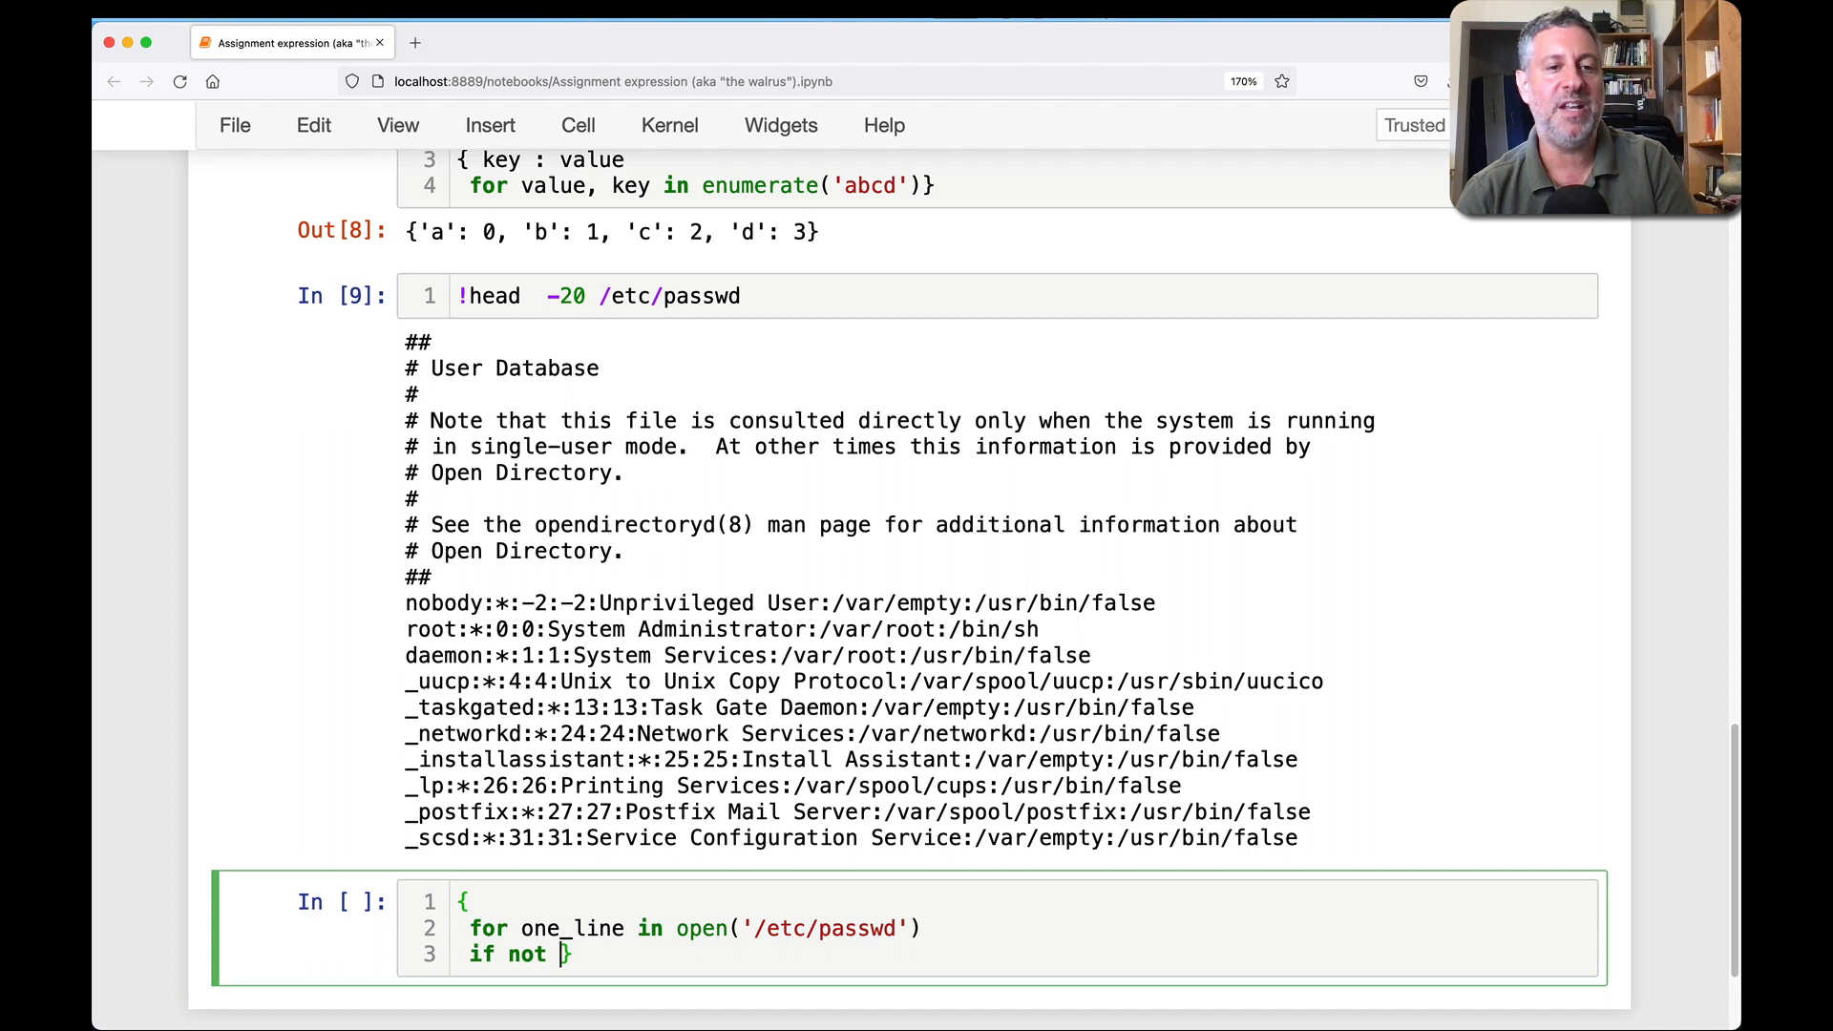
text(one_line.startswith)
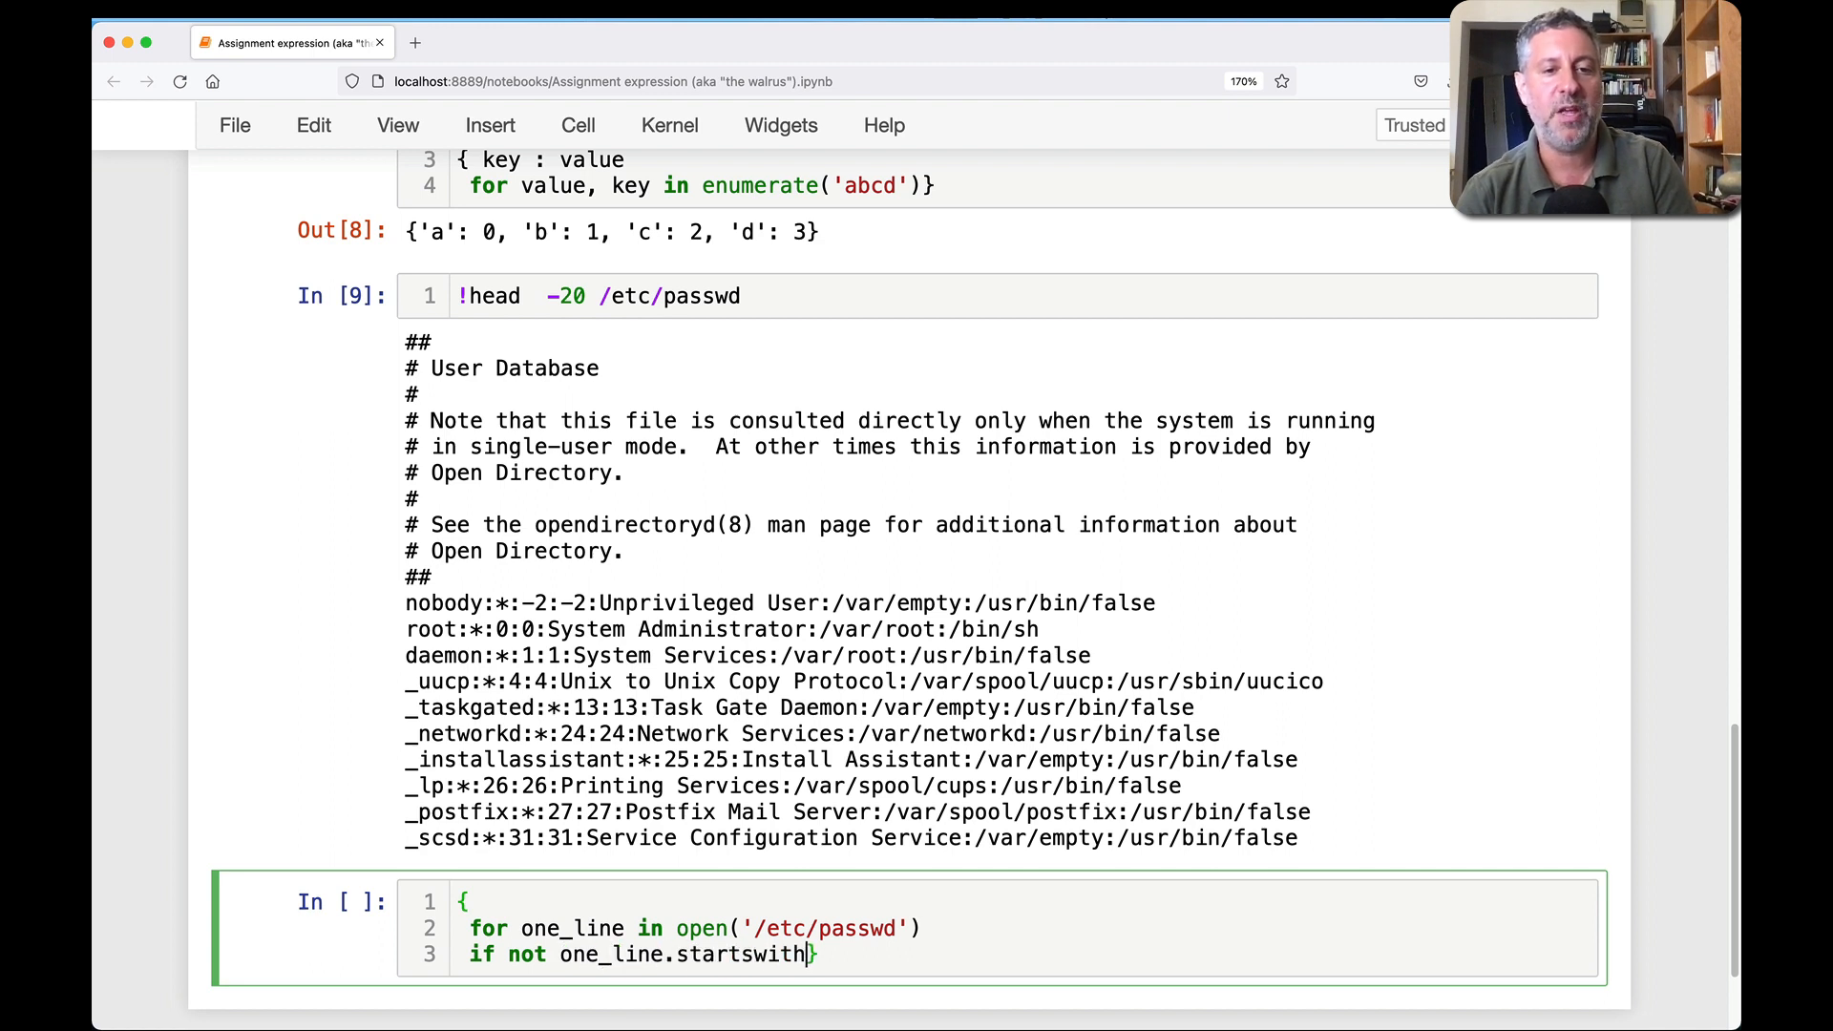
text(("#")
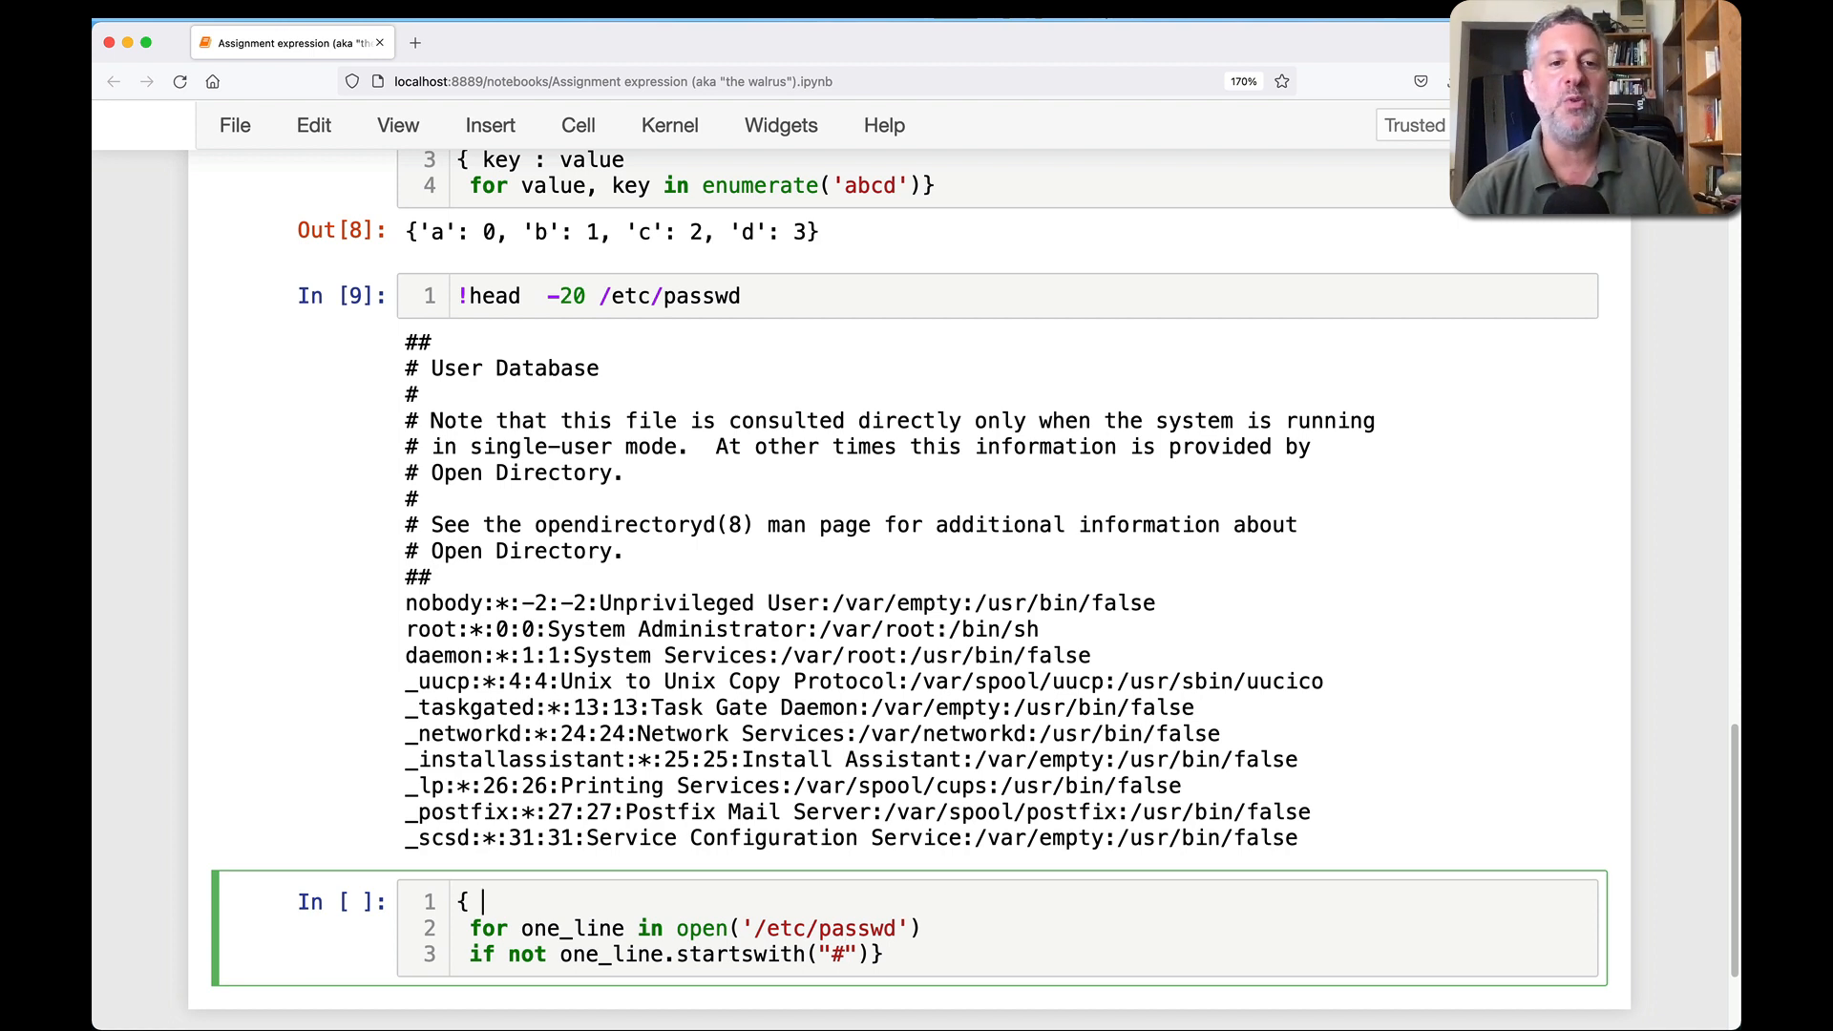
- Map one_line.split(':')[0] to one_line.split(':')[2] and run the comprehension
text(one_line.split())
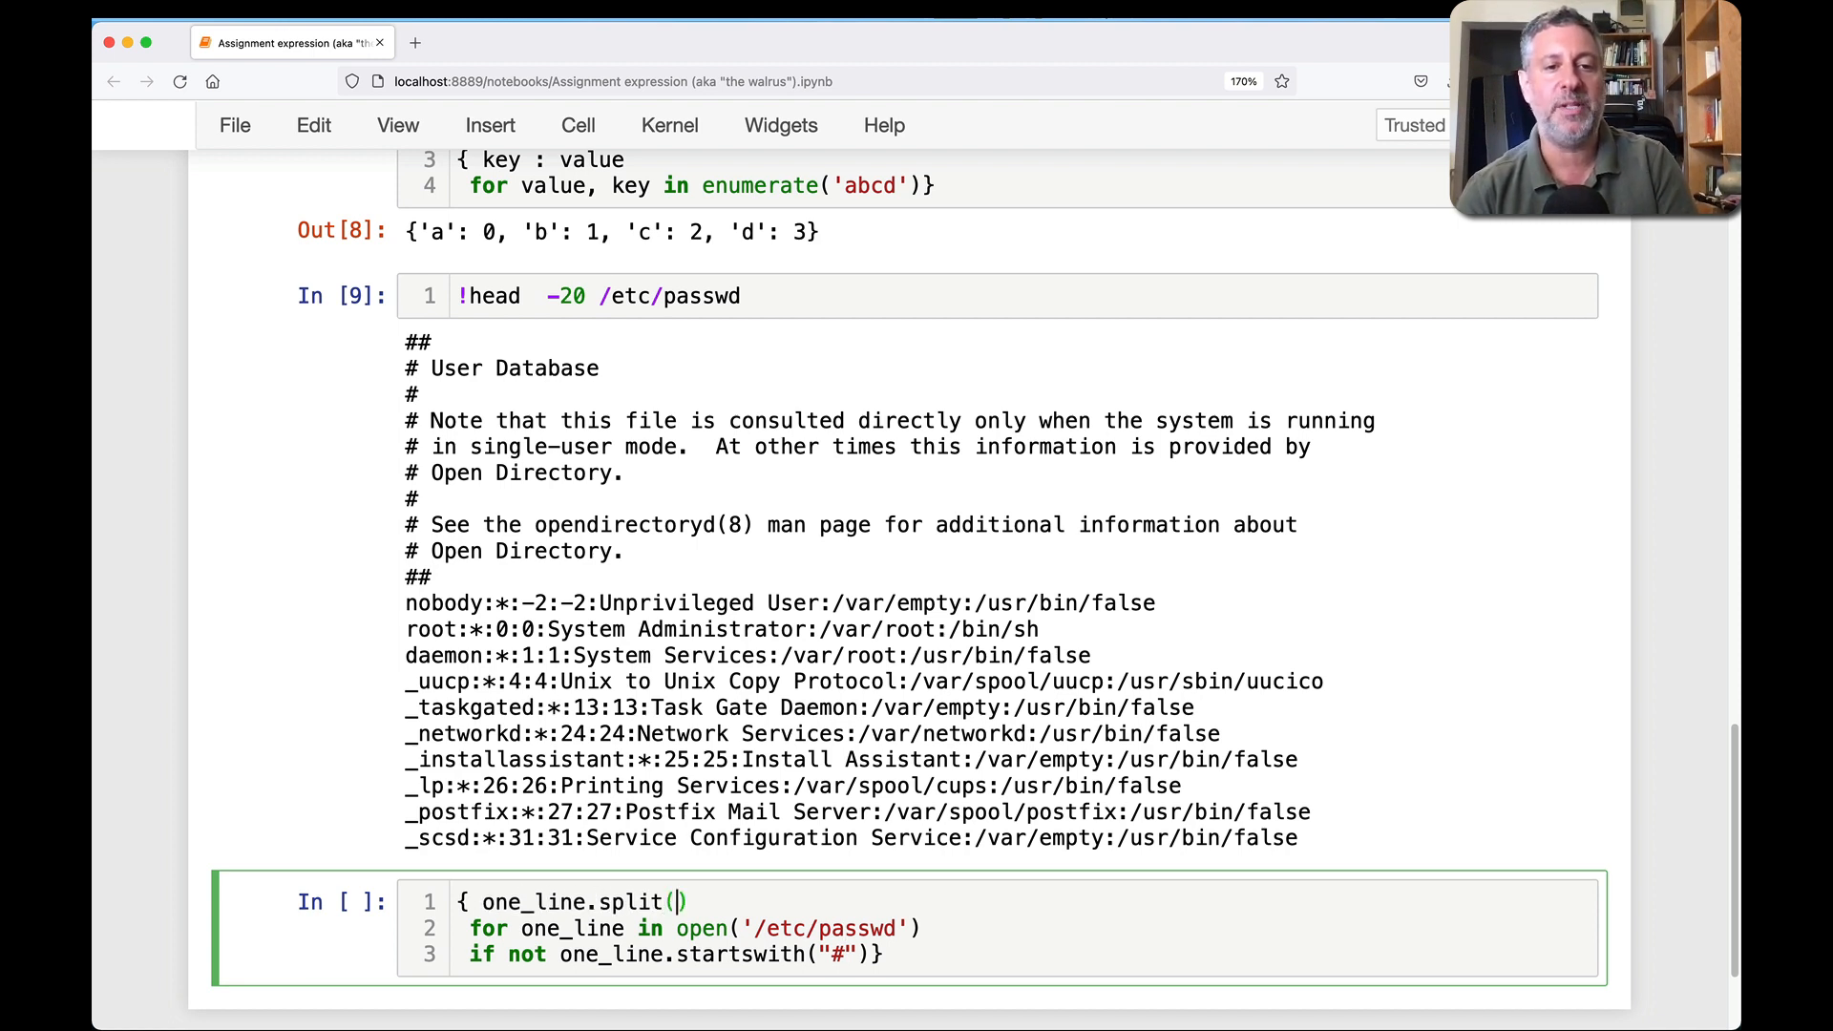
text(':')[0])
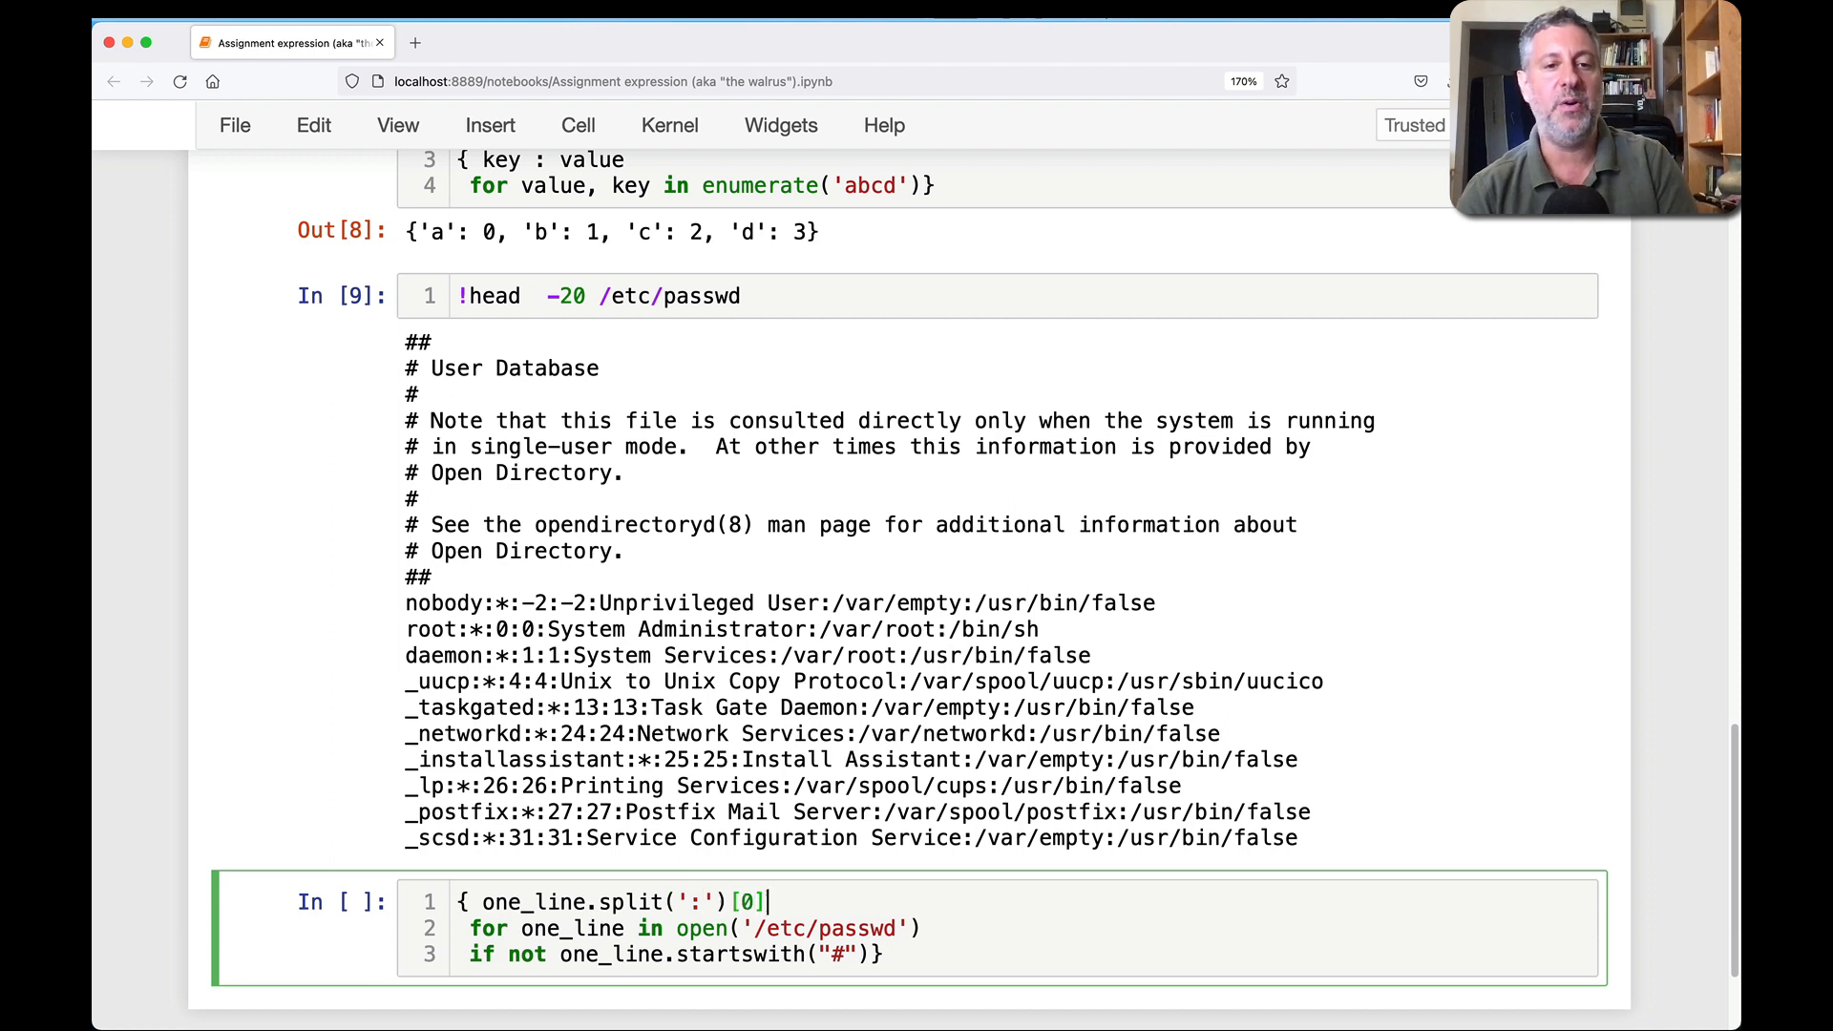
text(: one_line.spl)
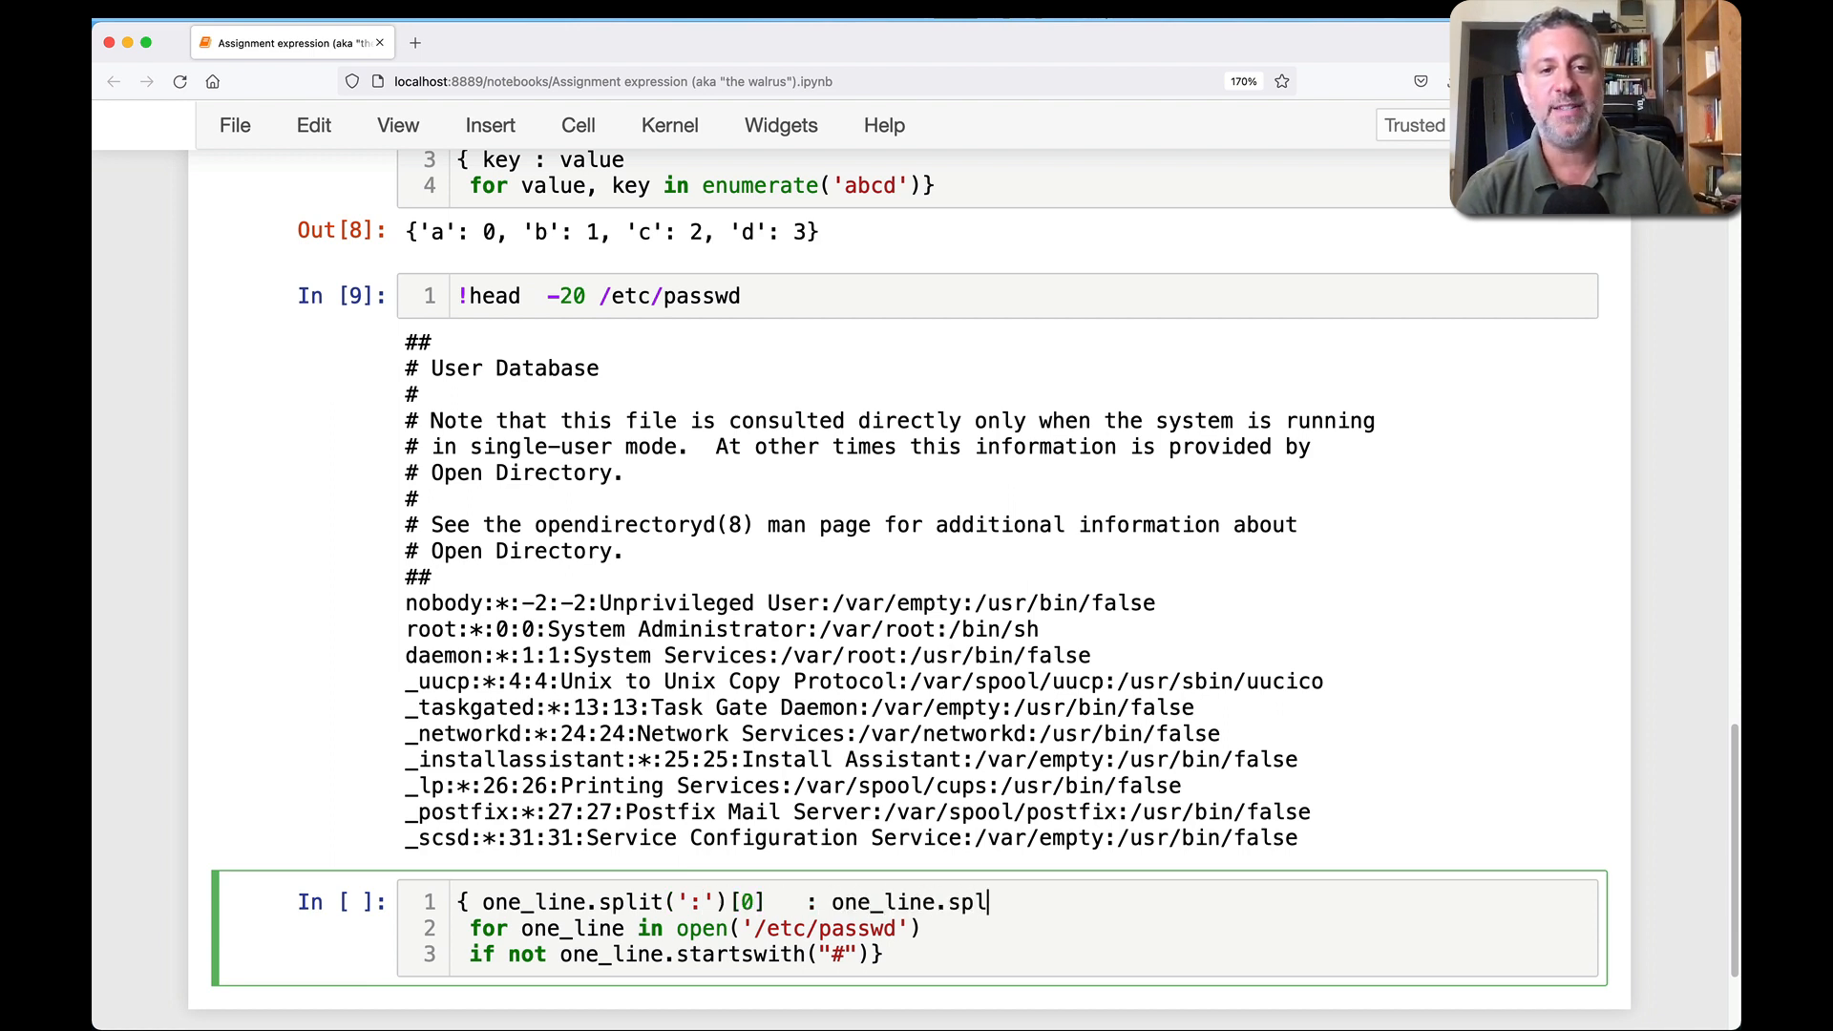
text(it(':')[2])
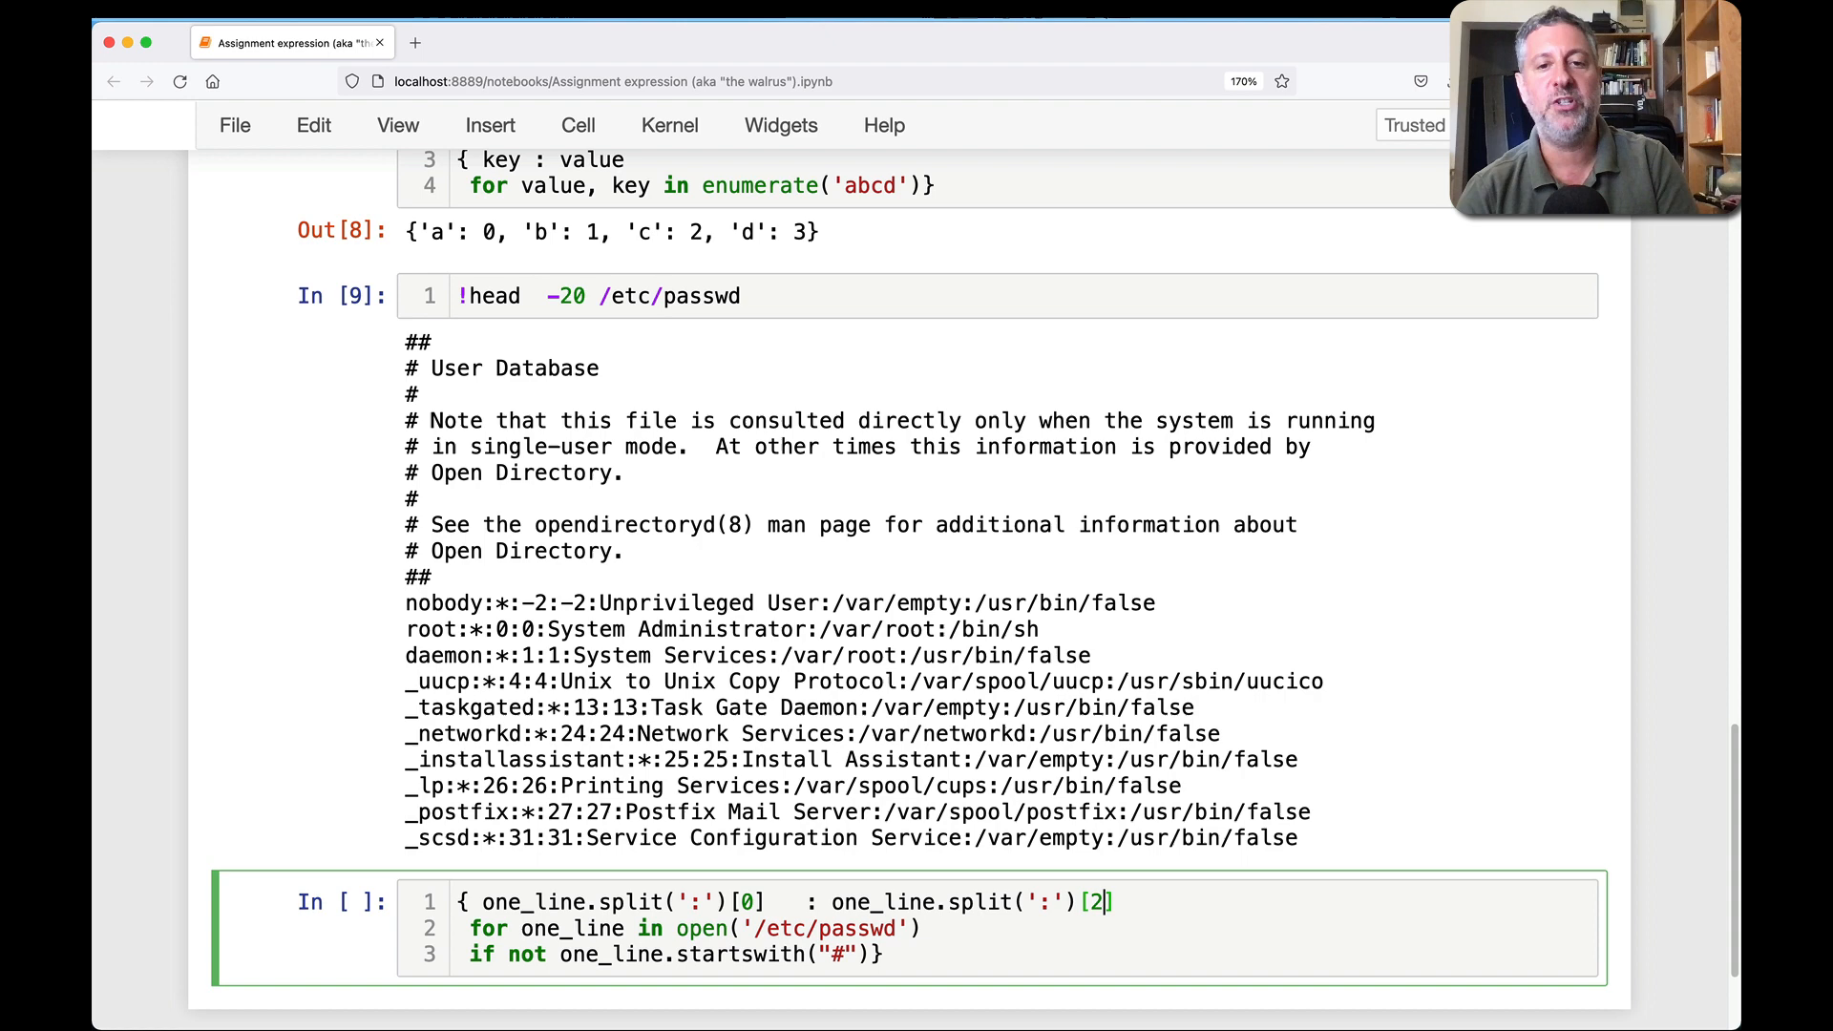
key(shift+enter)
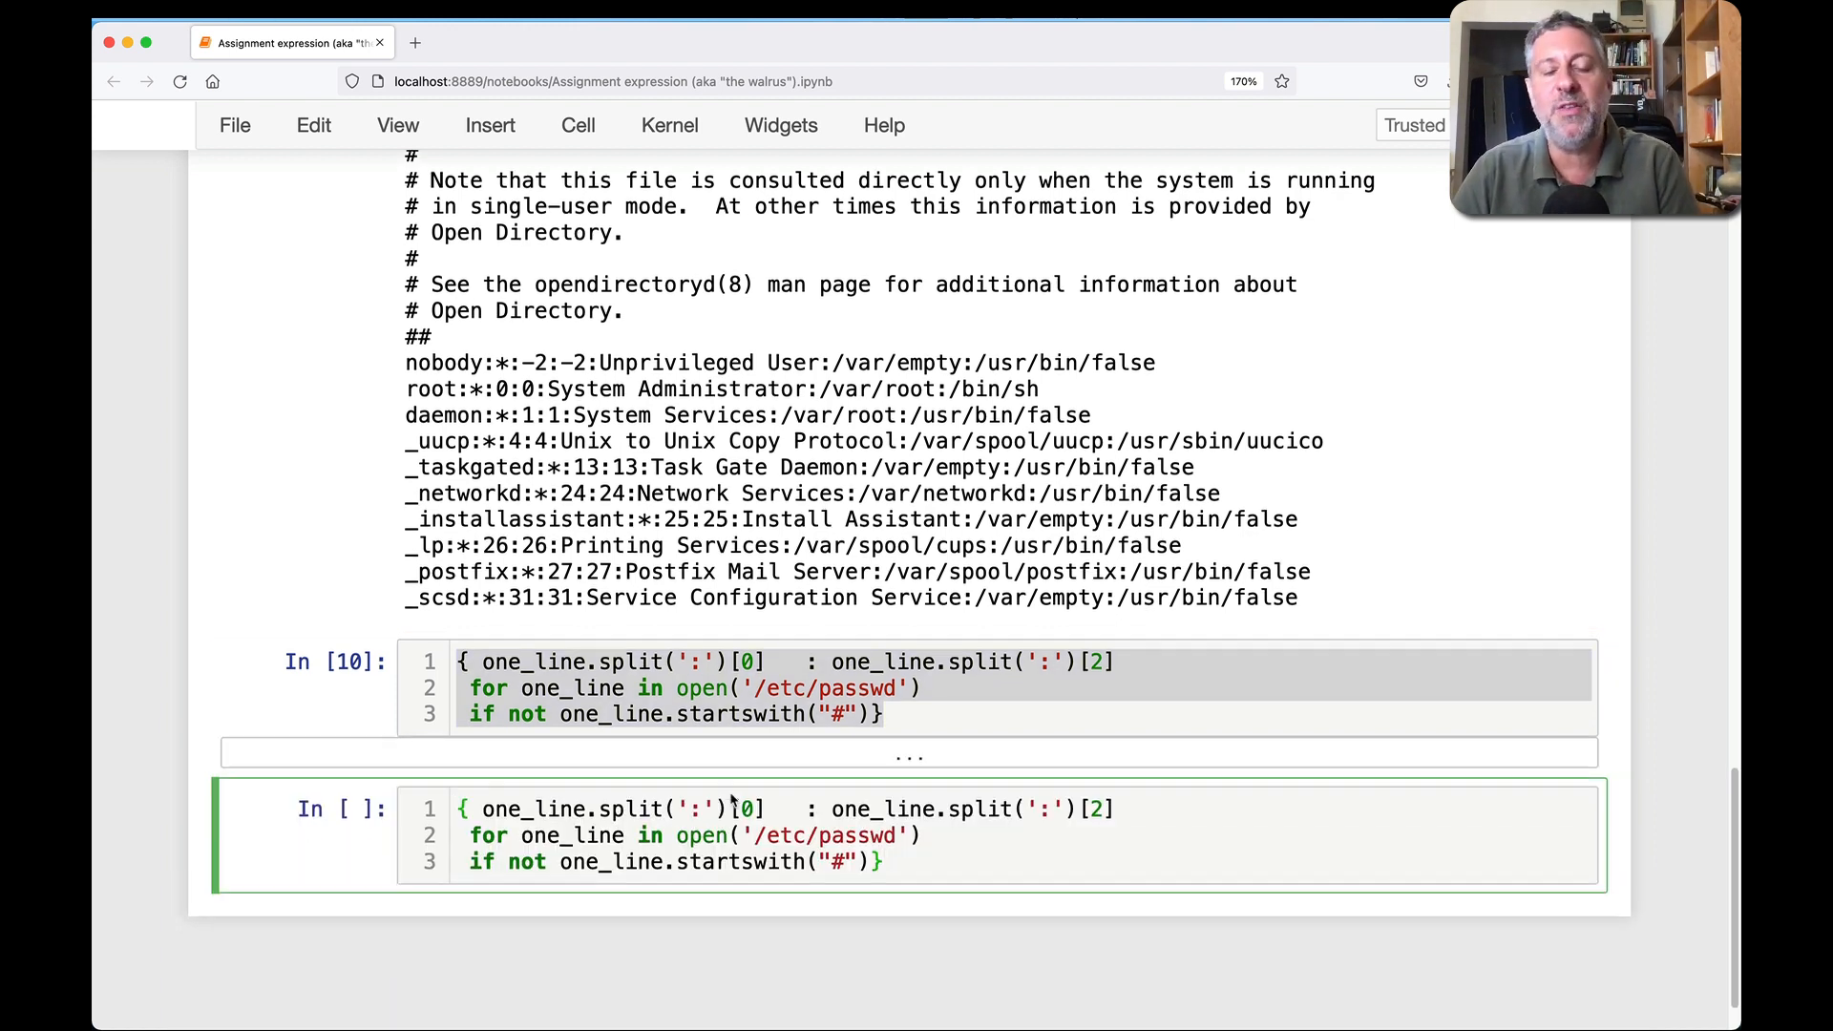
scroll(down, 3)
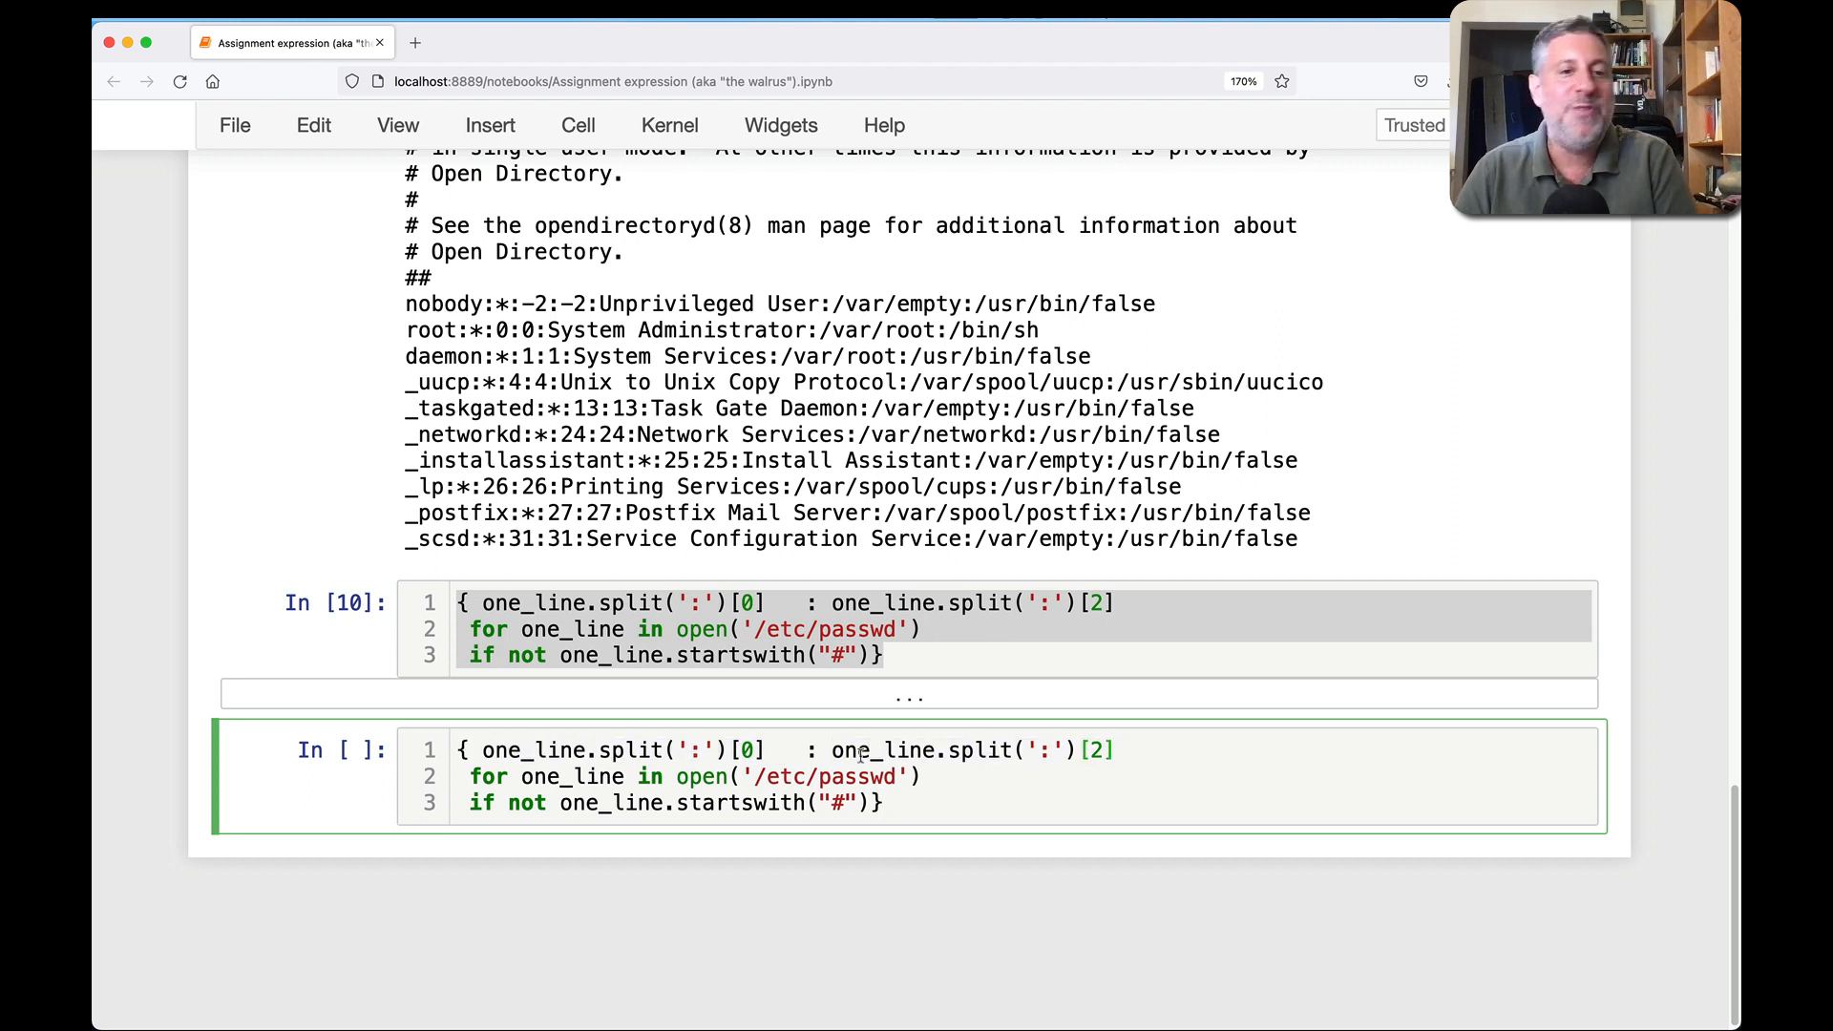
- Add if fields := one_line.split(':') and use fields[0] : fields[2] as the pair
click(1117, 749)
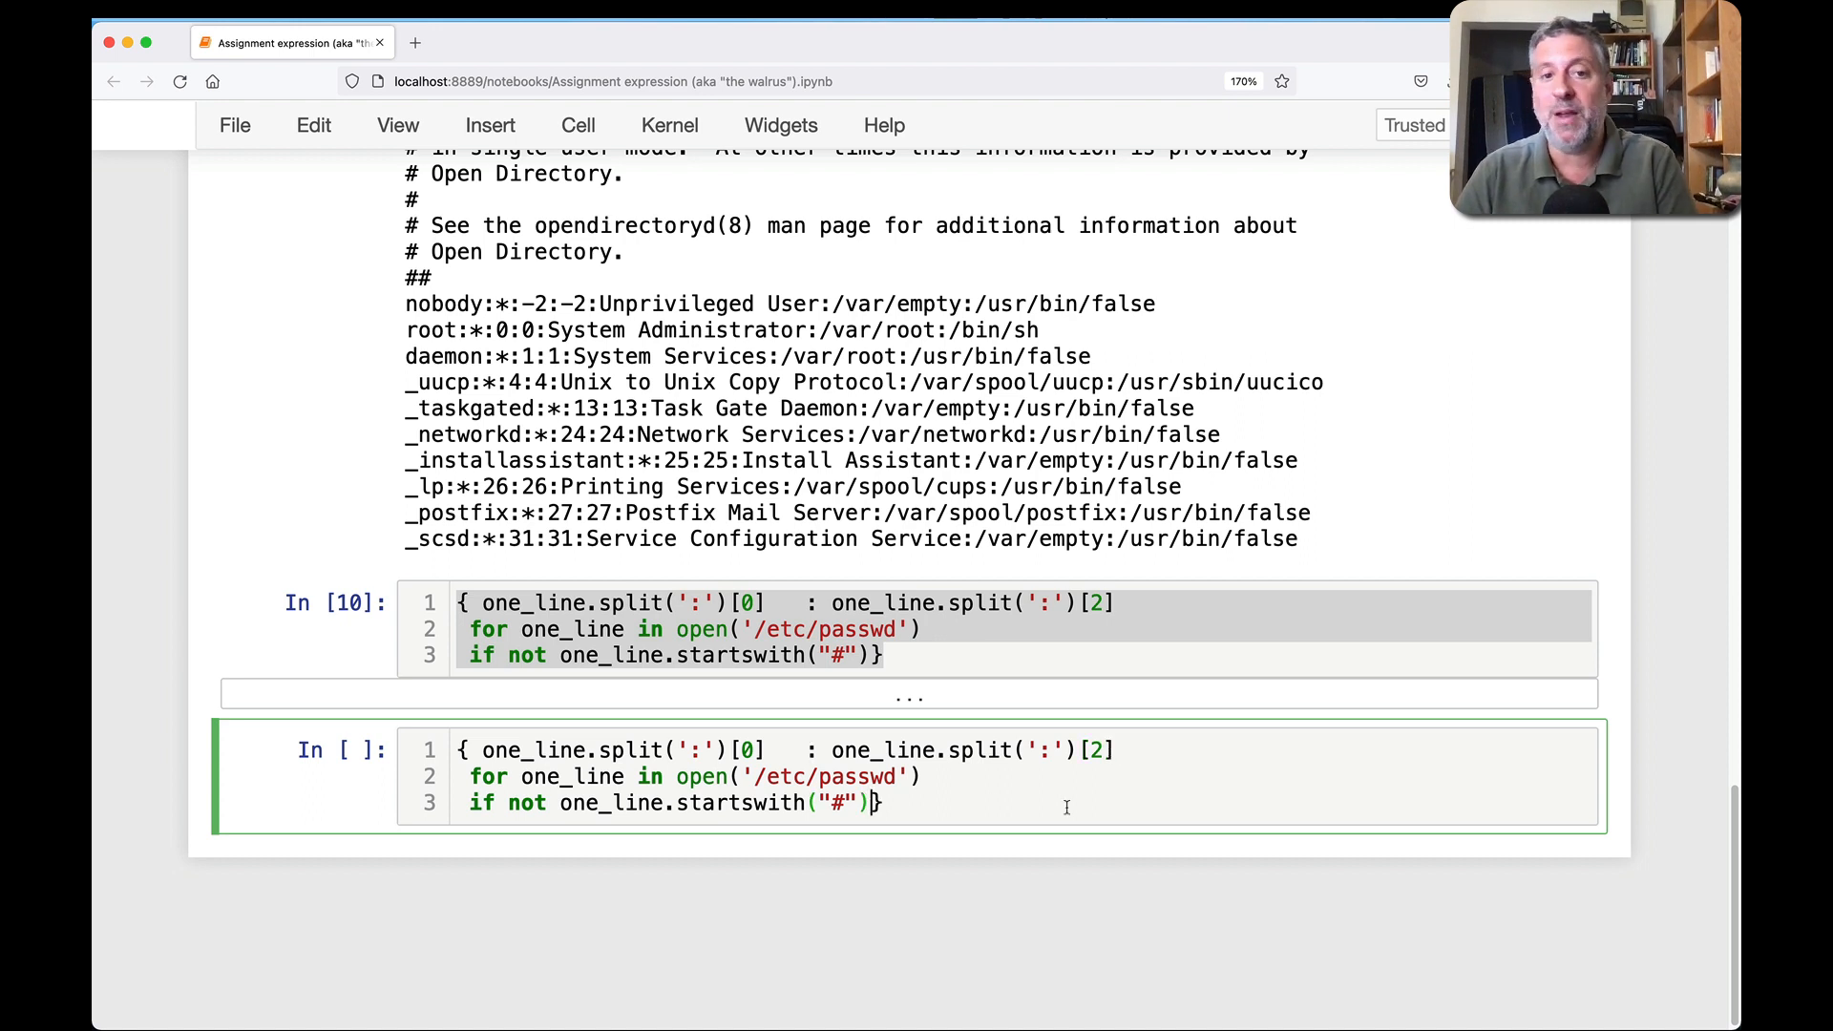
key(Enter)
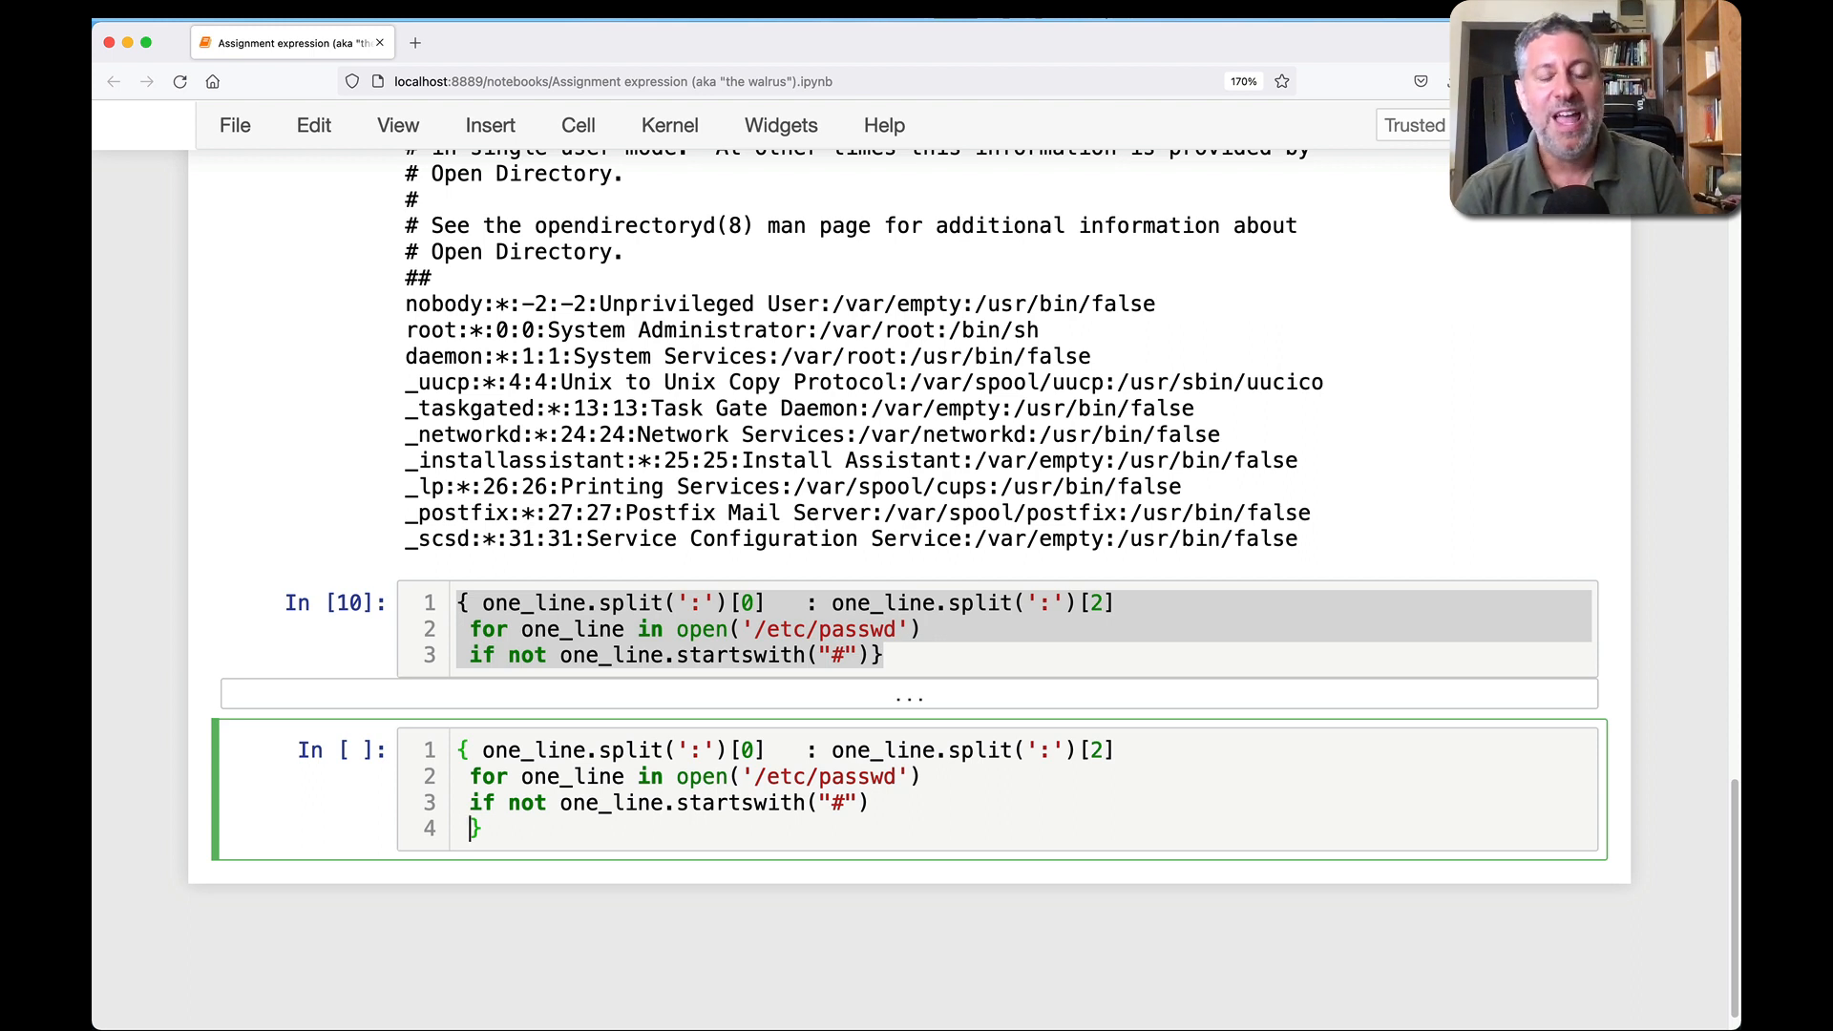
text(if fields :=)
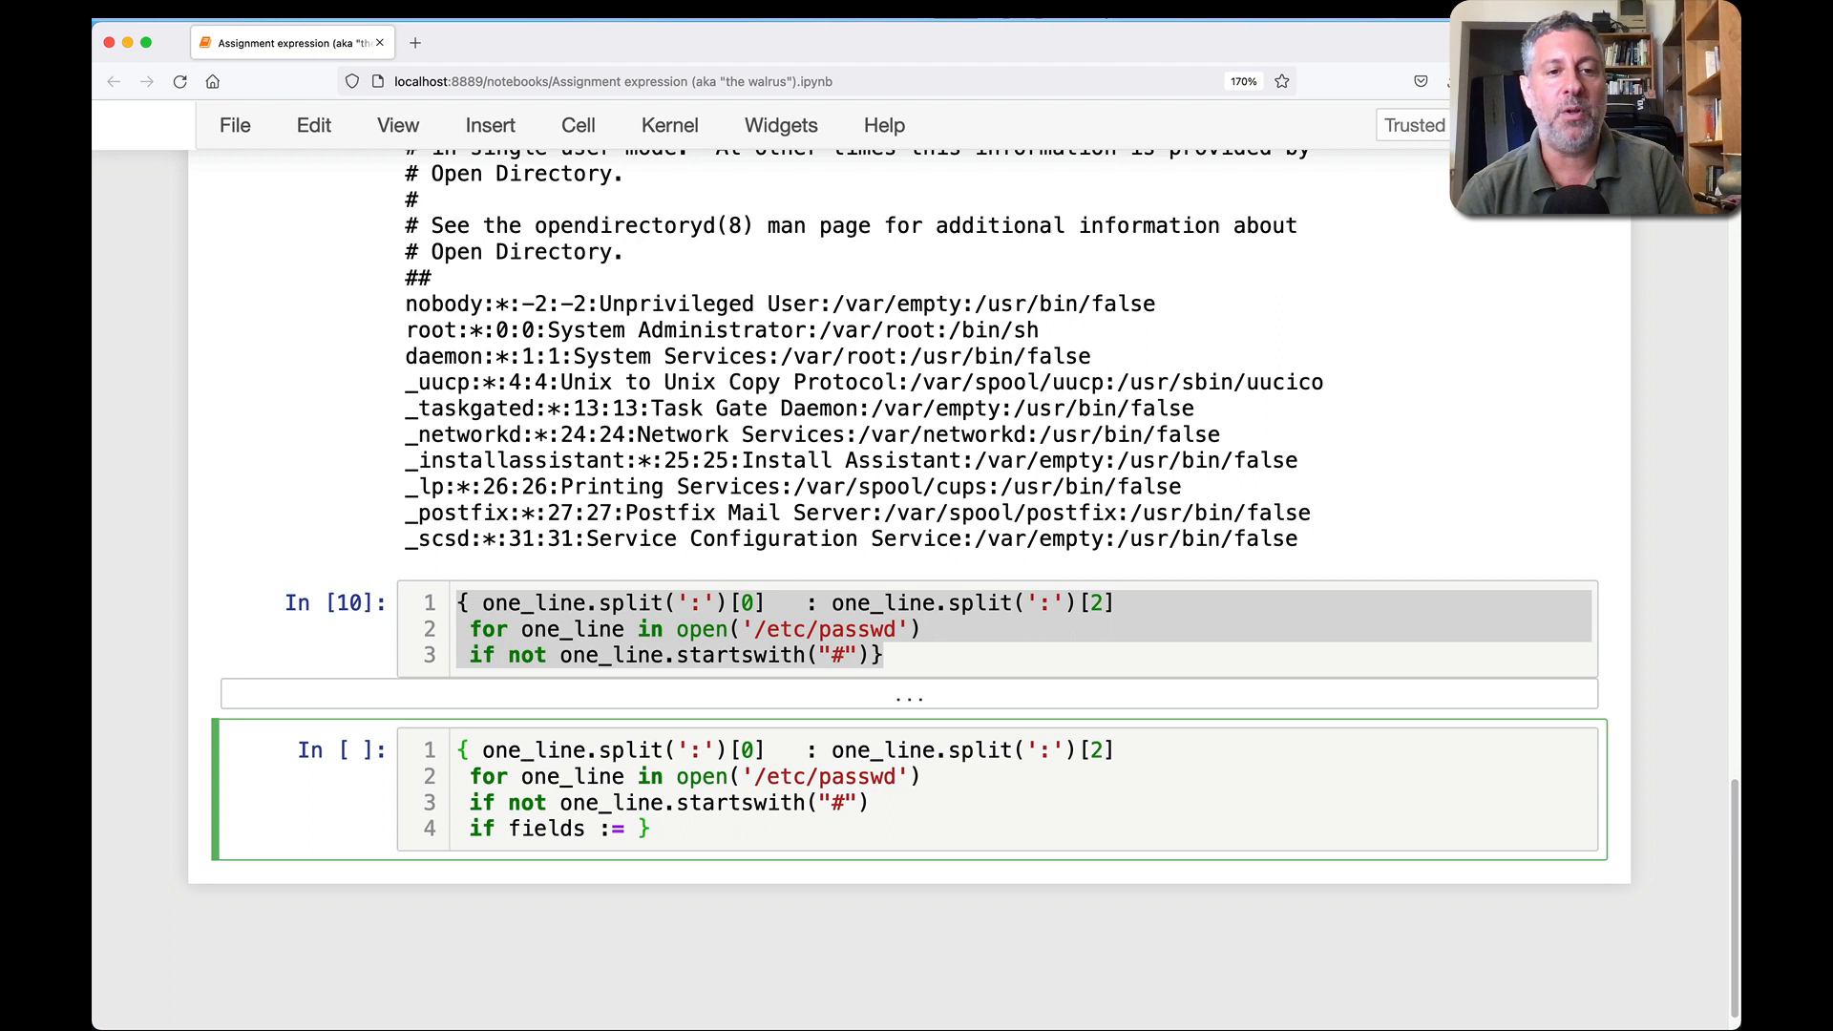
text(one_line.split)
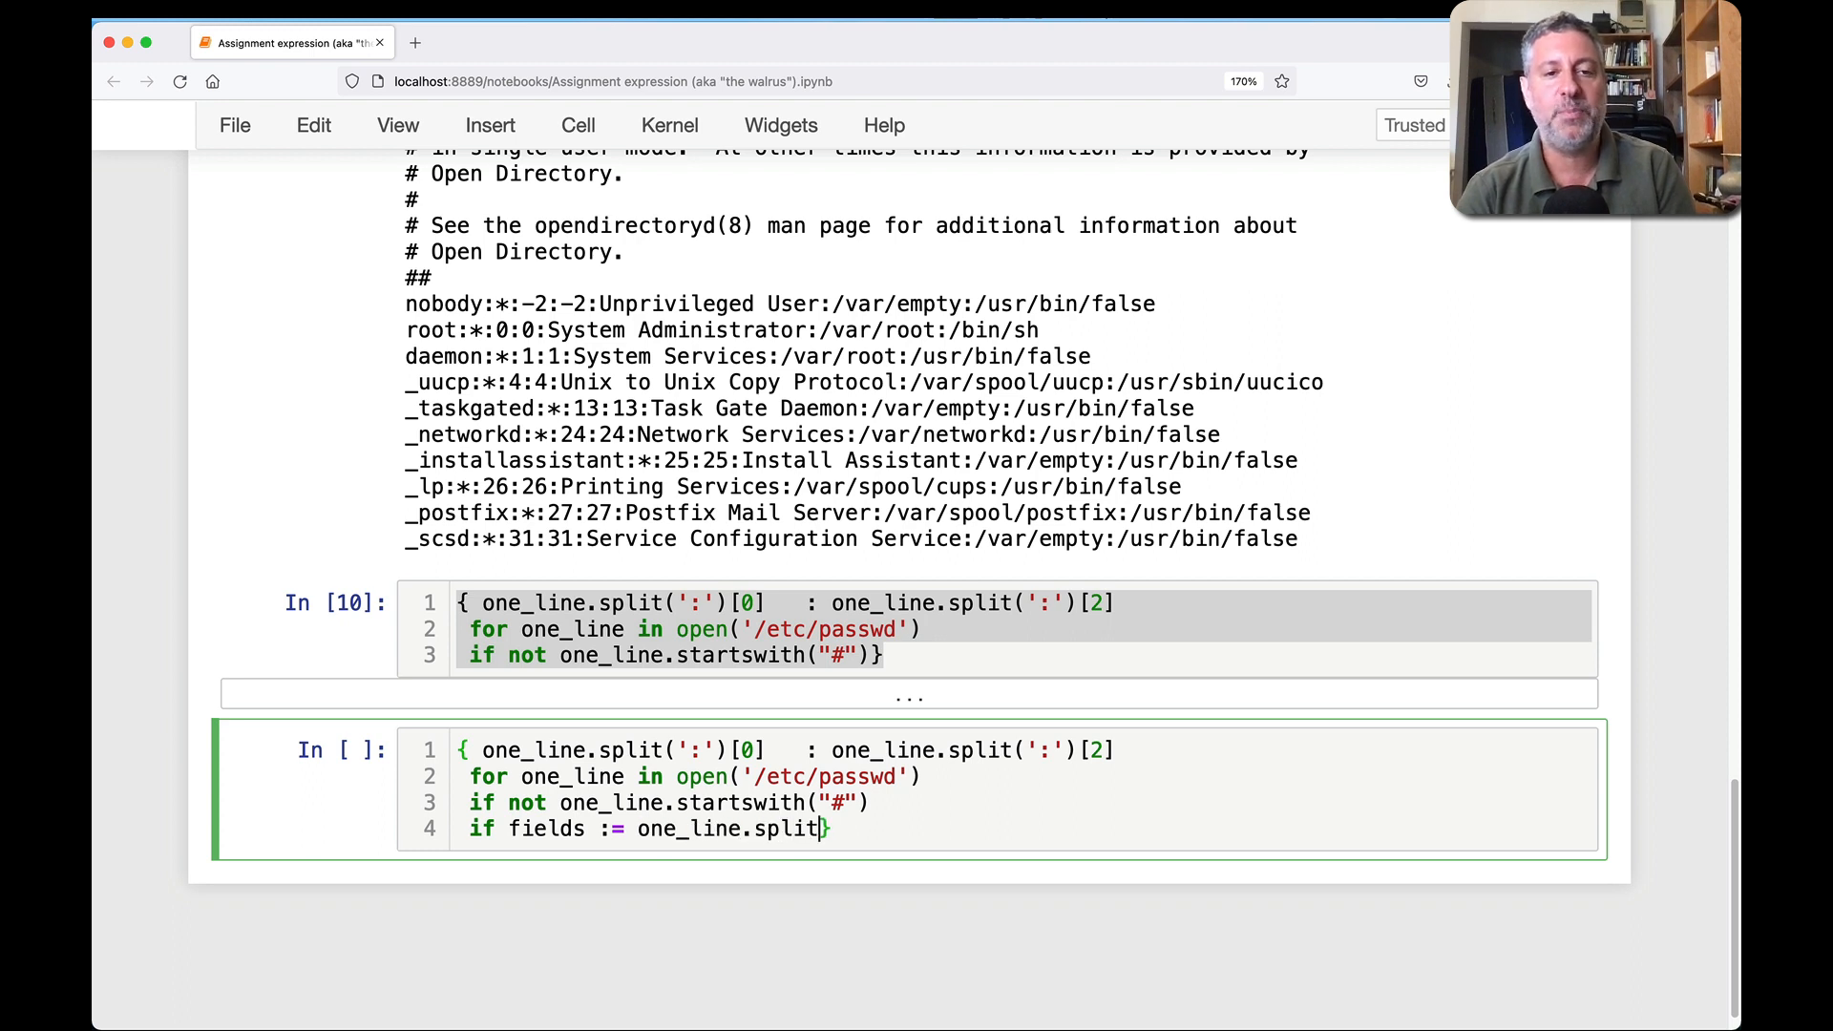
text((':'))
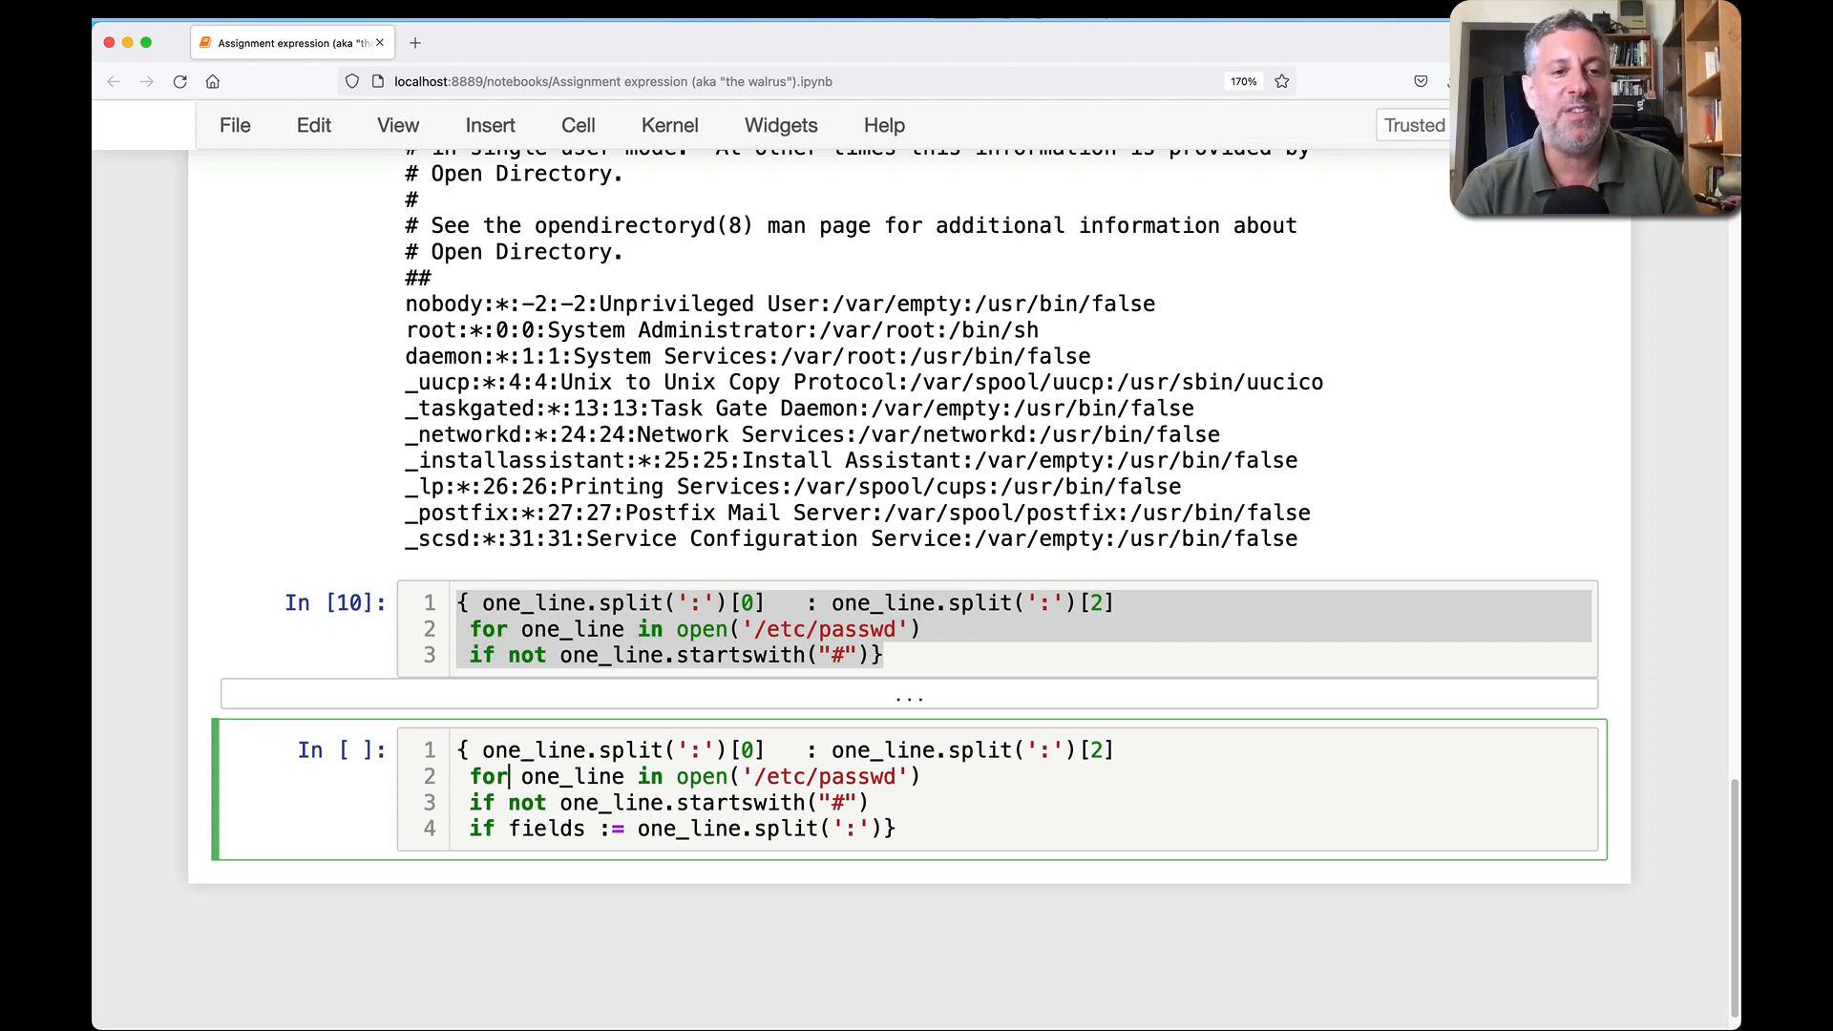
text(fields[0])
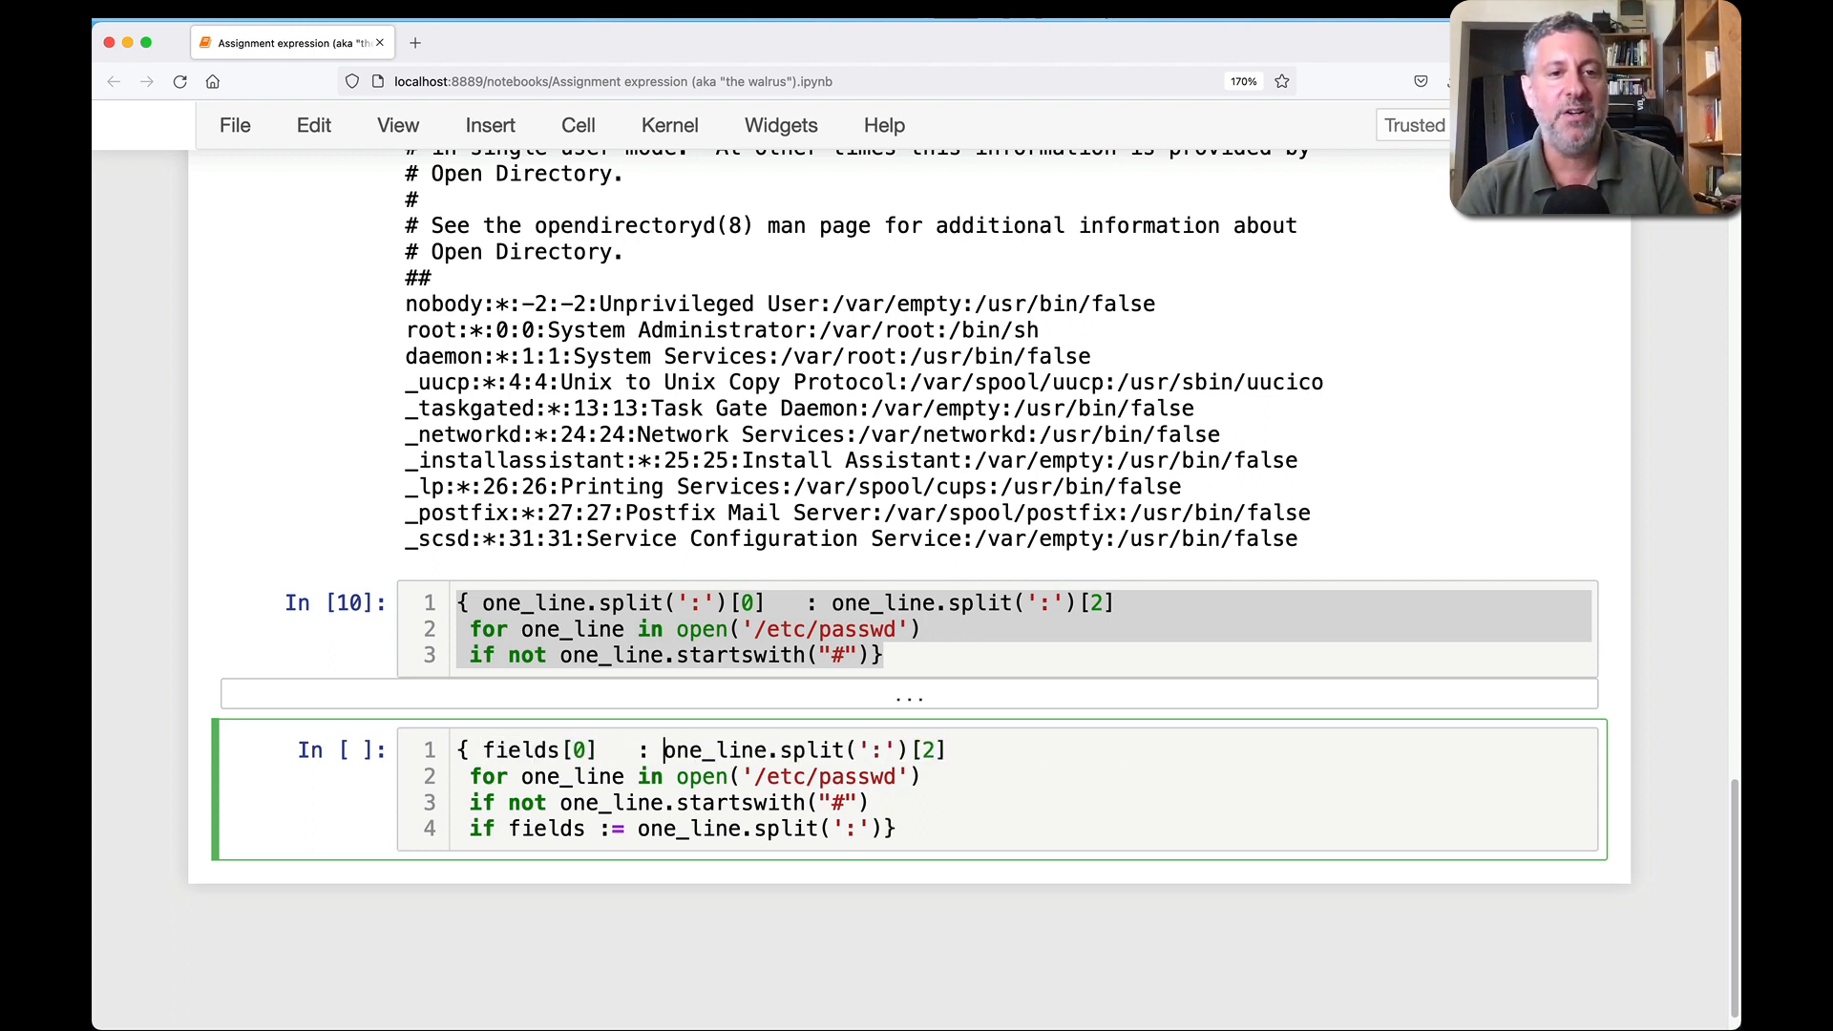
text(fields[2])
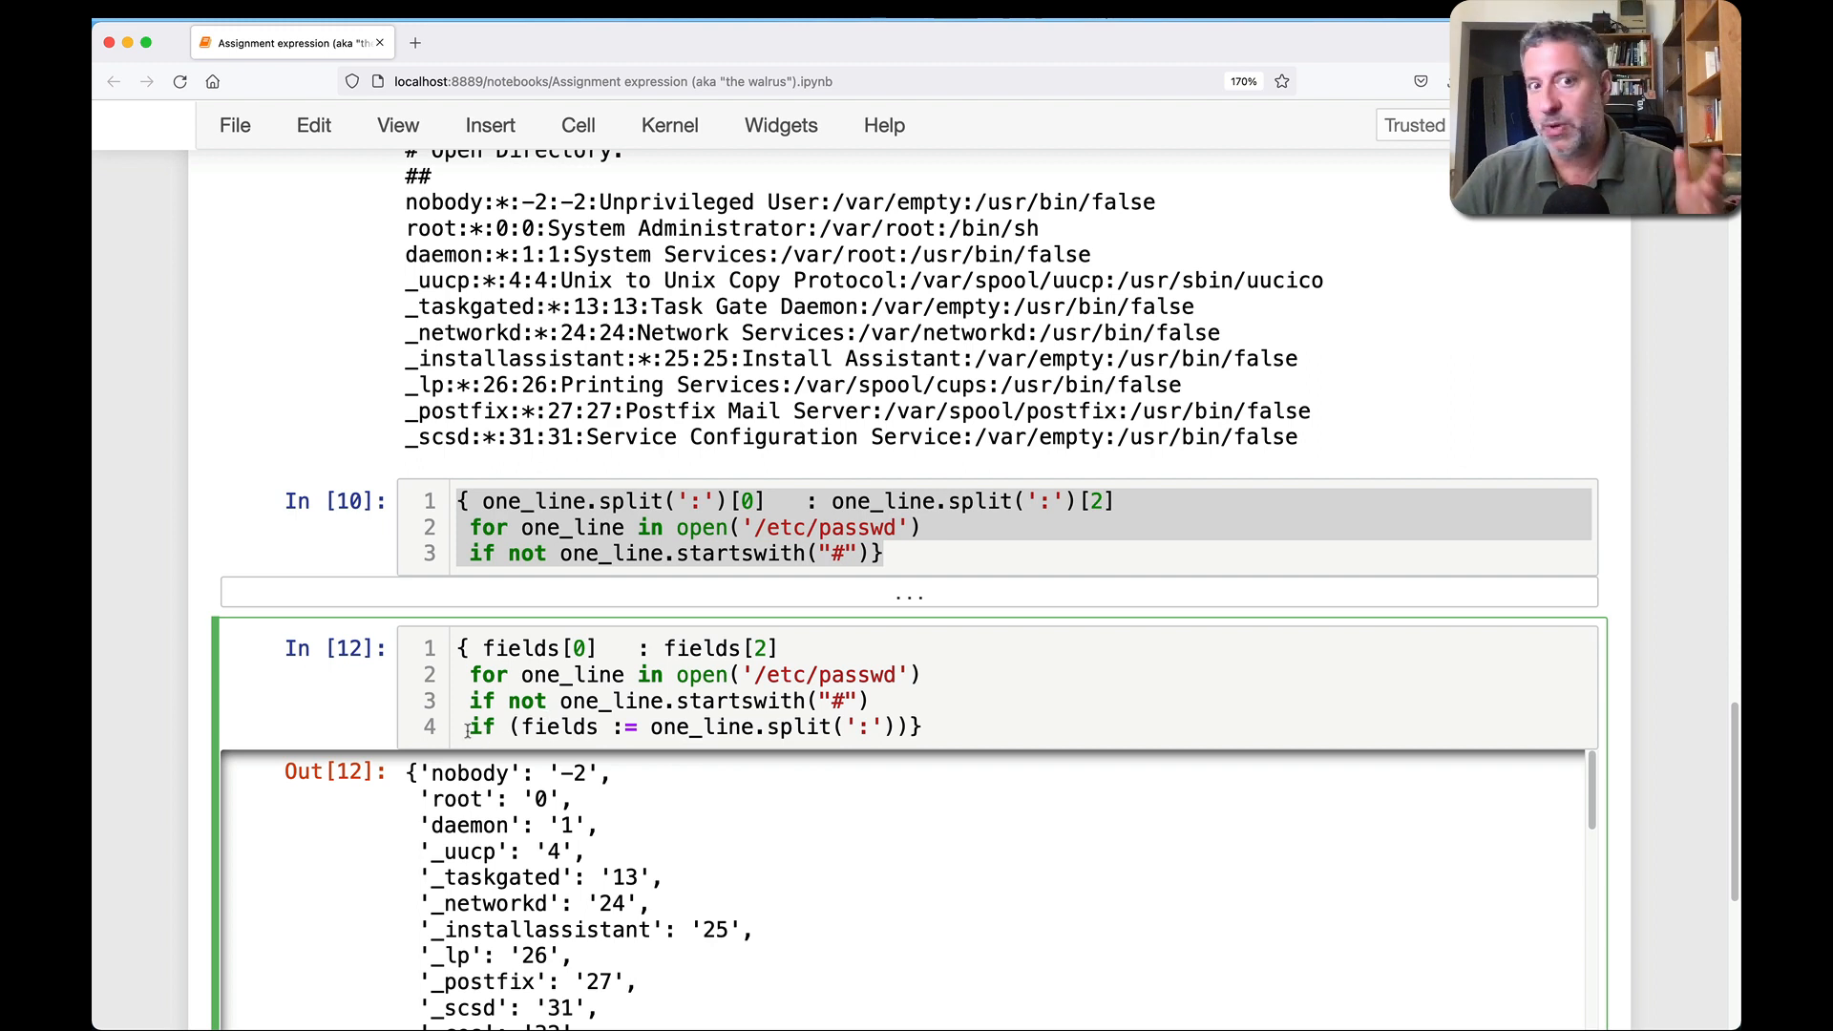
- Highlight the fields[0] : fields[2] pair in the run walrus comprehension
drag(483, 647, 776, 648)
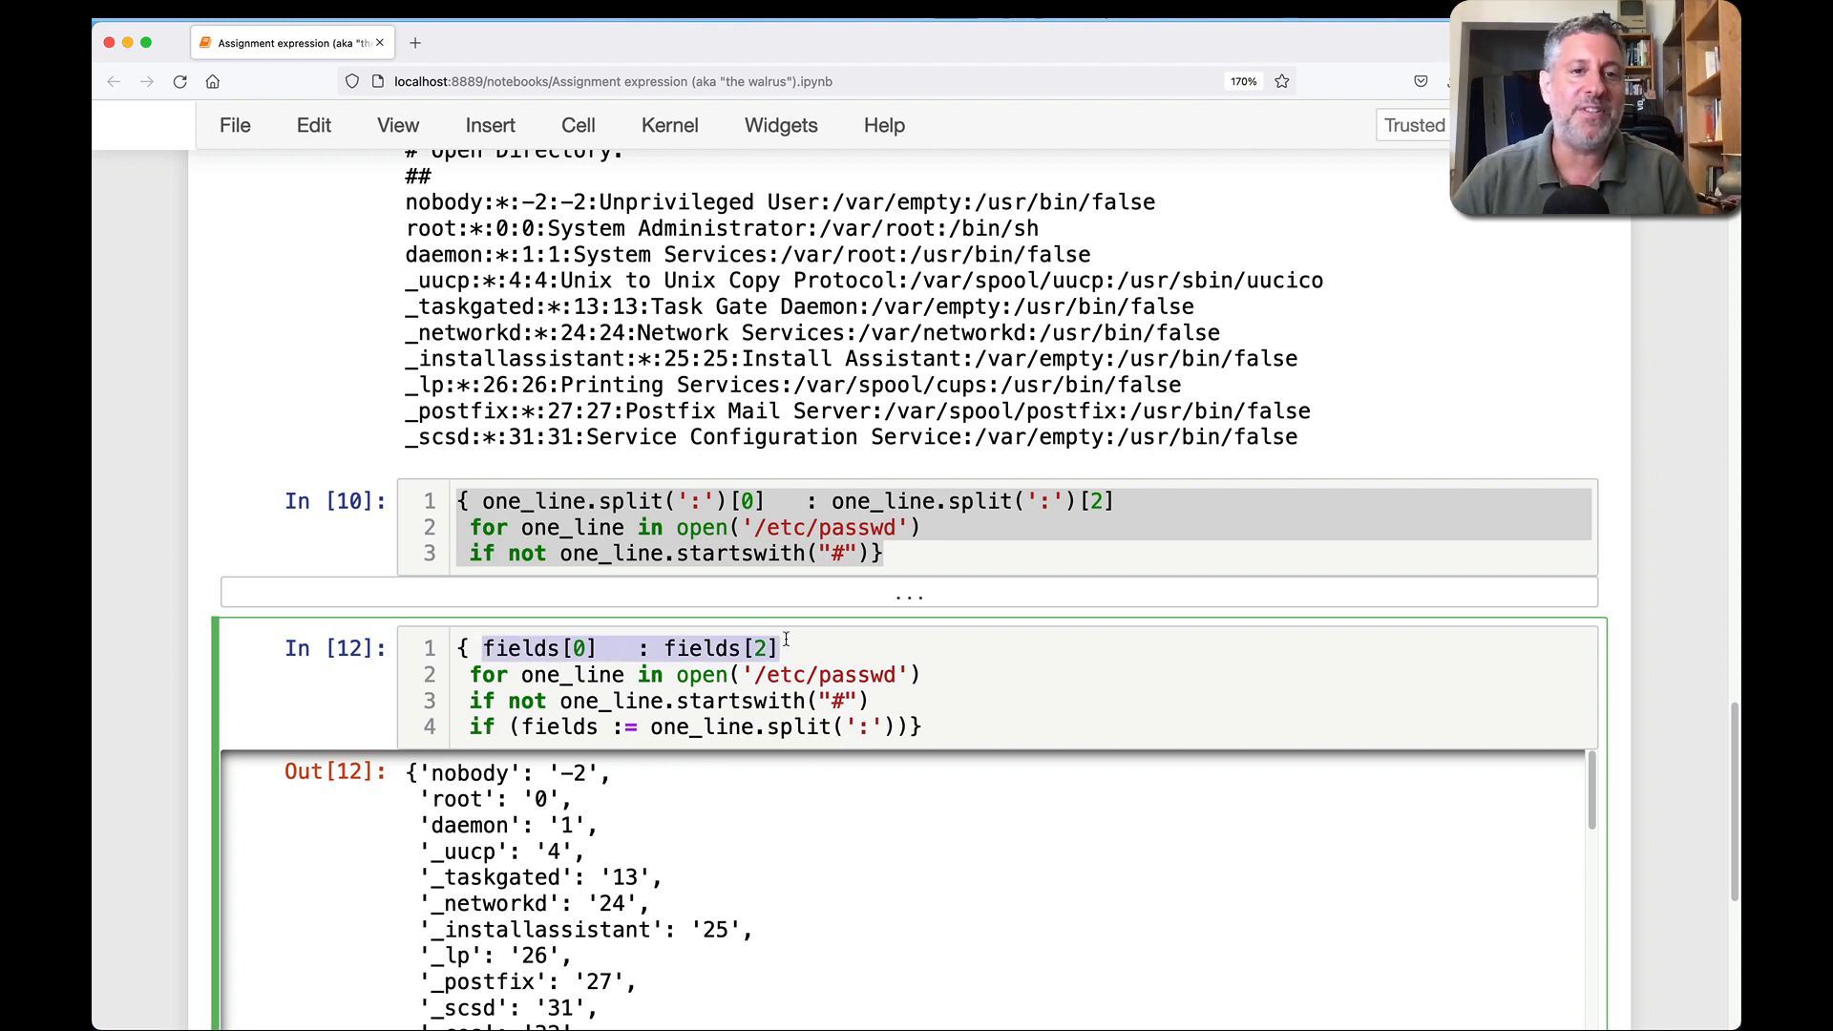